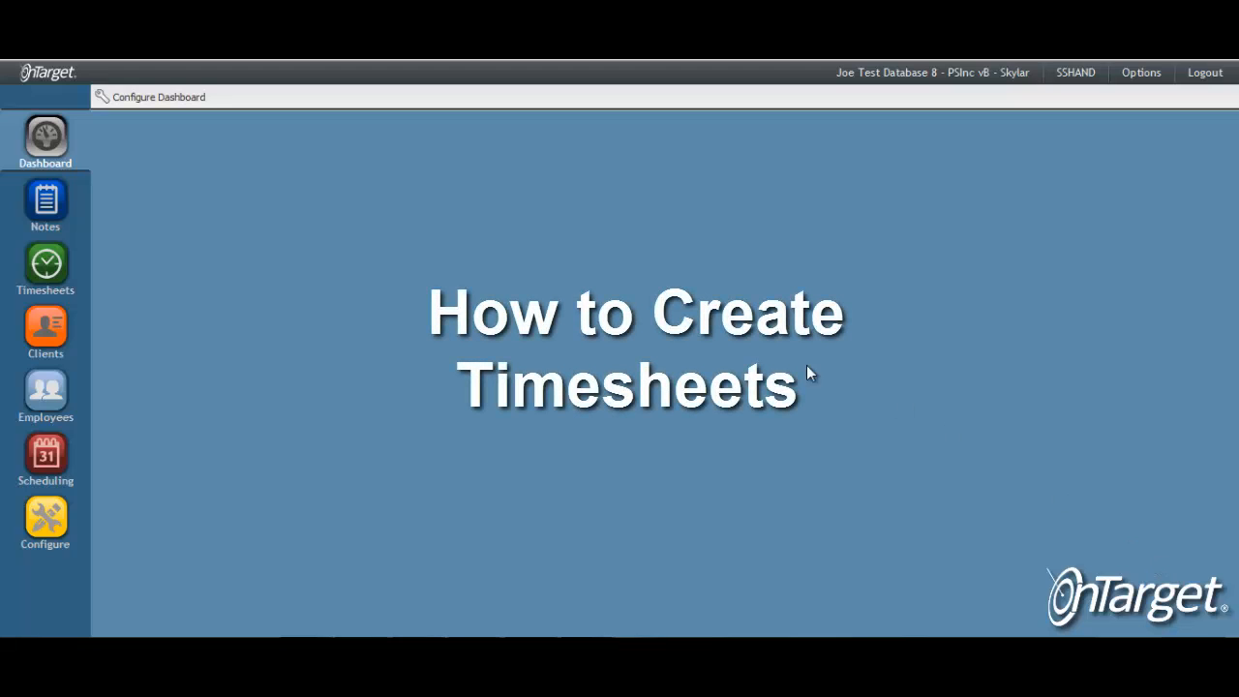
click(45, 266)
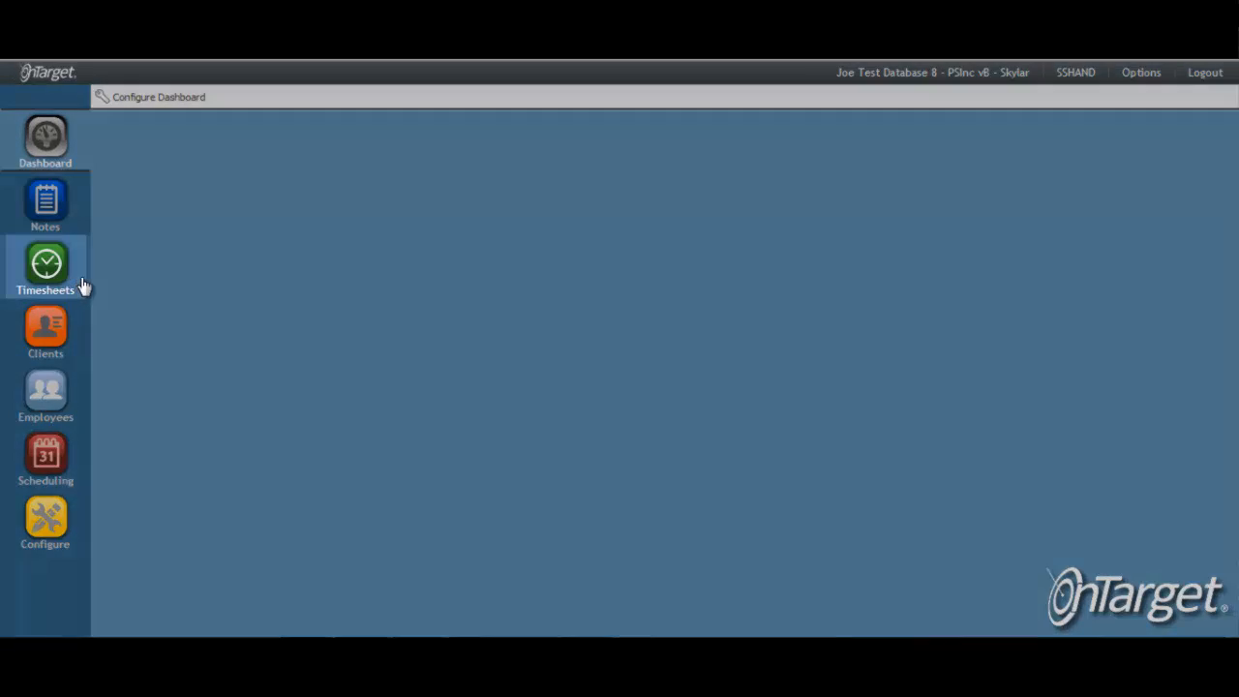
click(45, 265)
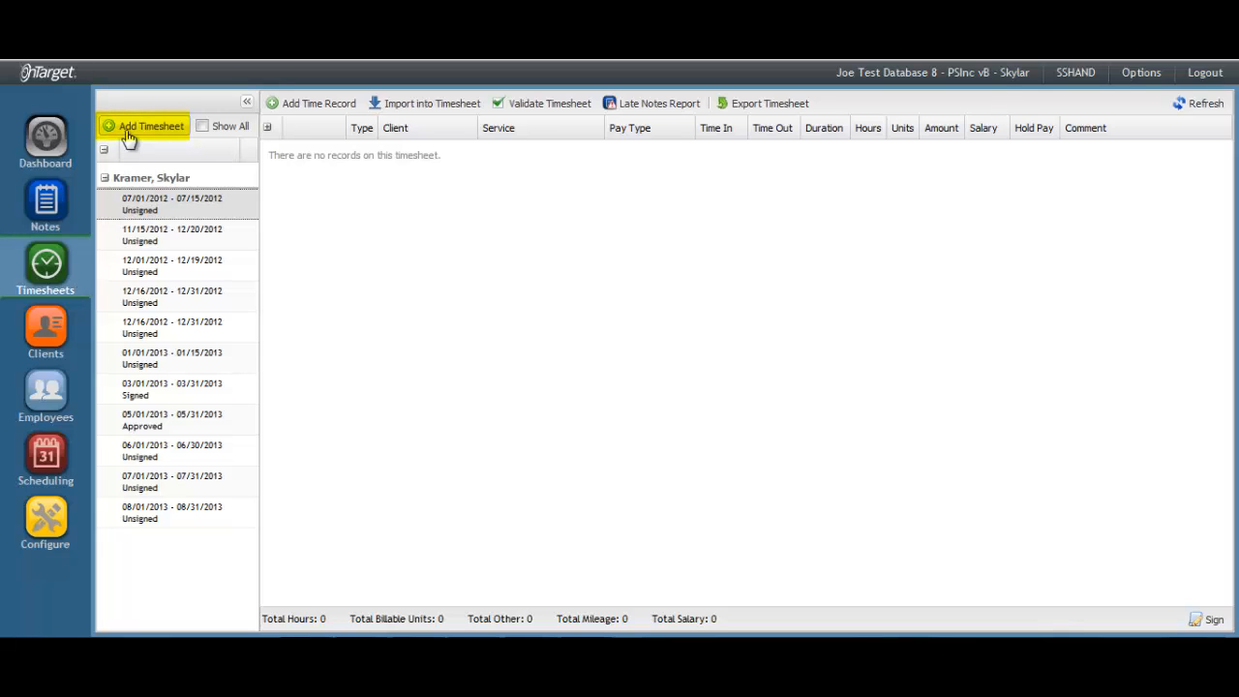
click(149, 125)
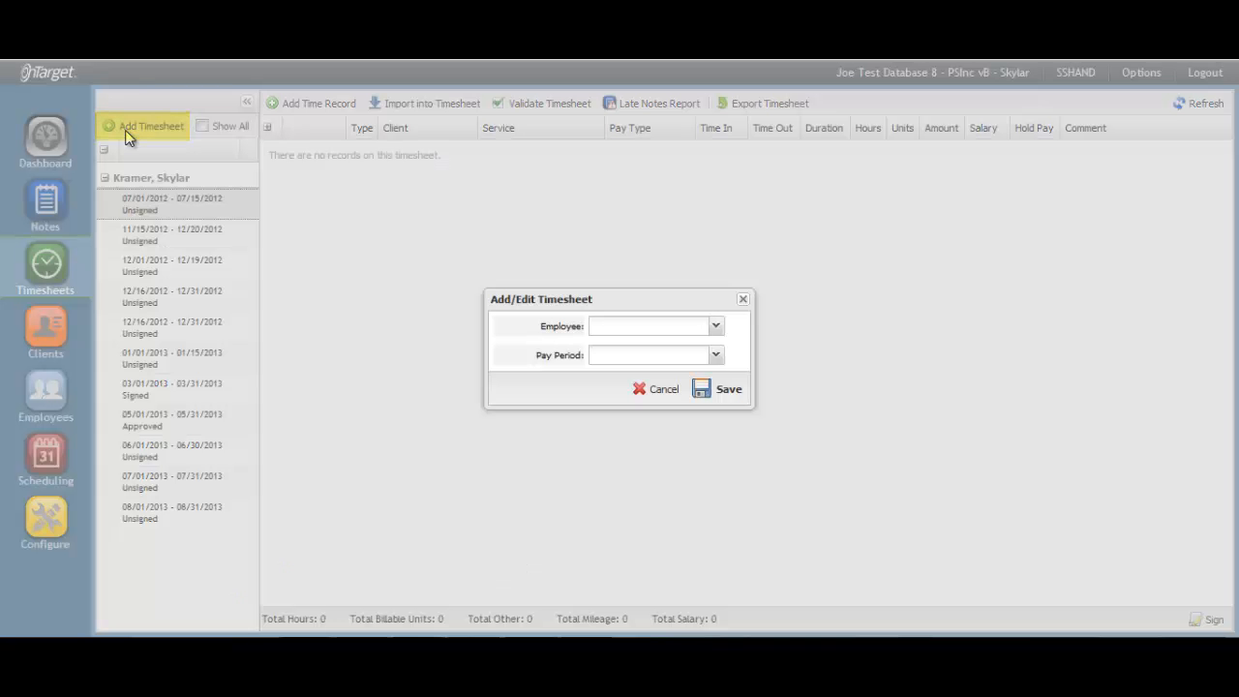
mouse_move(675, 293)
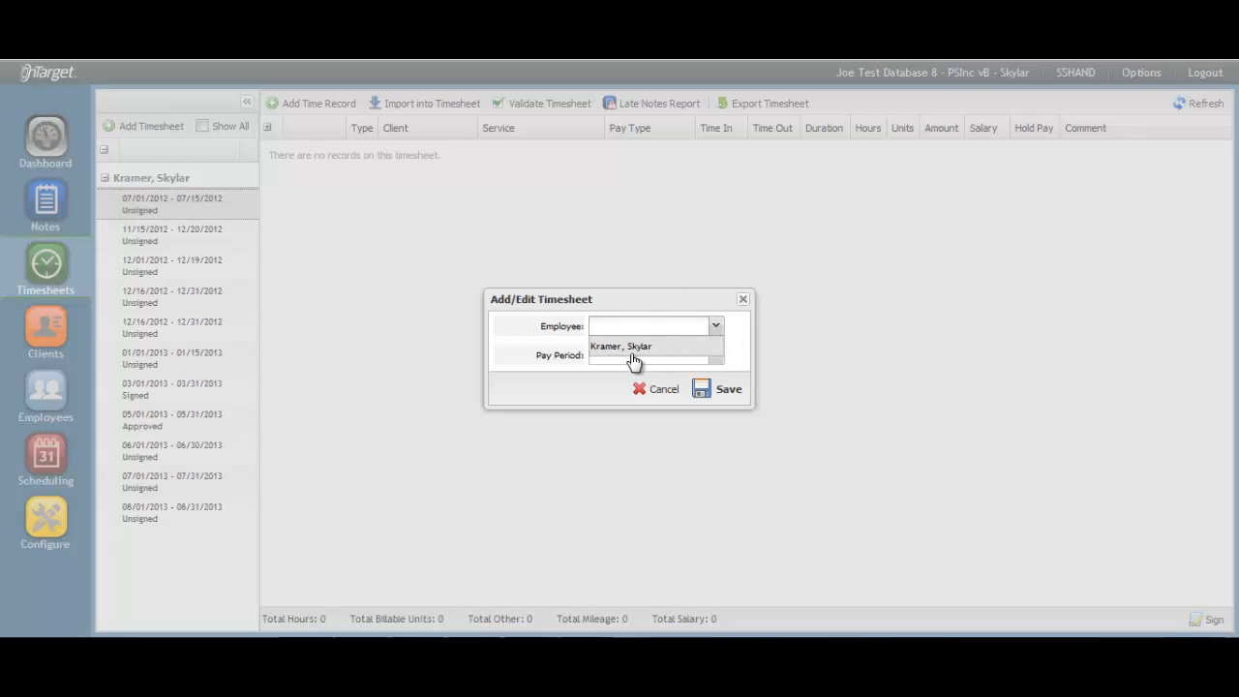
click(620, 346)
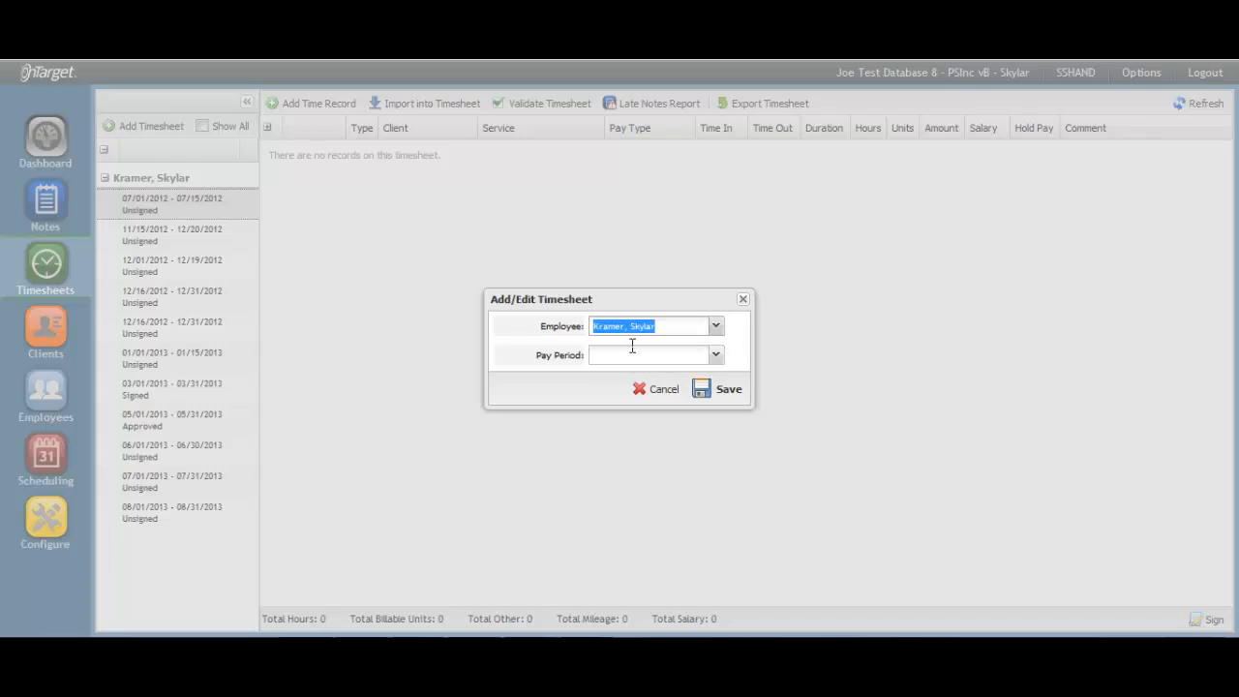
click(715, 355)
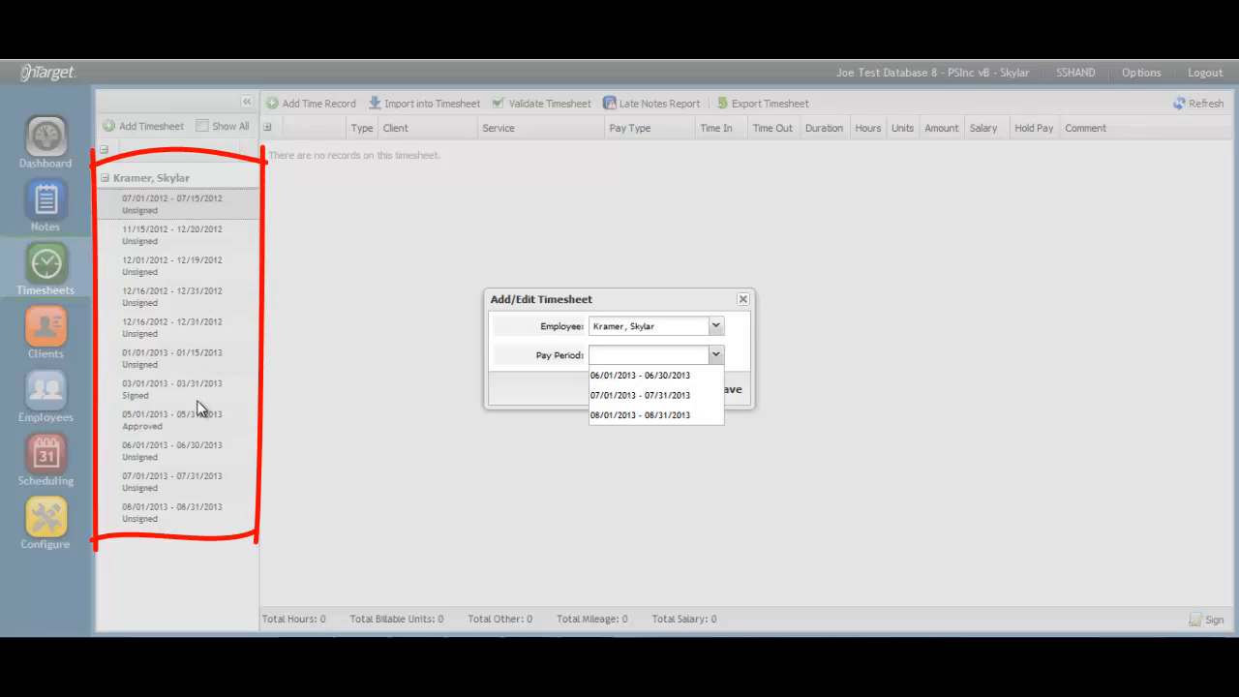
click(639, 414)
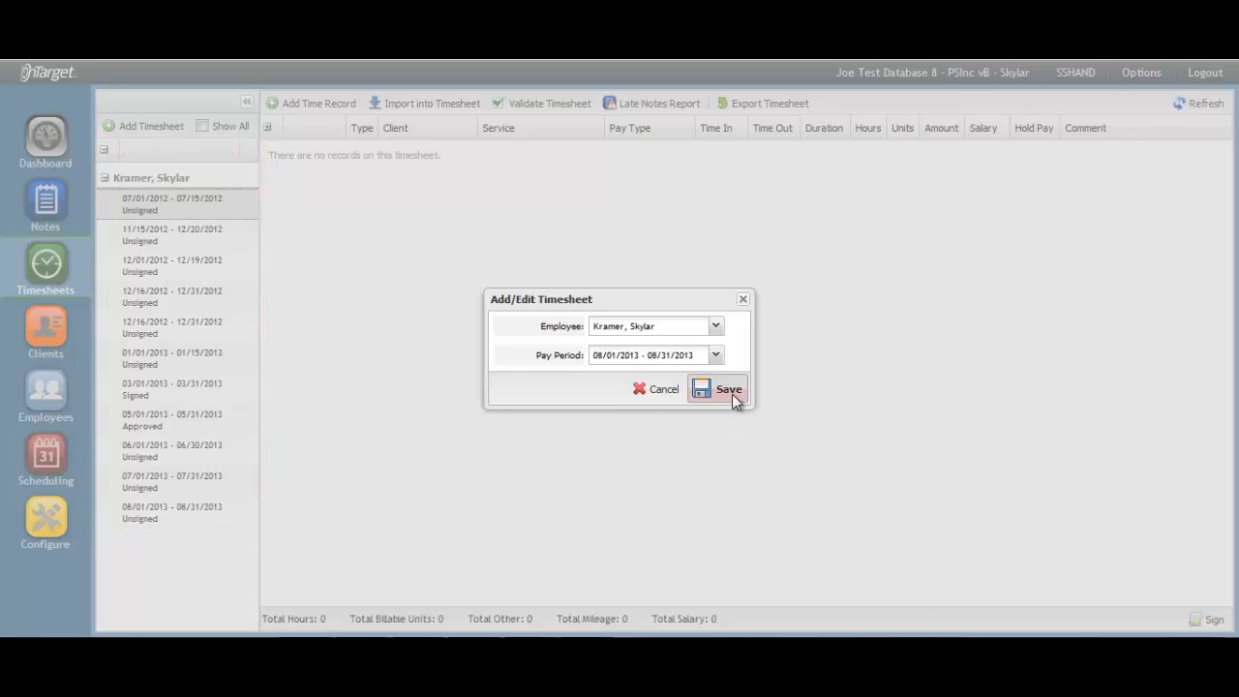
click(718, 388)
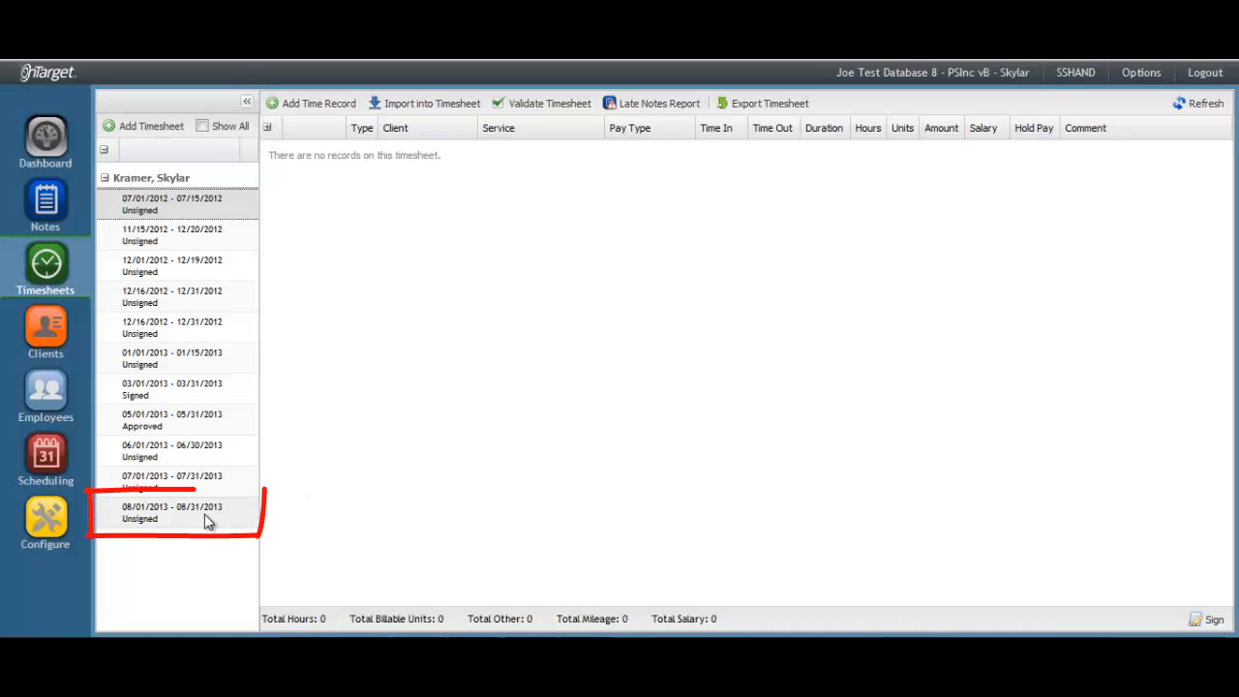
- Open the 08/01/2013 - 08/31/2013 entry from the timesheet list
click(175, 512)
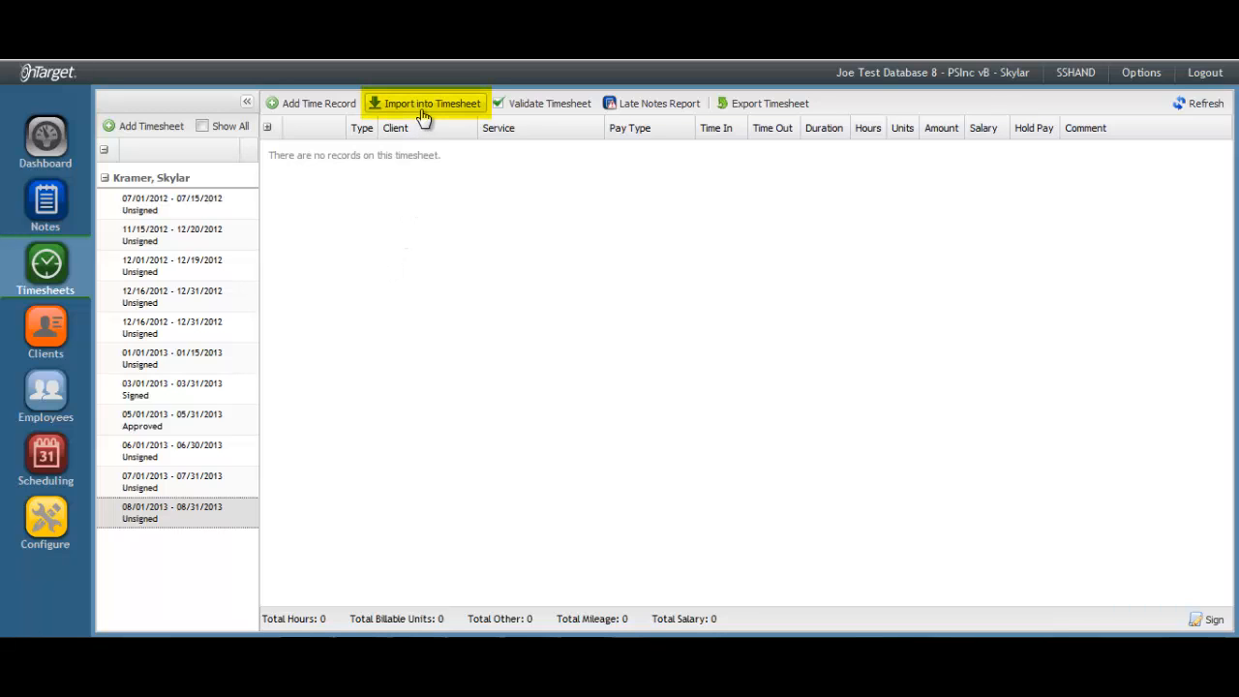
click(431, 102)
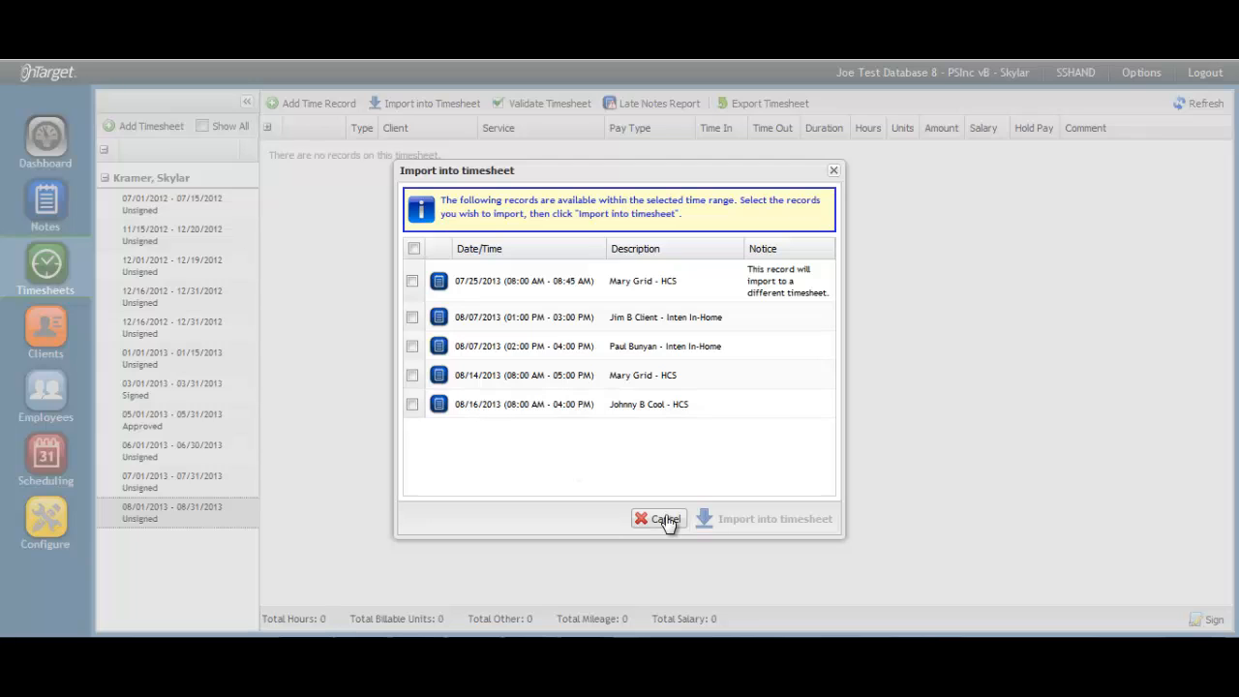
click(666, 519)
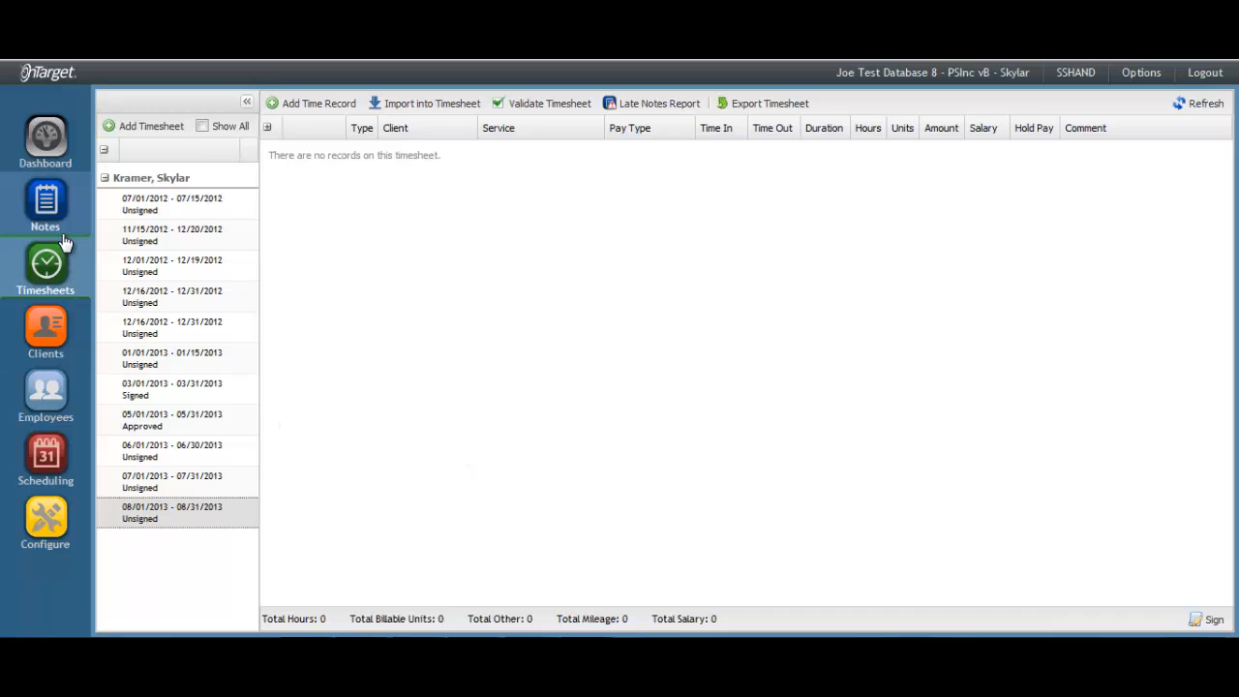
click(45, 204)
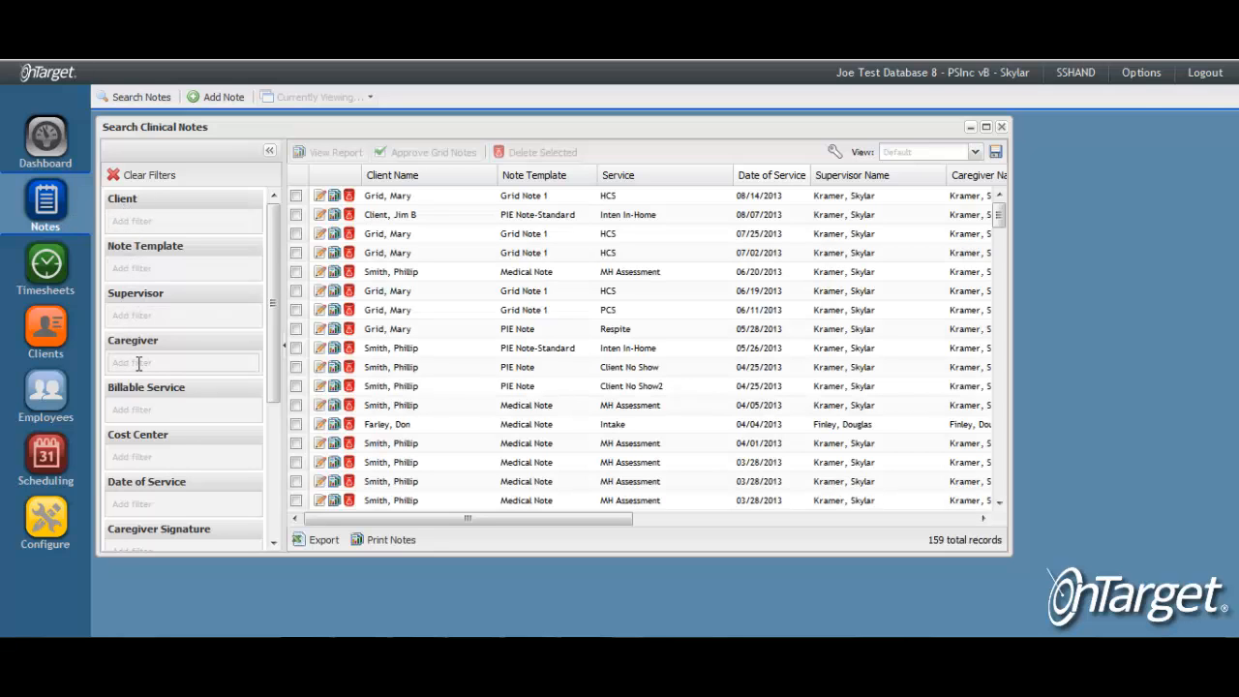
text(ry)
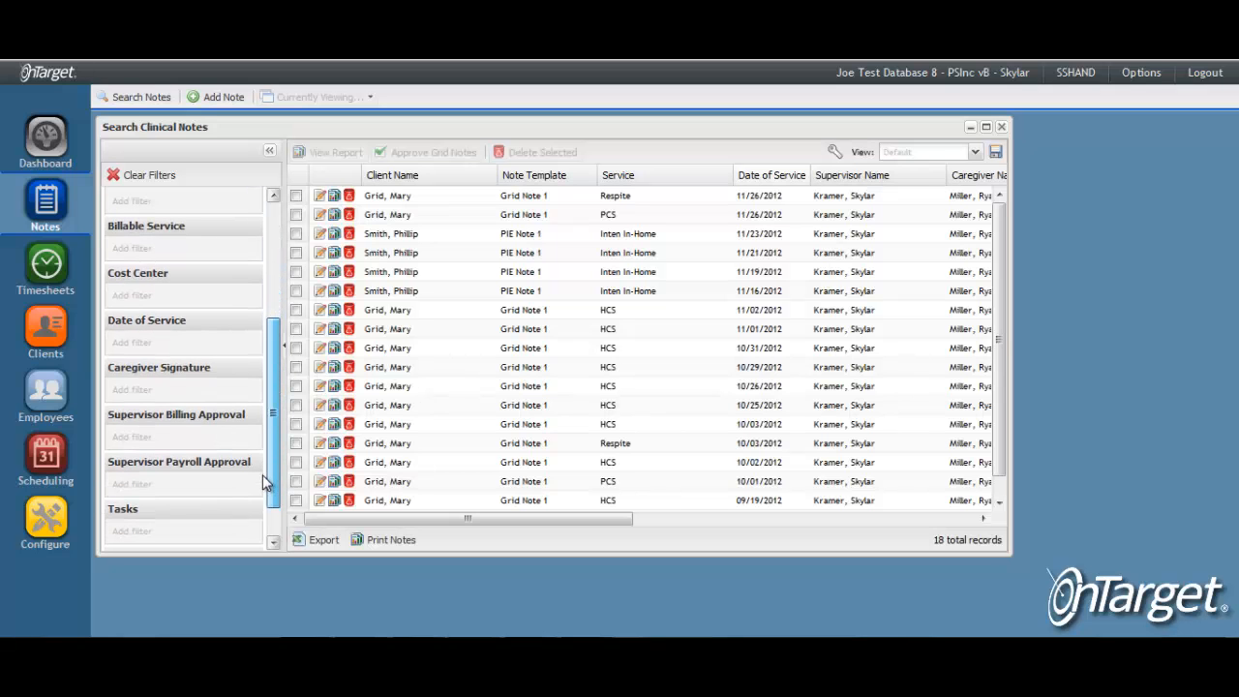
scroll(down, 3)
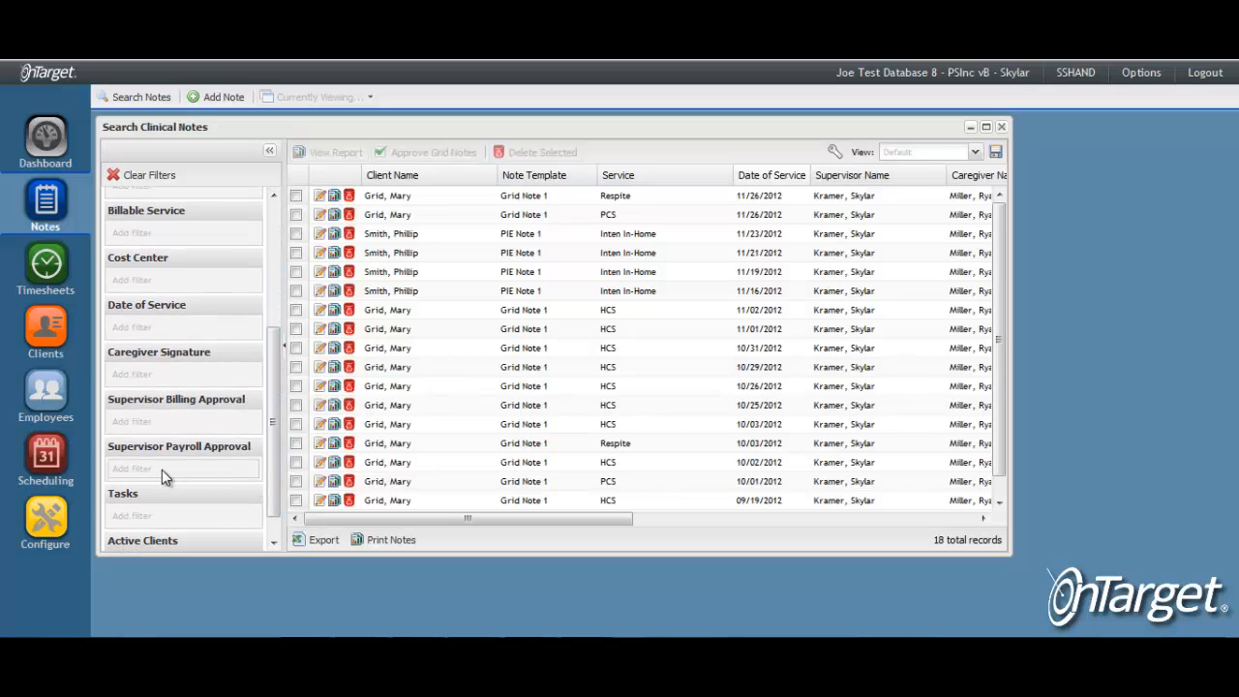
click(179, 469)
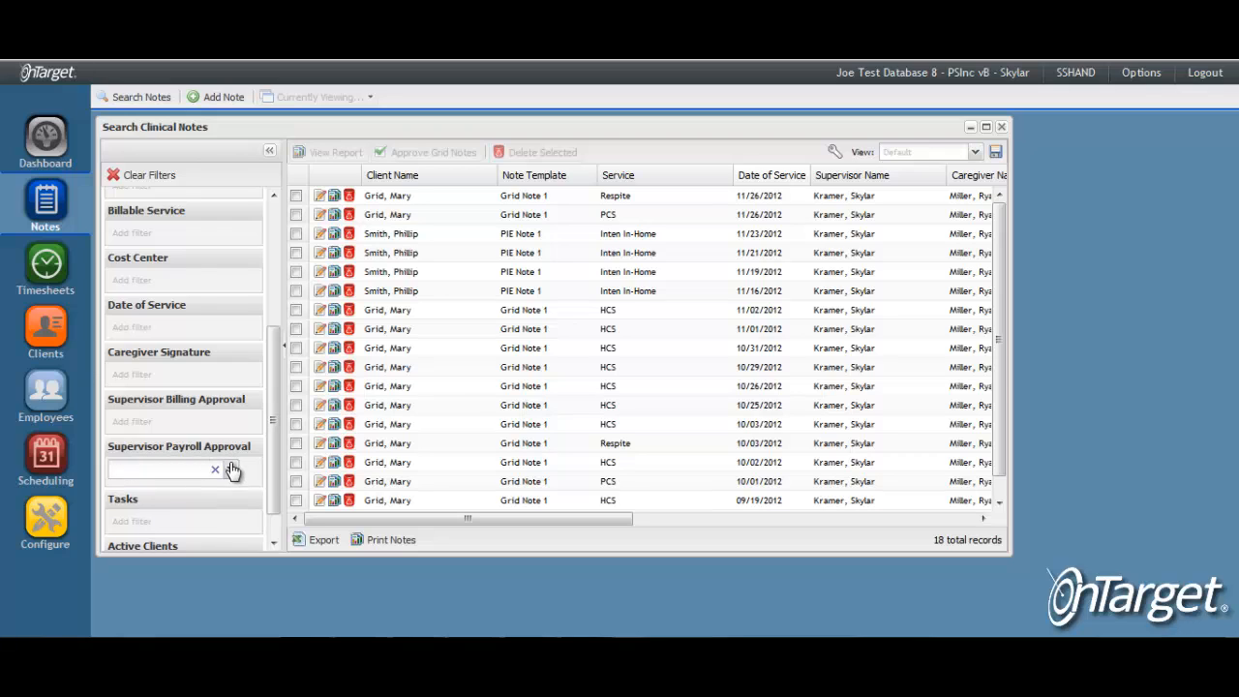
click(229, 470)
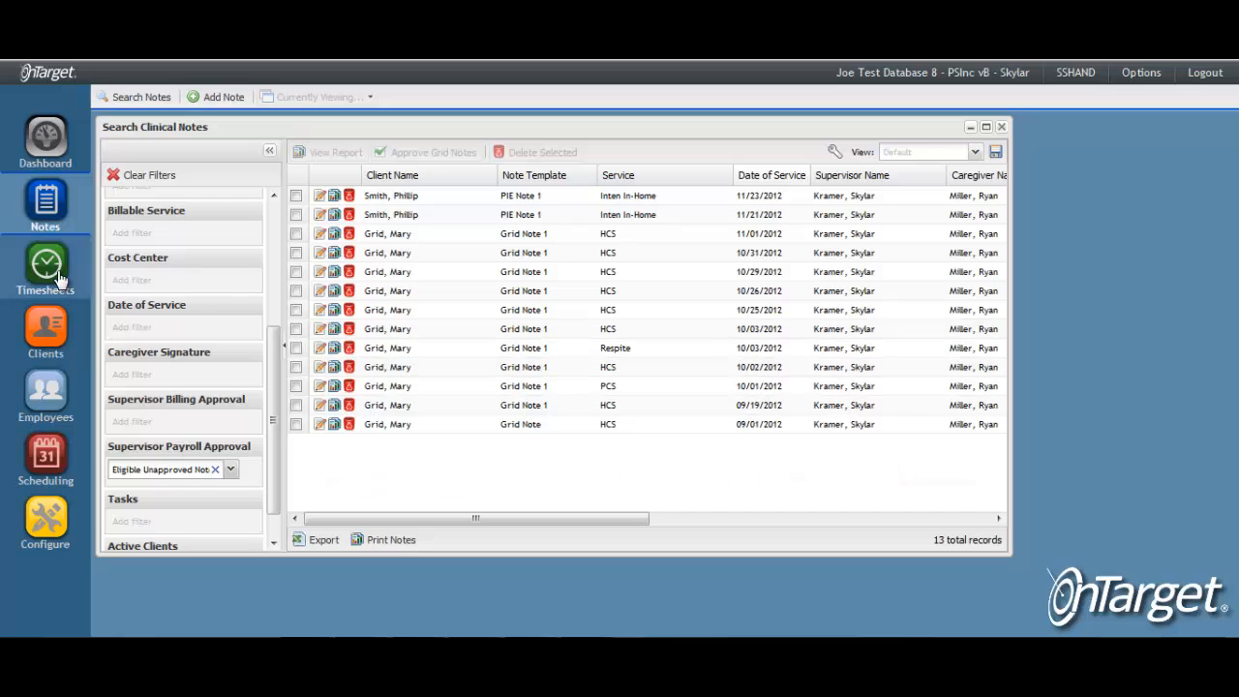
click(45, 266)
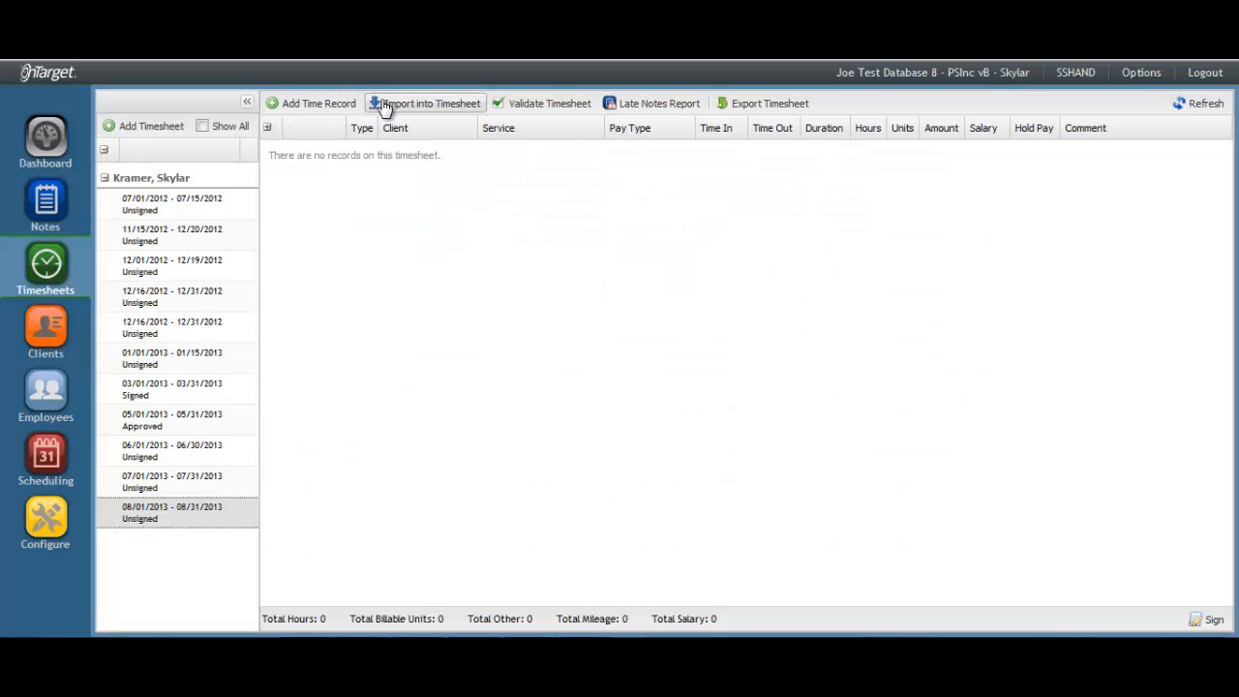
- Select all available note records and import them into the August 2013 timesheet
click(426, 103)
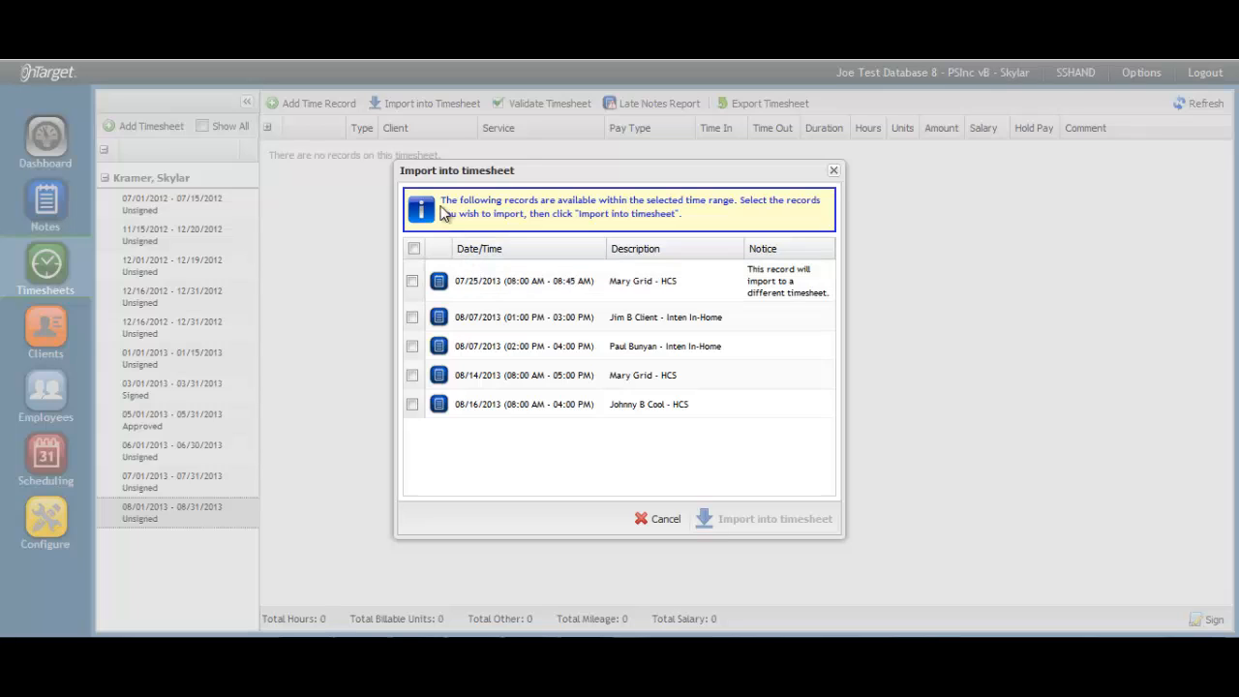
mouse_move(434, 114)
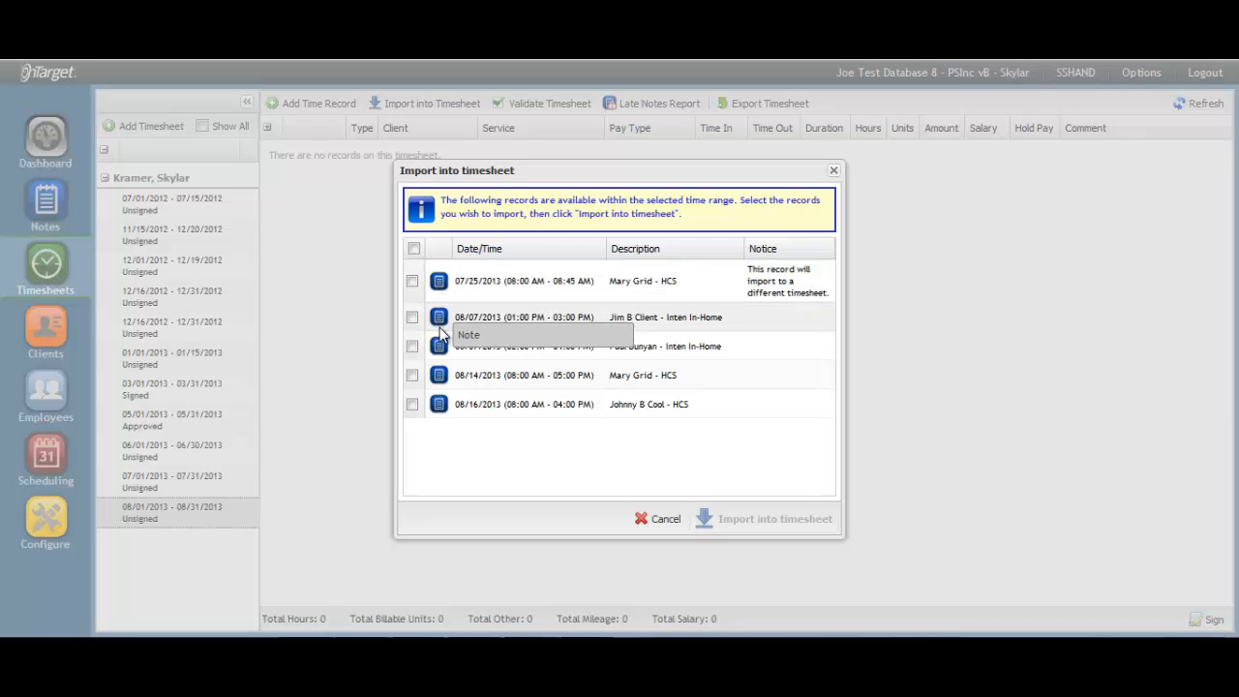
mouse_move(440, 418)
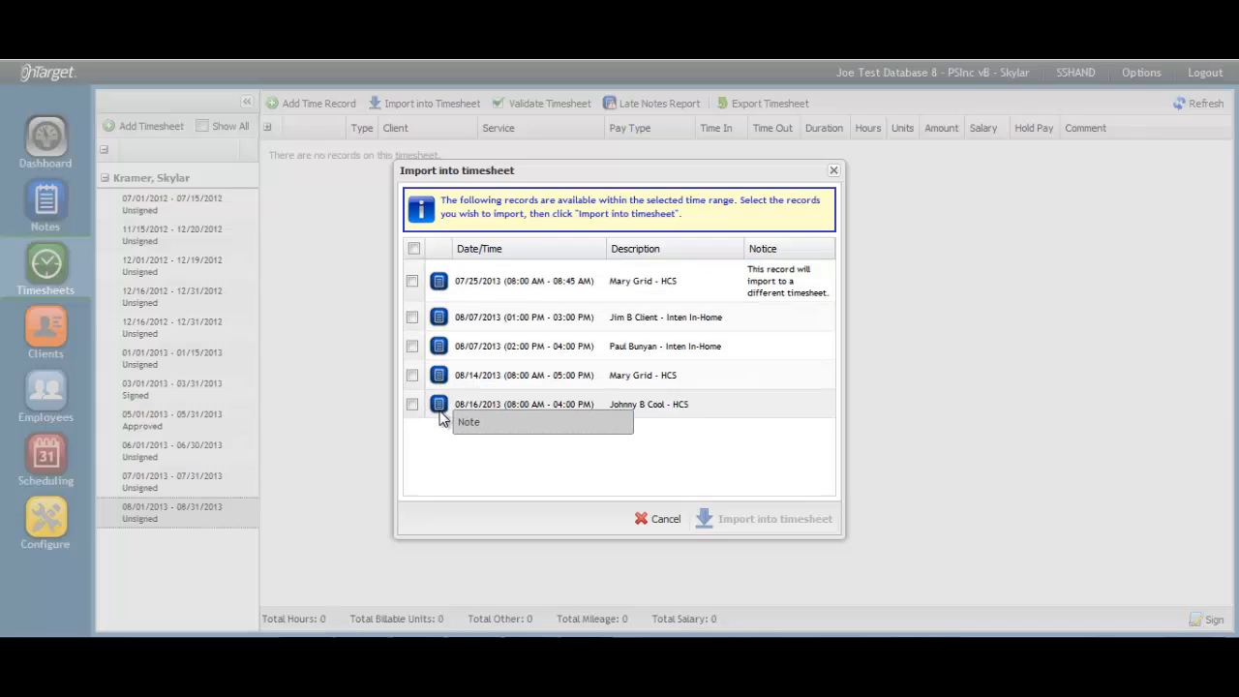
click(412, 403)
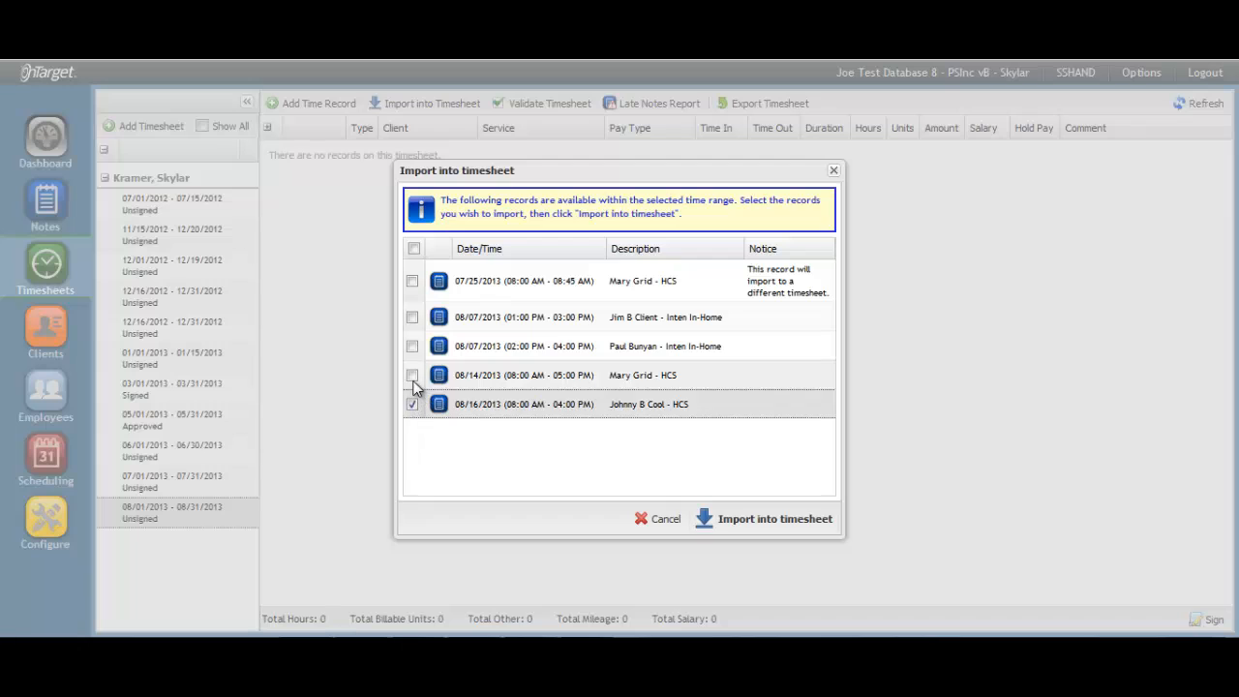
click(413, 374)
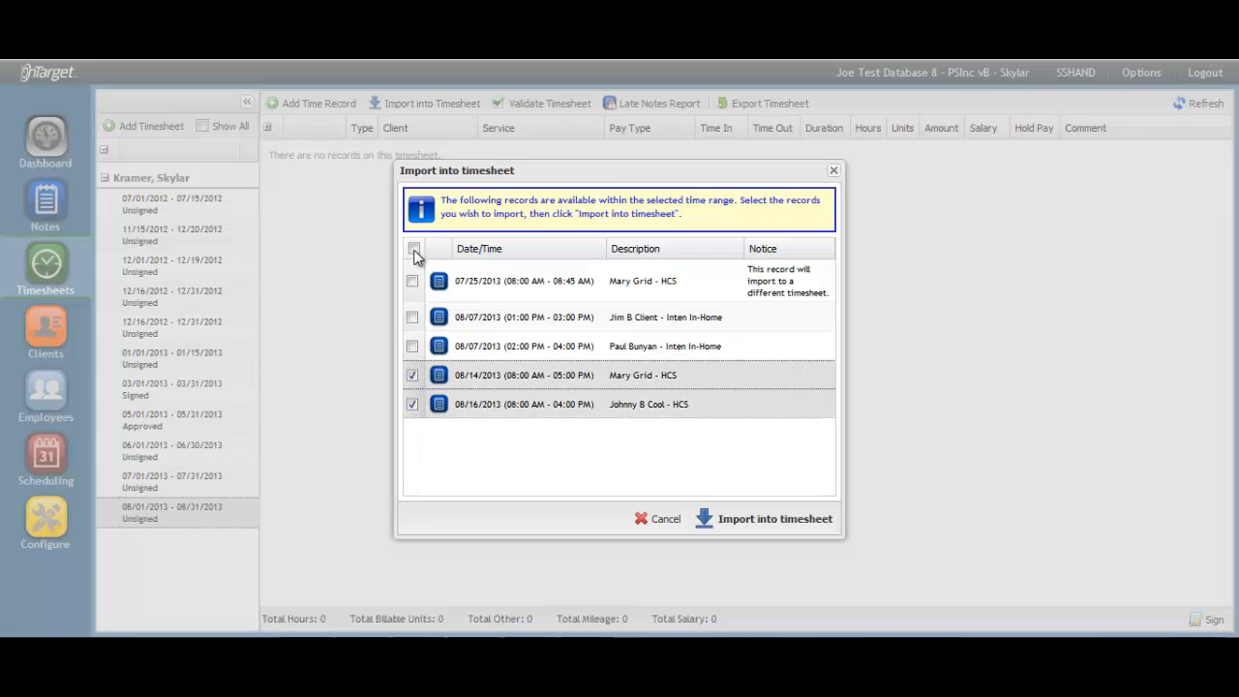
click(413, 249)
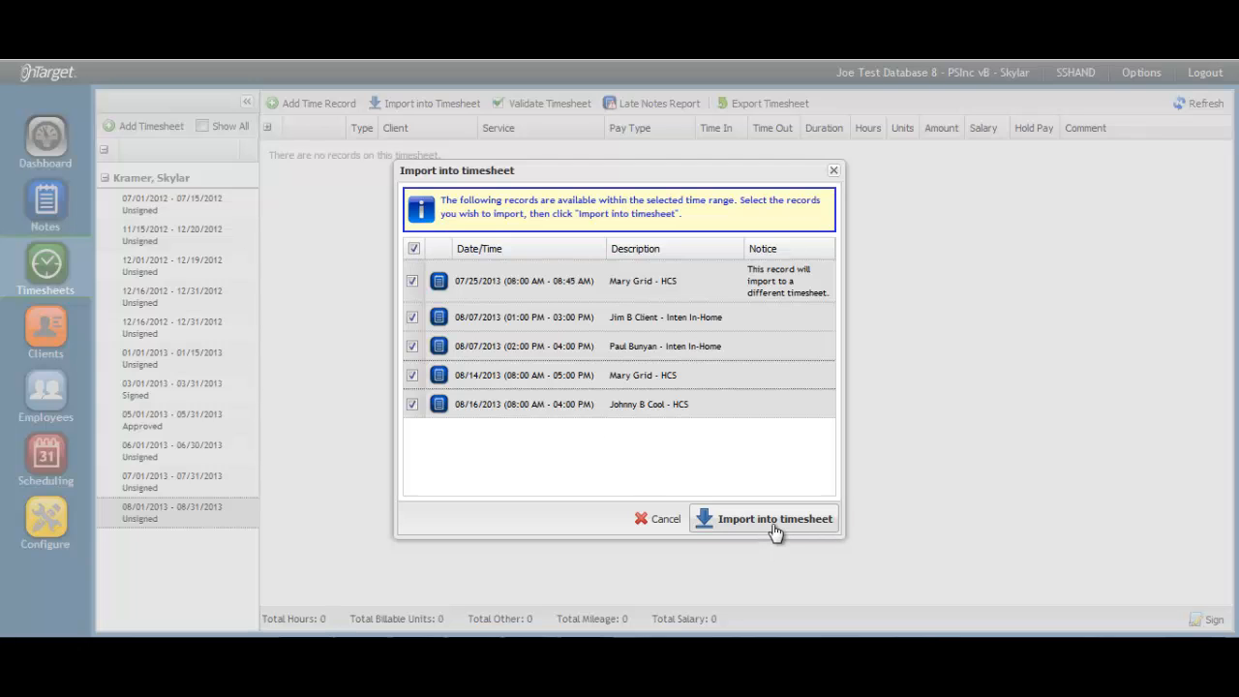
click(764, 517)
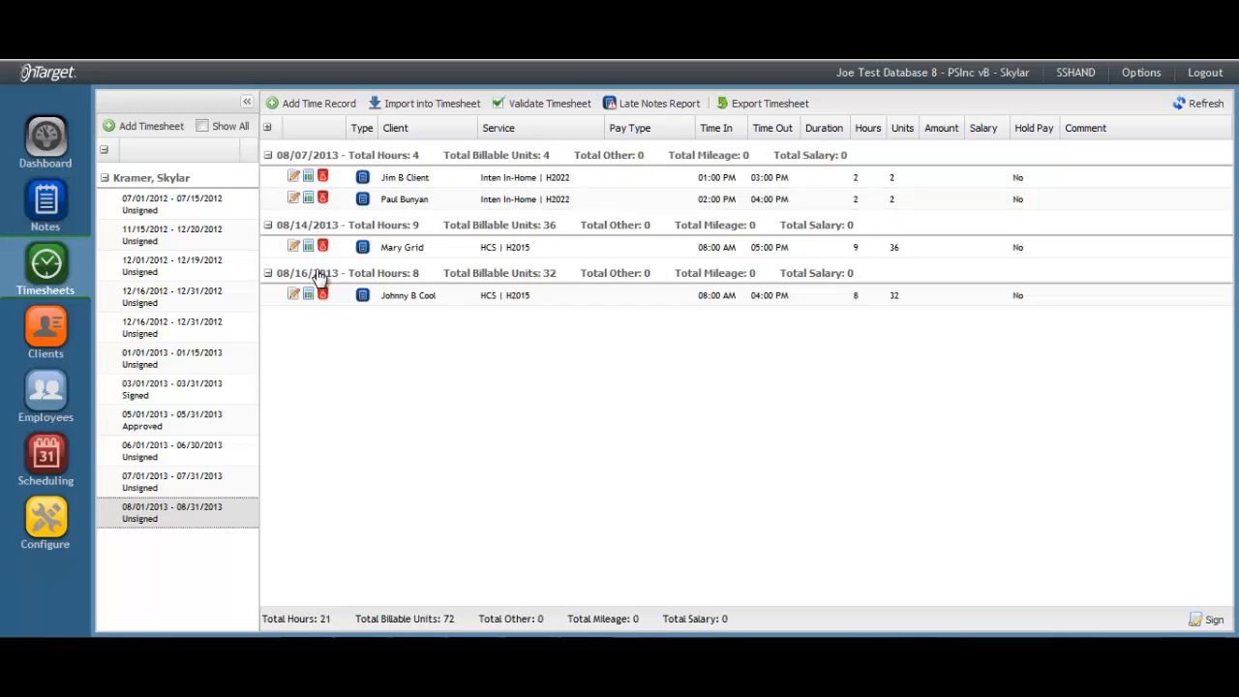
mouse_move(300, 600)
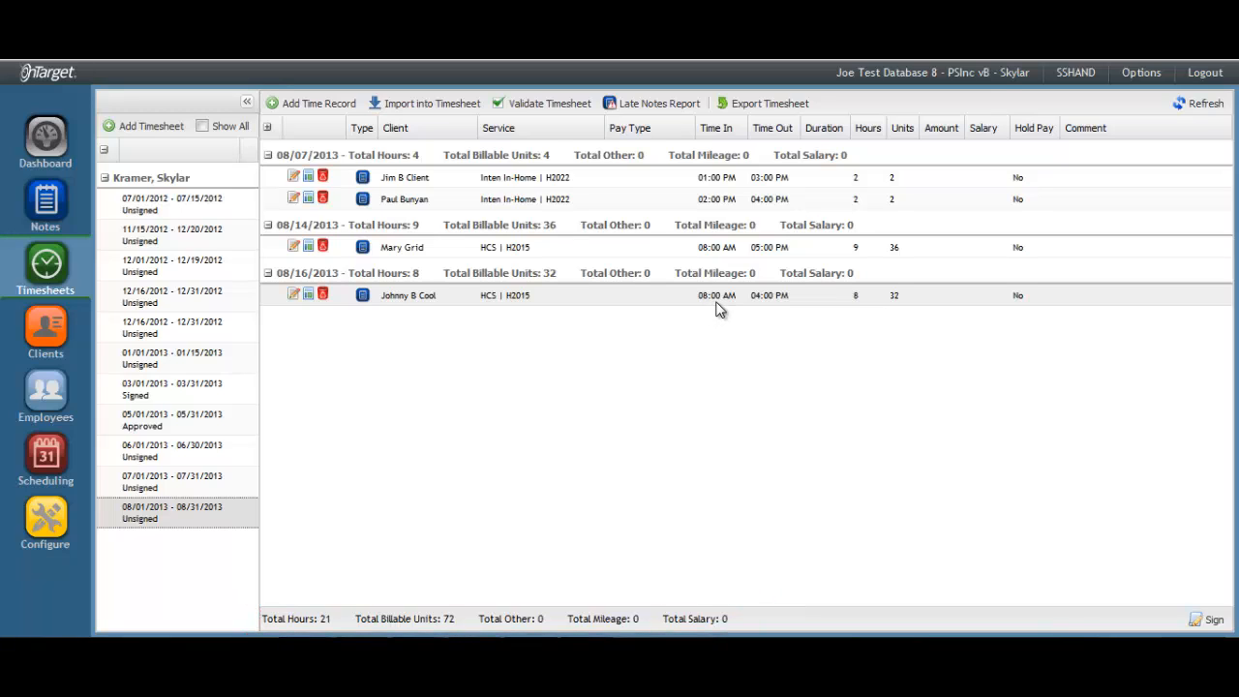
mouse_move(769, 309)
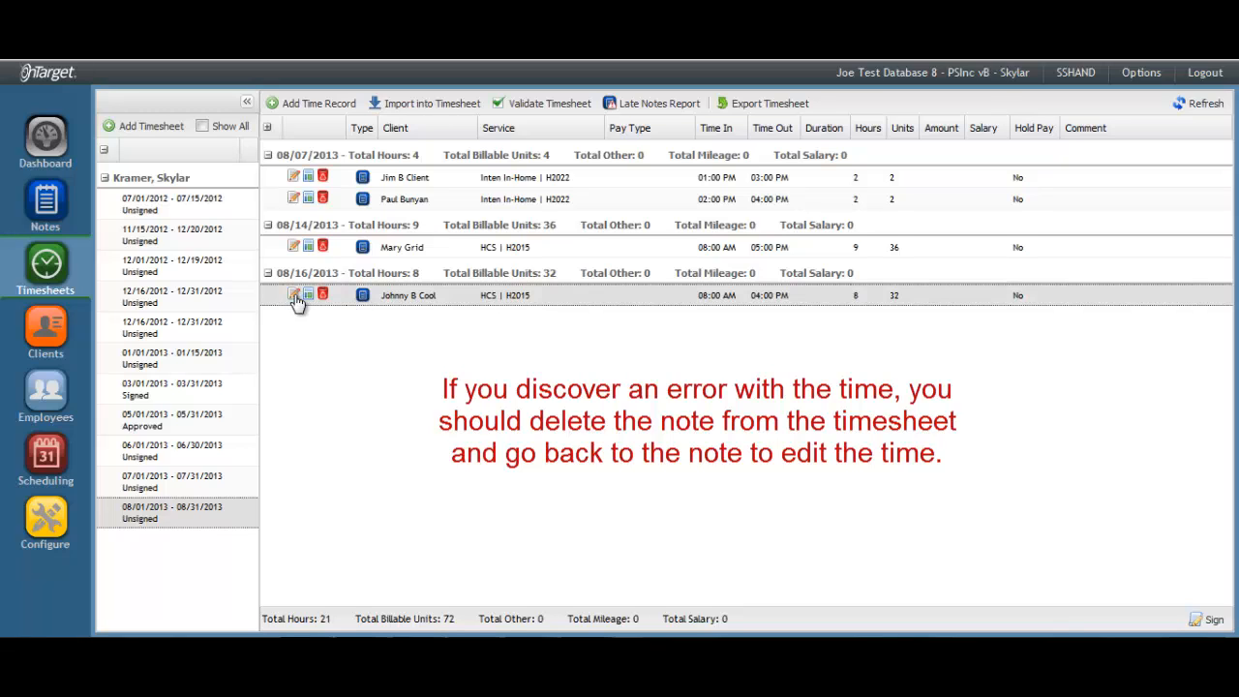
mouse_move(293, 295)
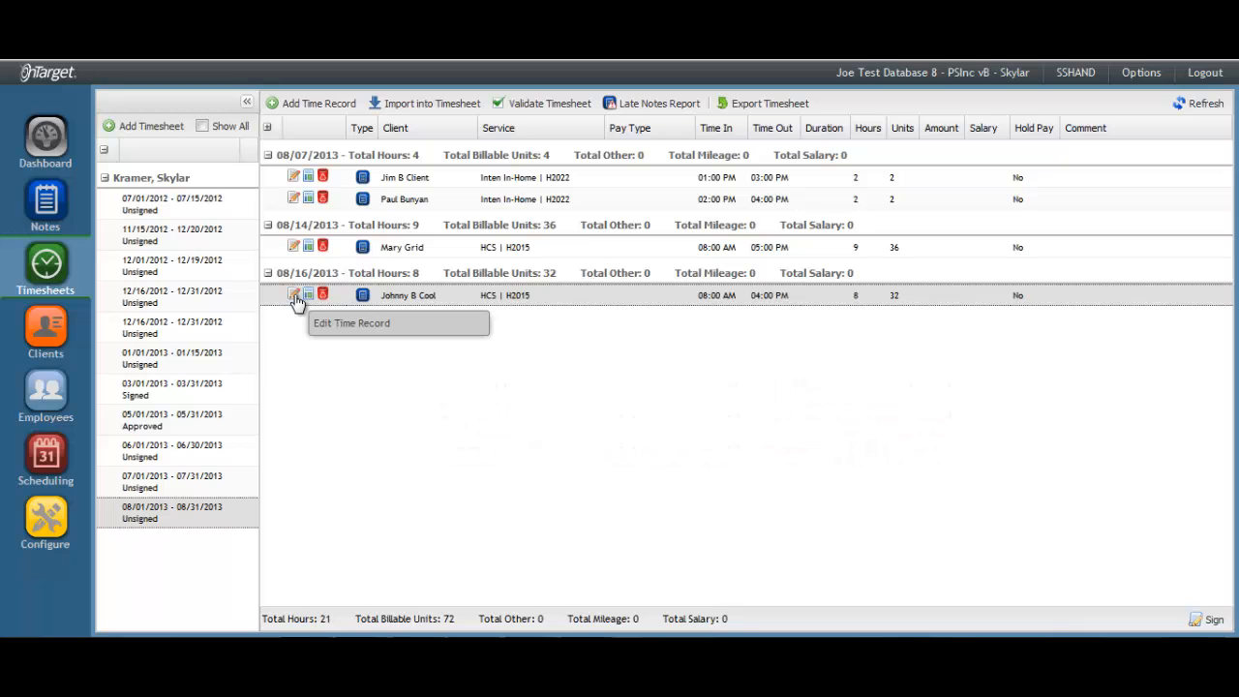
click(293, 295)
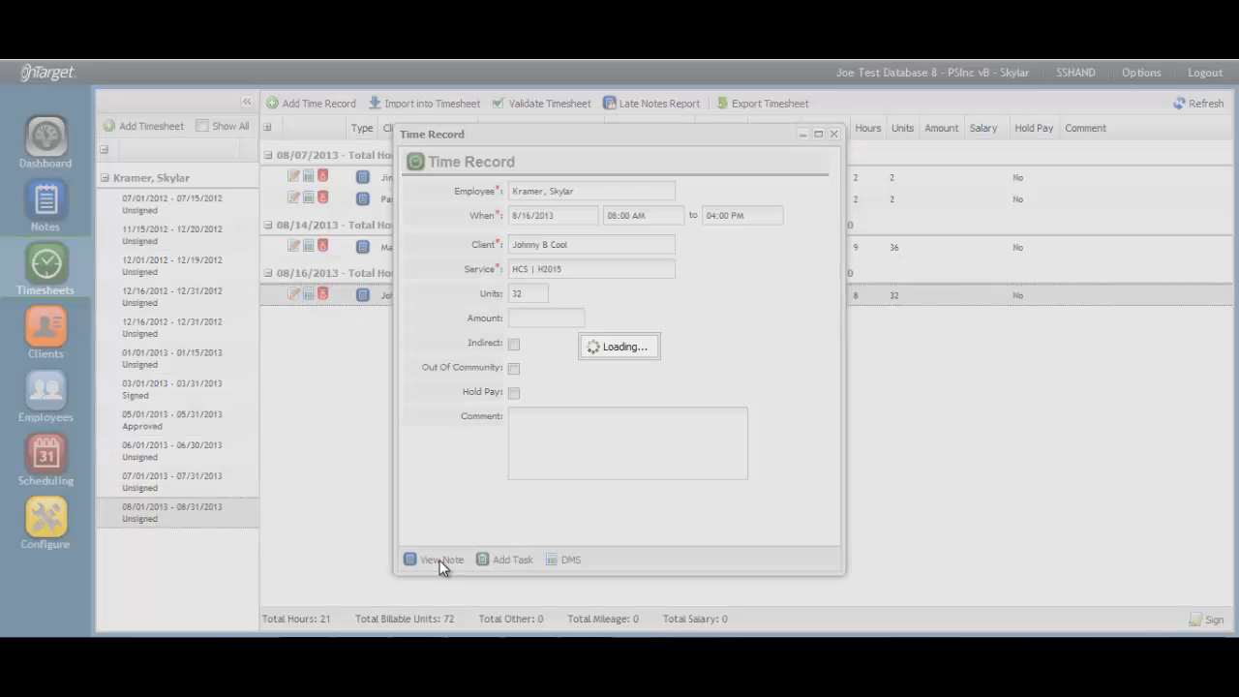
click(440, 559)
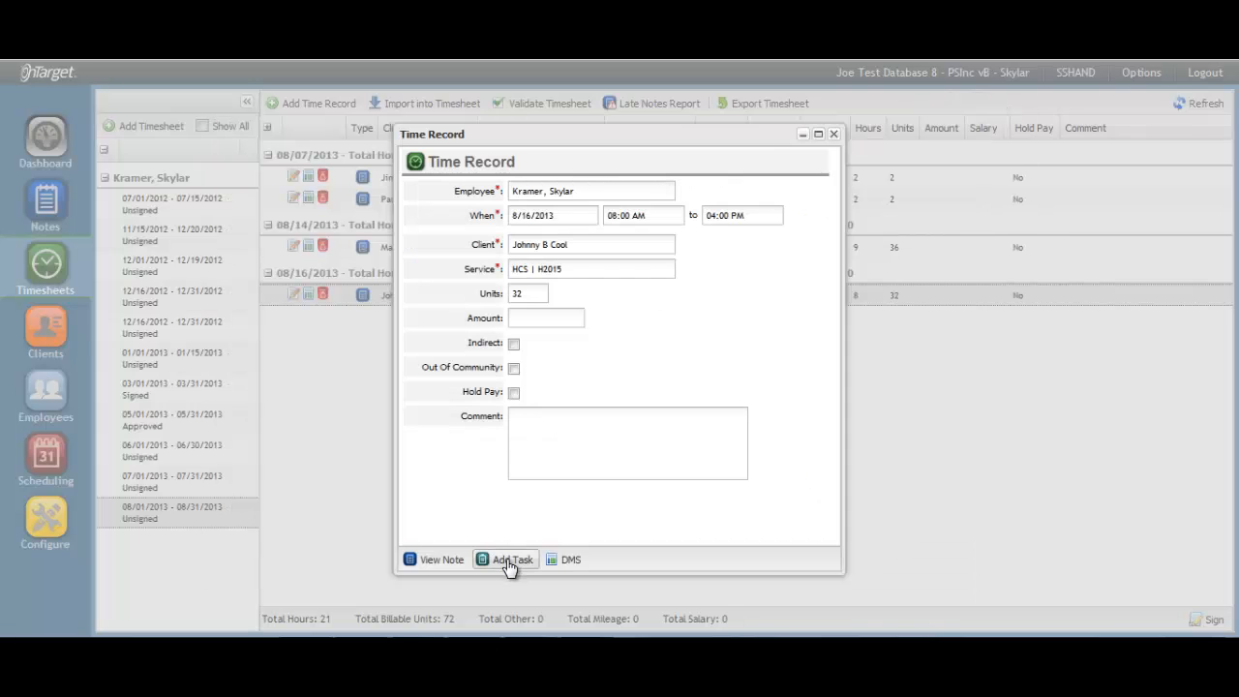
click(505, 559)
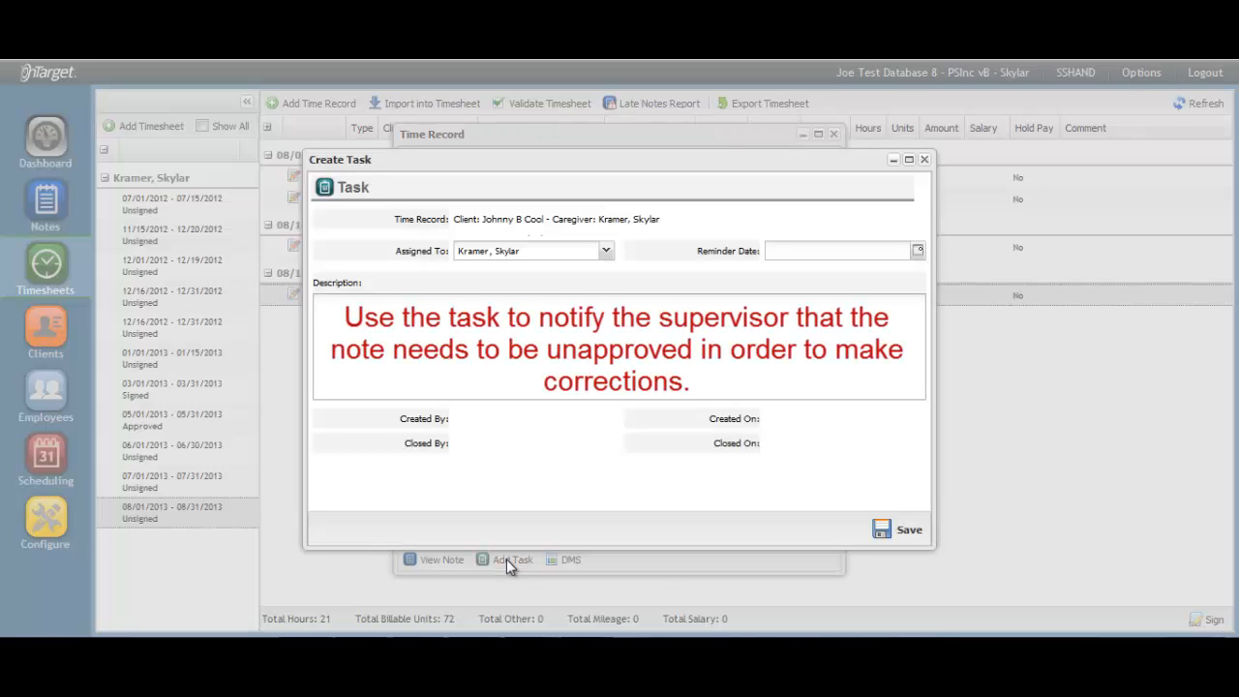
click(319, 301)
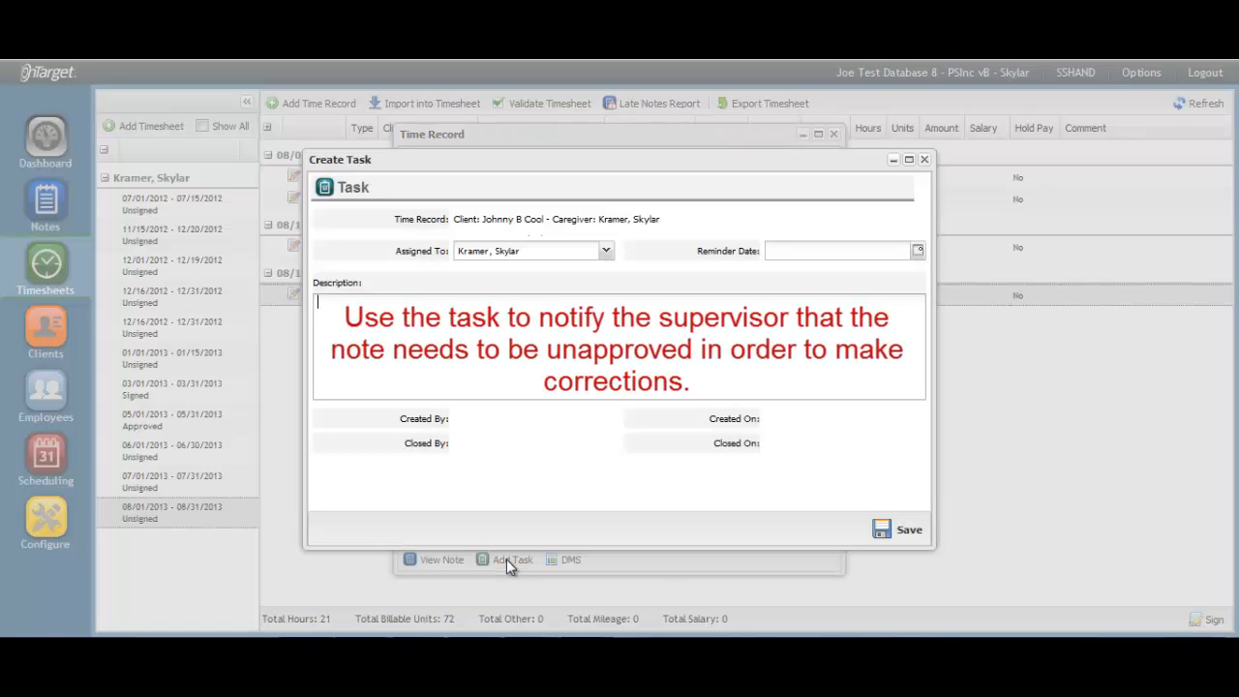
click(923, 158)
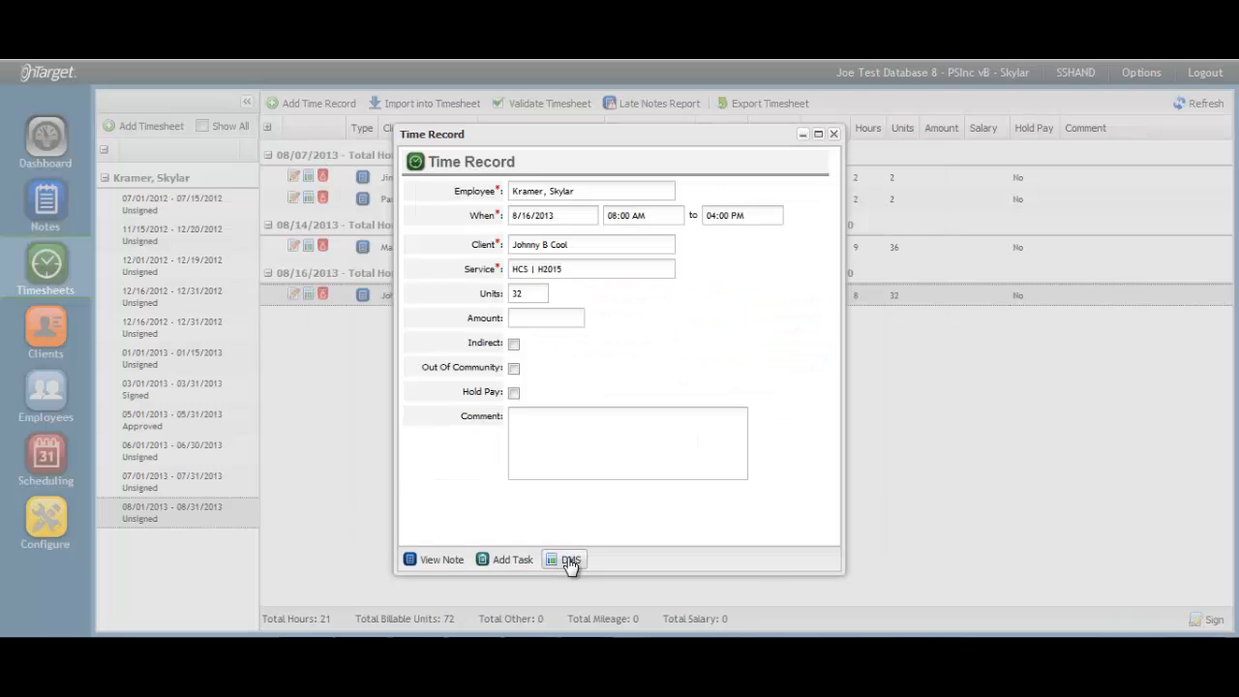
mouse_move(570, 562)
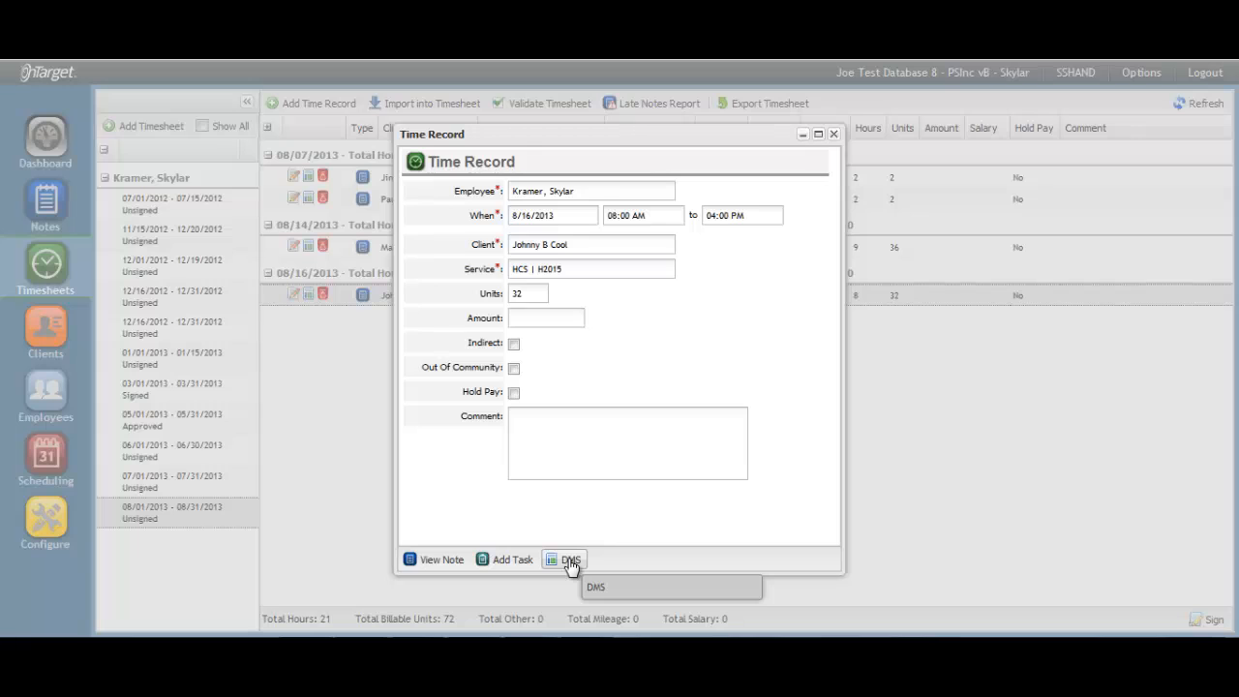
click(565, 560)
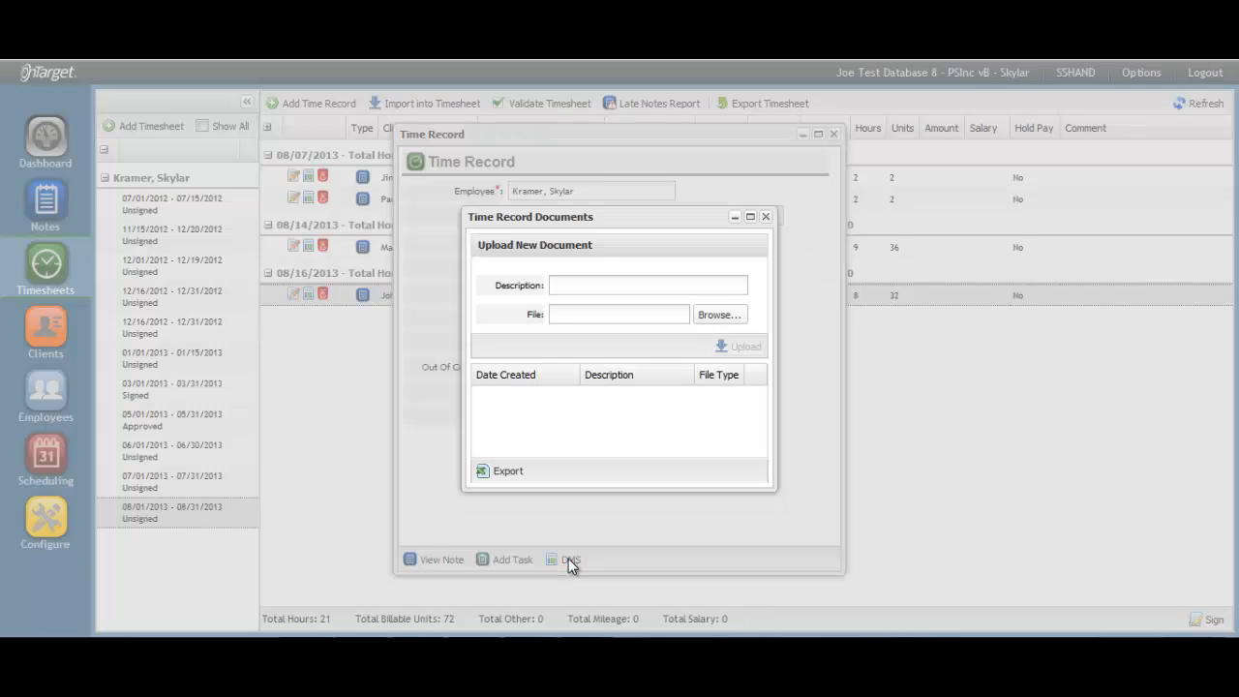
click(766, 216)
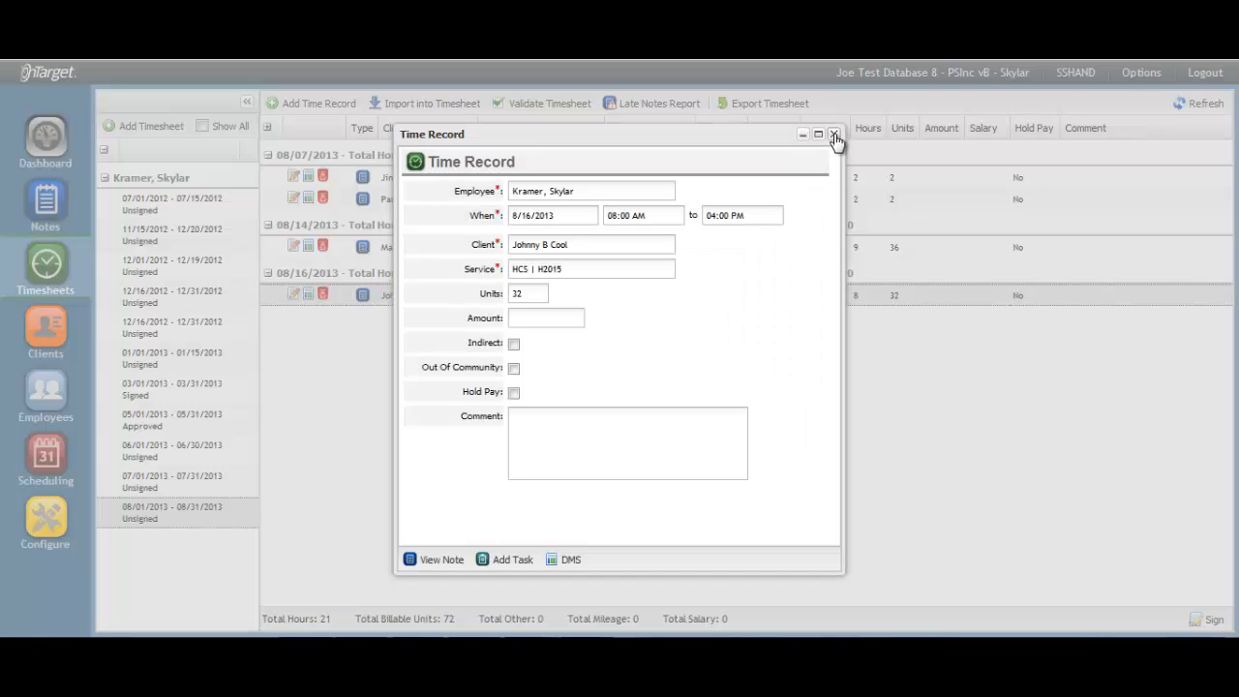
click(834, 134)
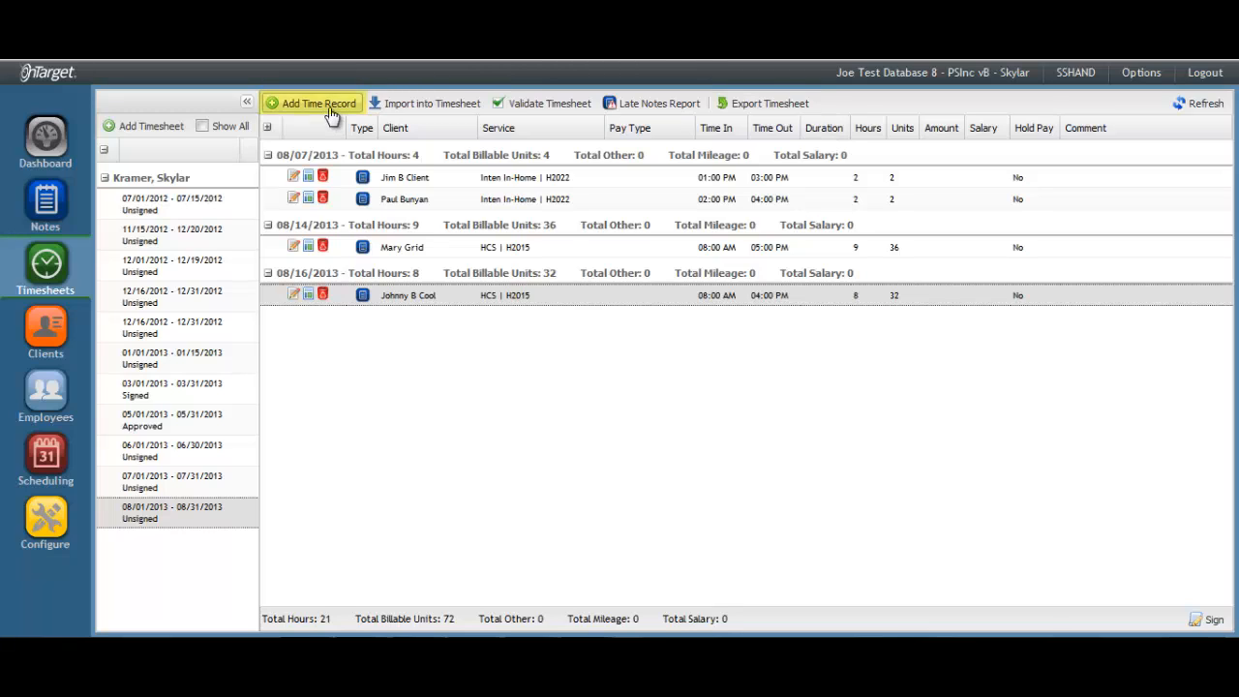
- Add a new time record dated 8/28/2013
click(318, 102)
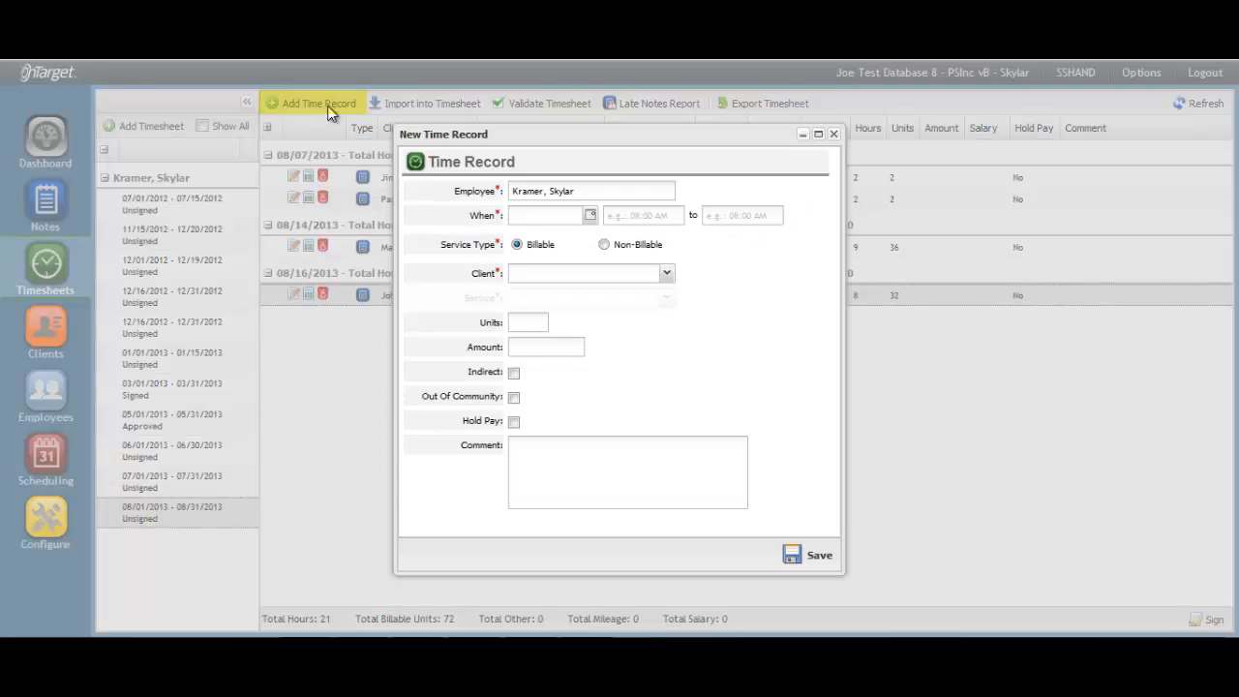
click(590, 215)
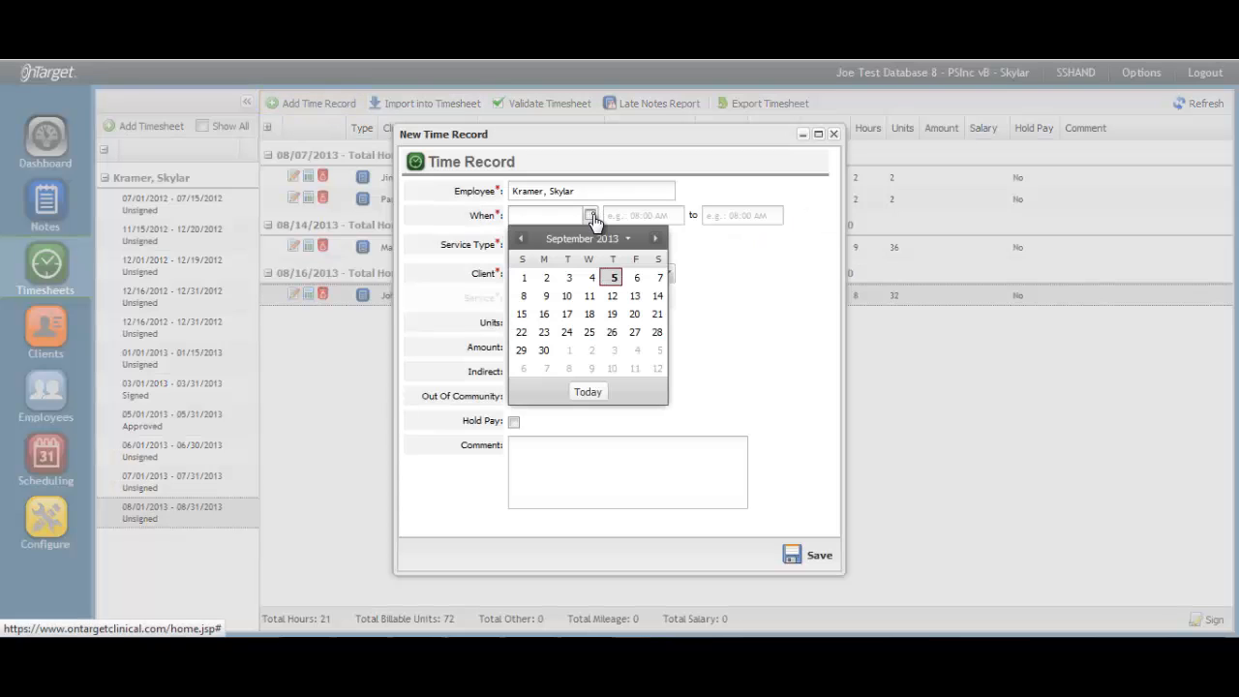
click(521, 238)
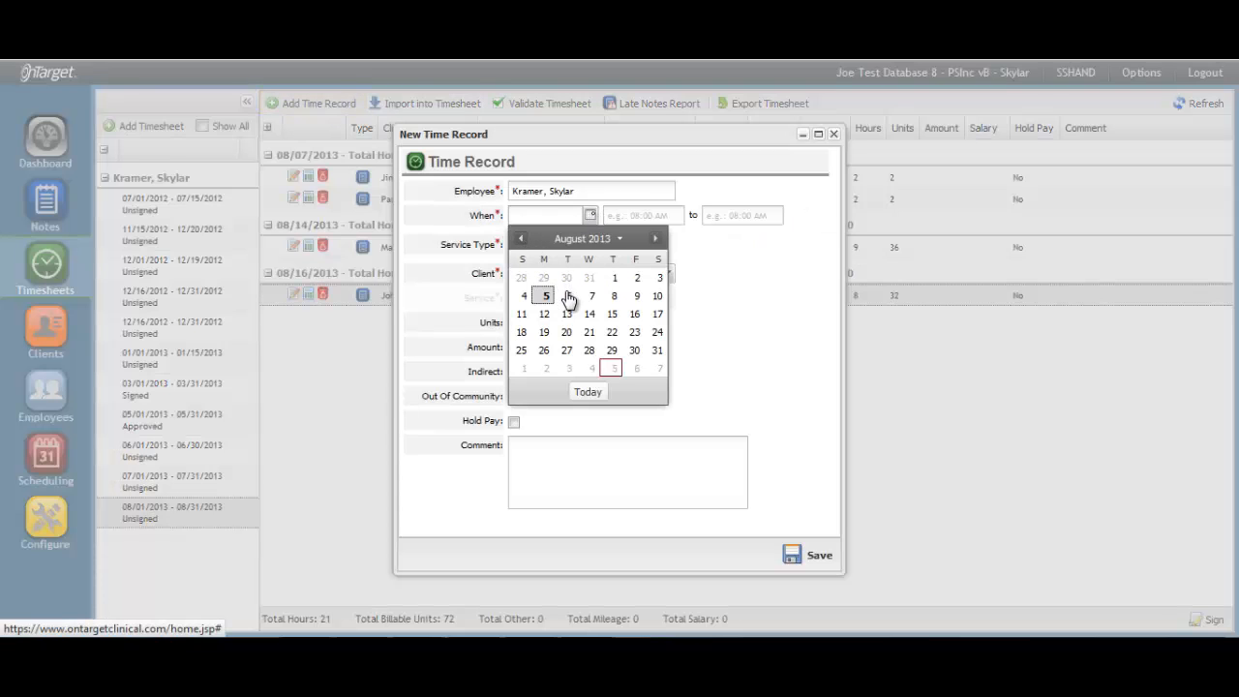
click(589, 350)
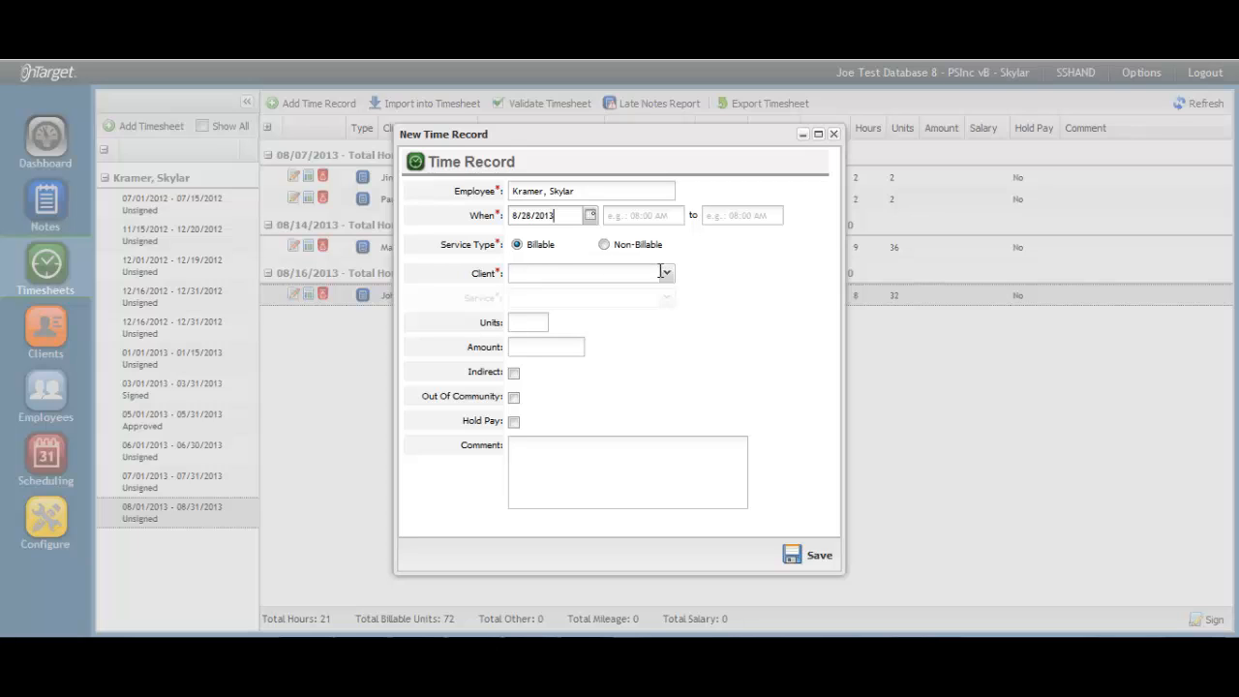
click(665, 272)
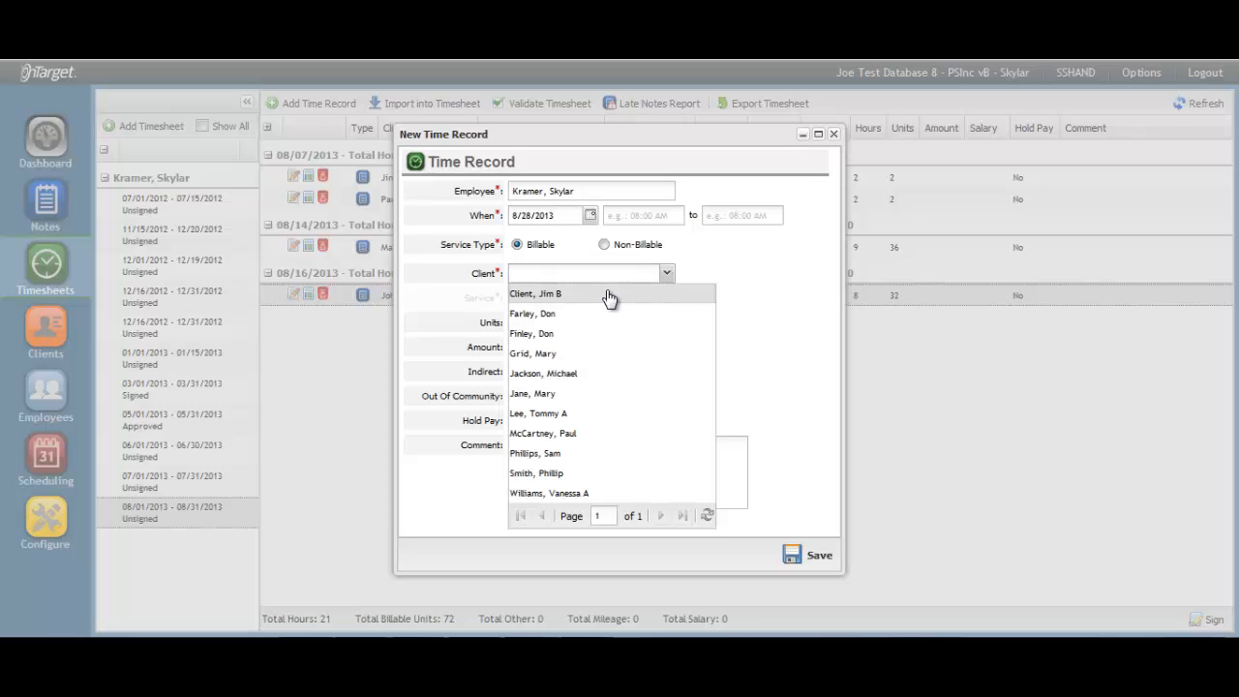
click(535, 294)
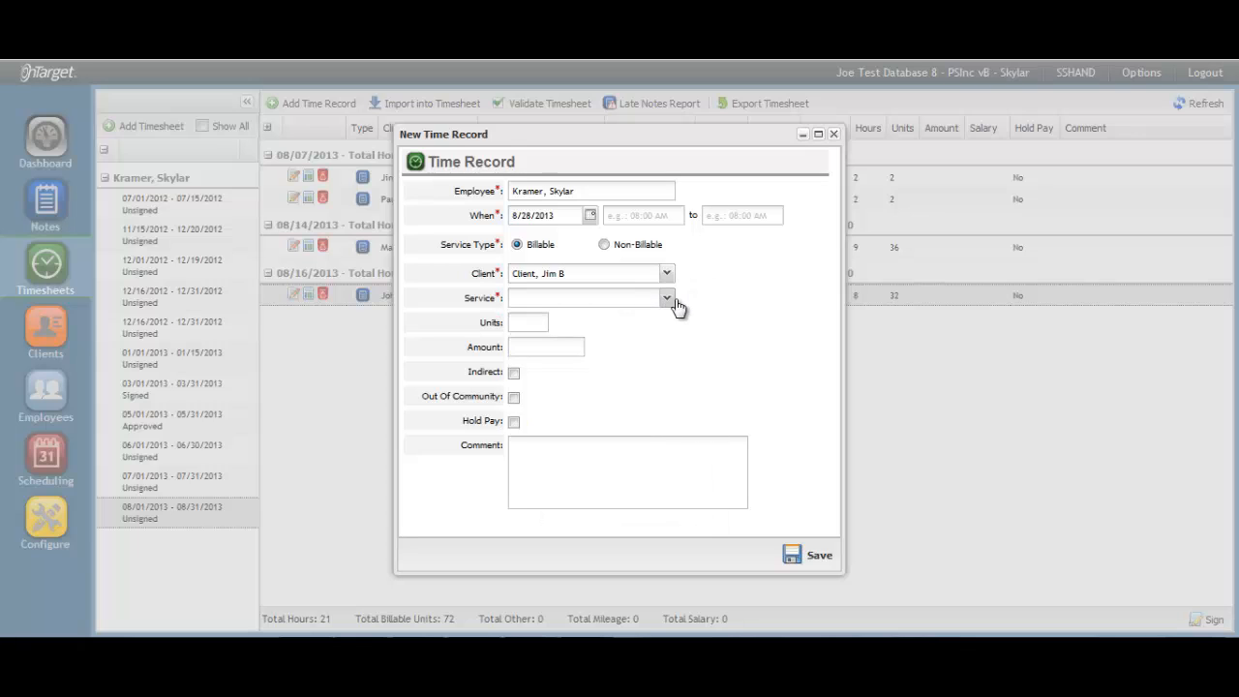
click(666, 298)
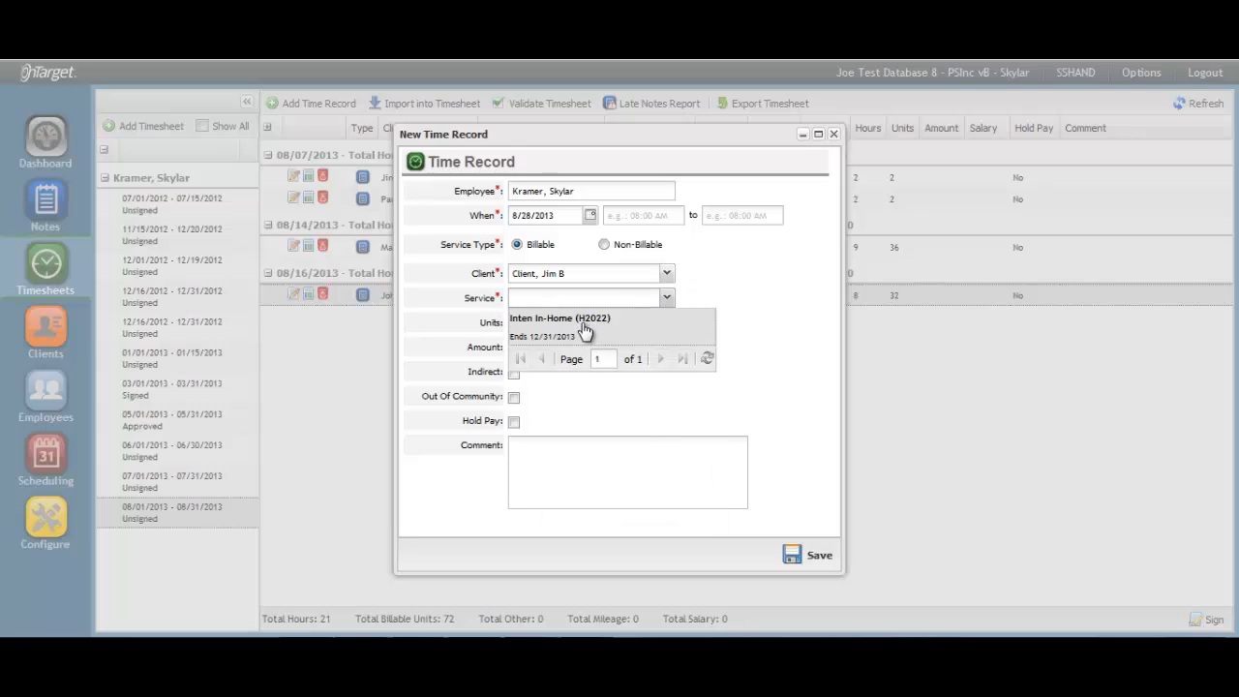
click(560, 325)
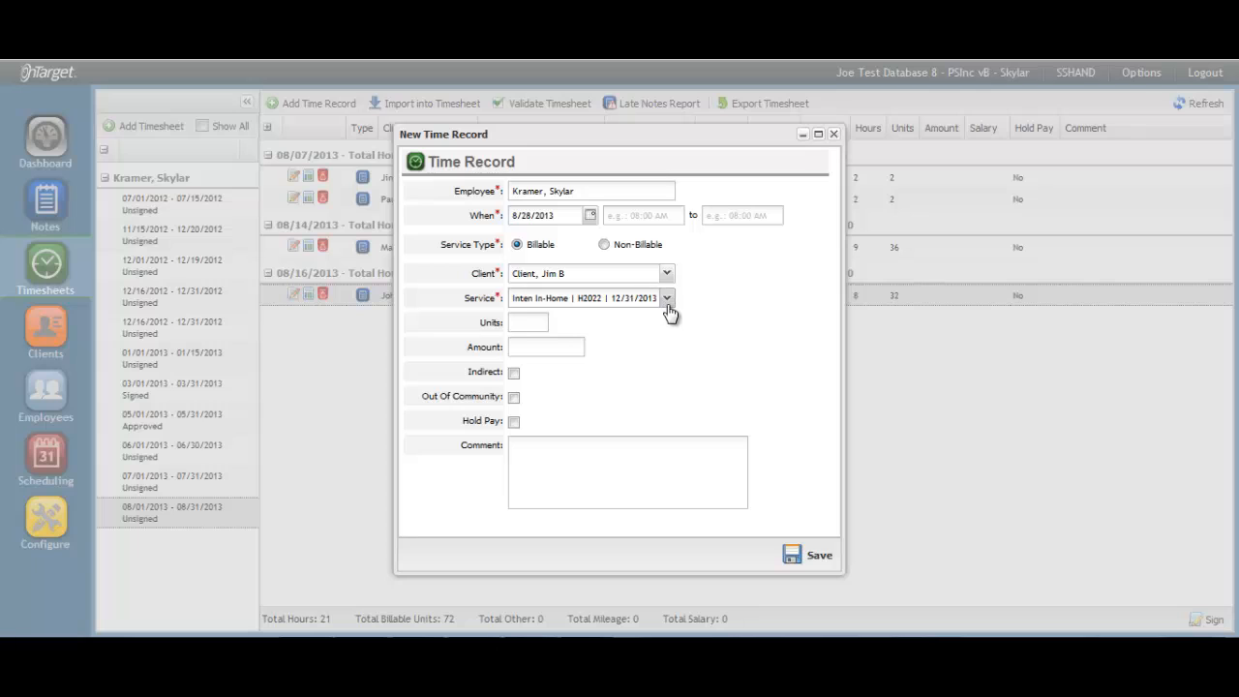
click(667, 297)
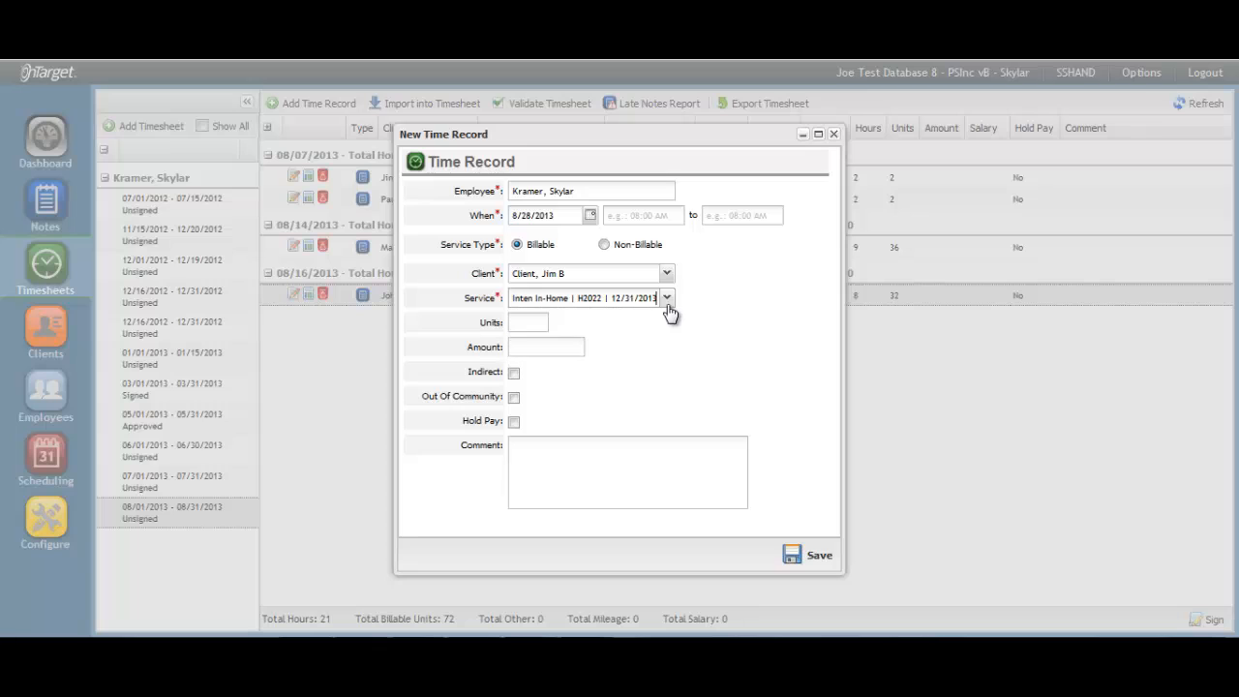
mouse_move(620, 266)
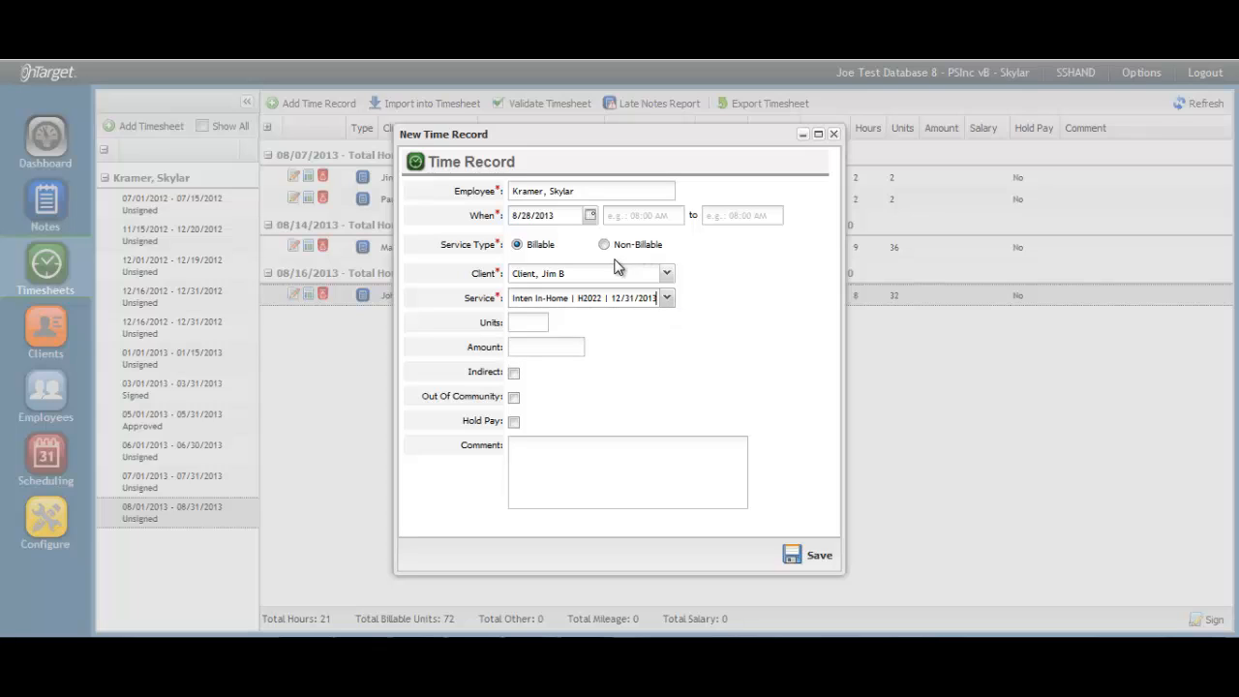
- Make the record non-billable with Mileage - Charlotte pay type and 50 units
click(604, 244)
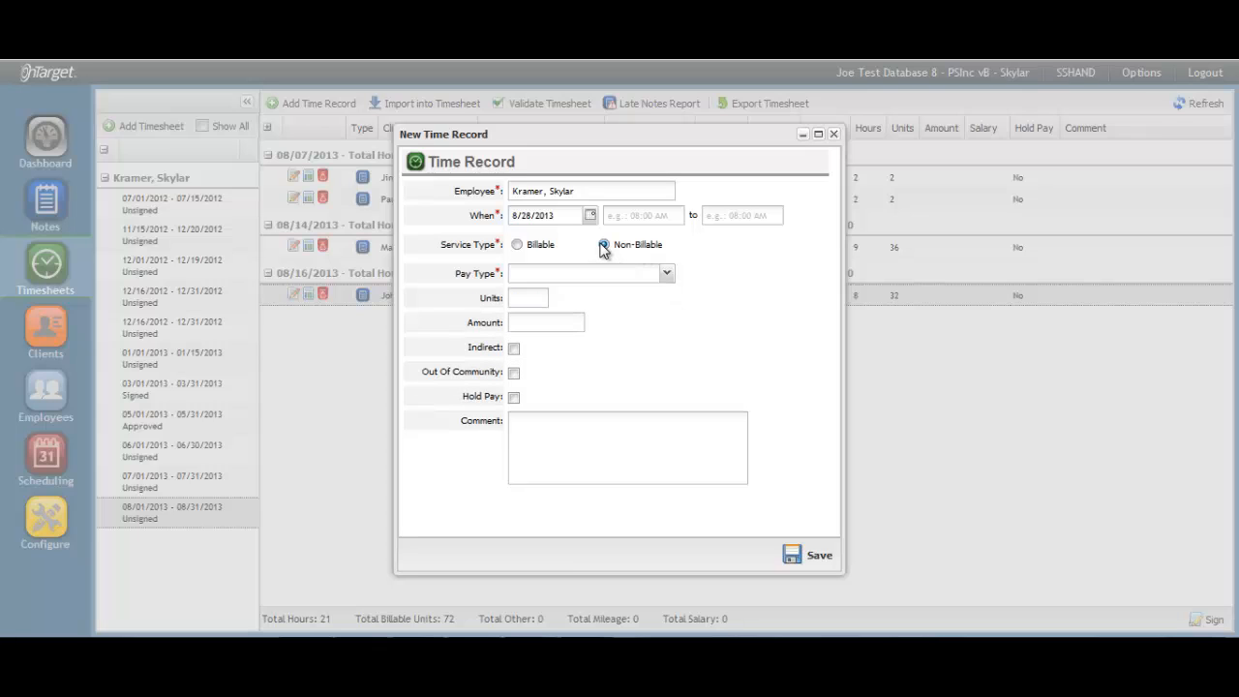
click(604, 244)
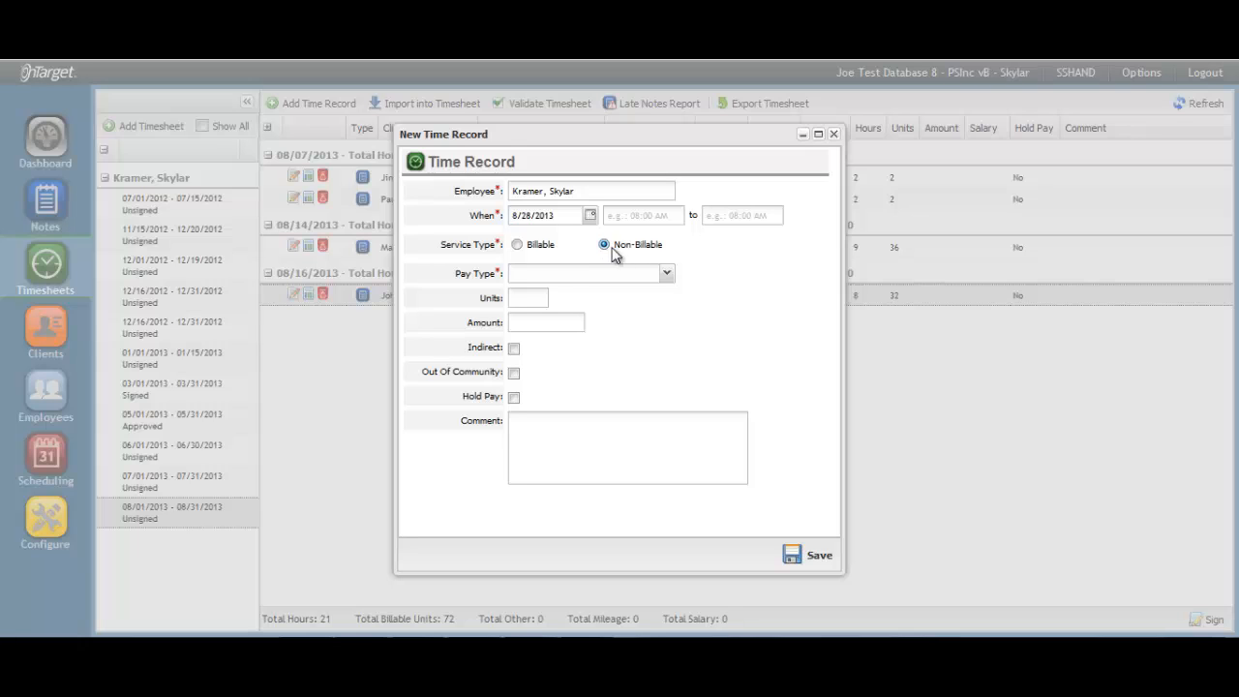
click(666, 273)
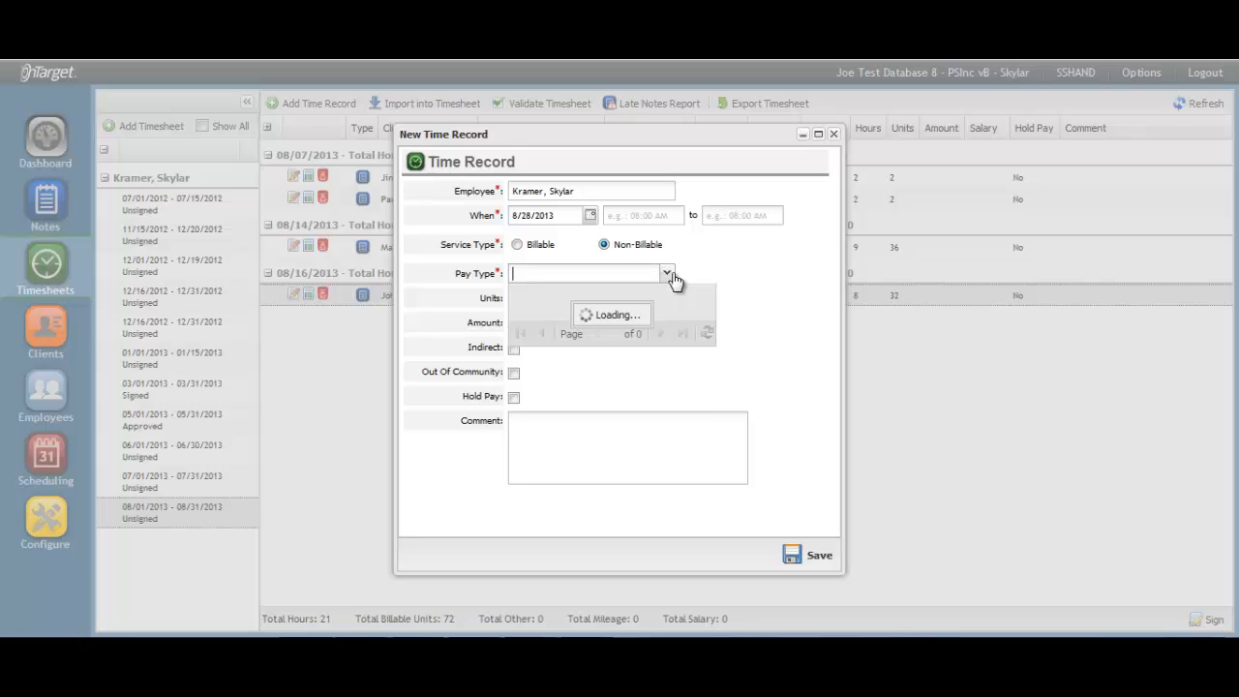
click(665, 273)
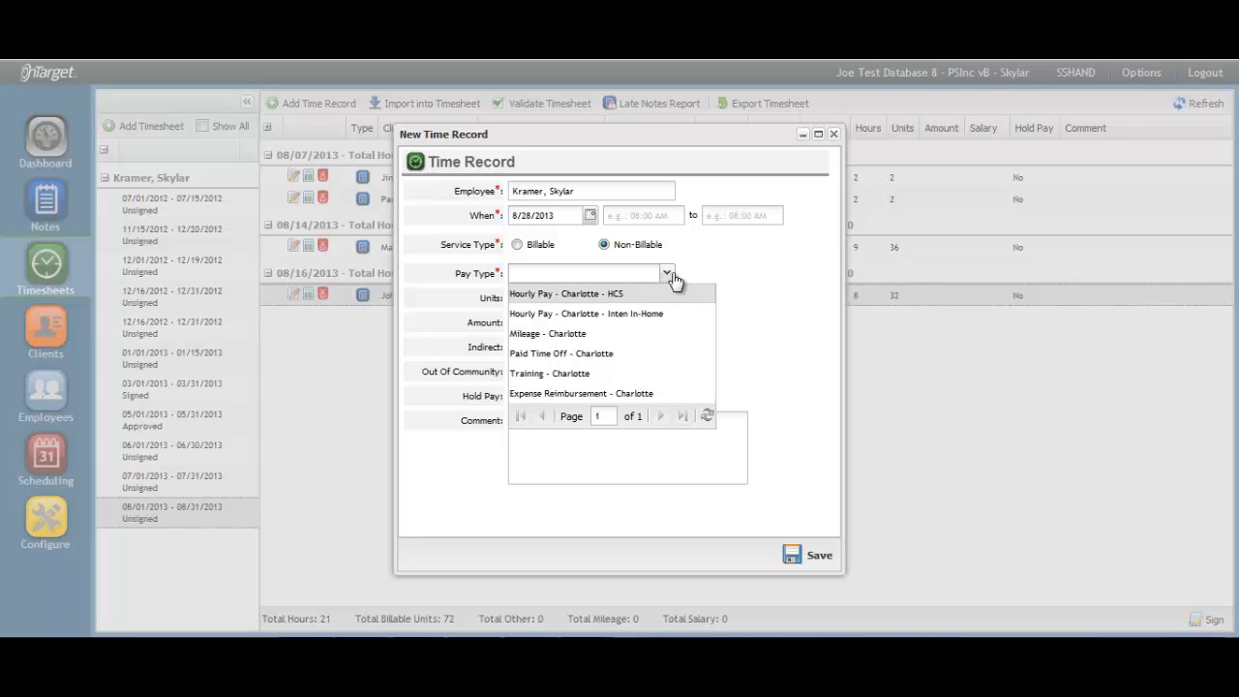
click(548, 333)
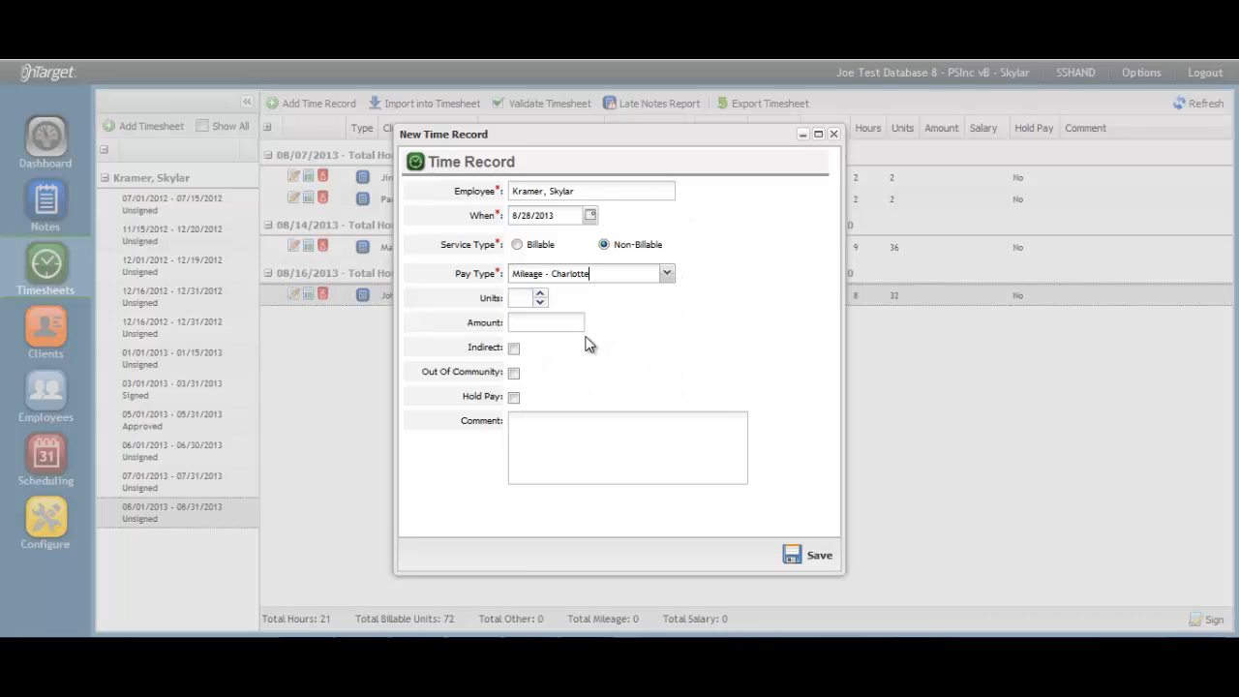
click(523, 297)
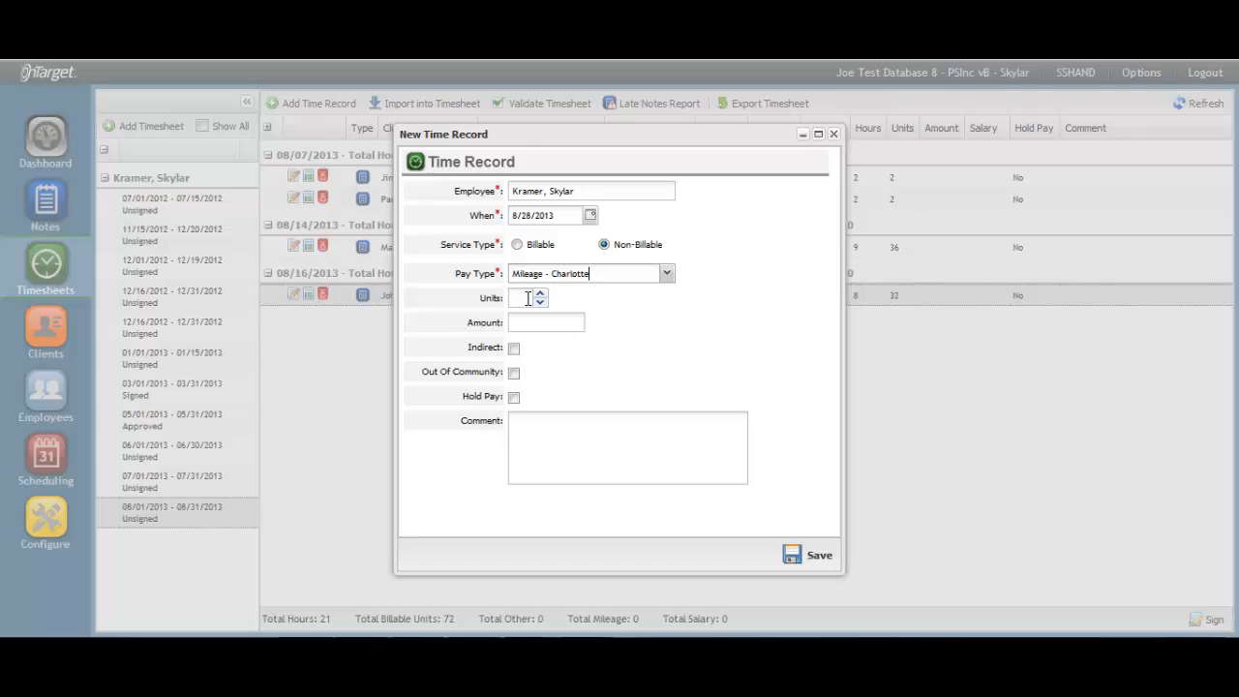
text(50)
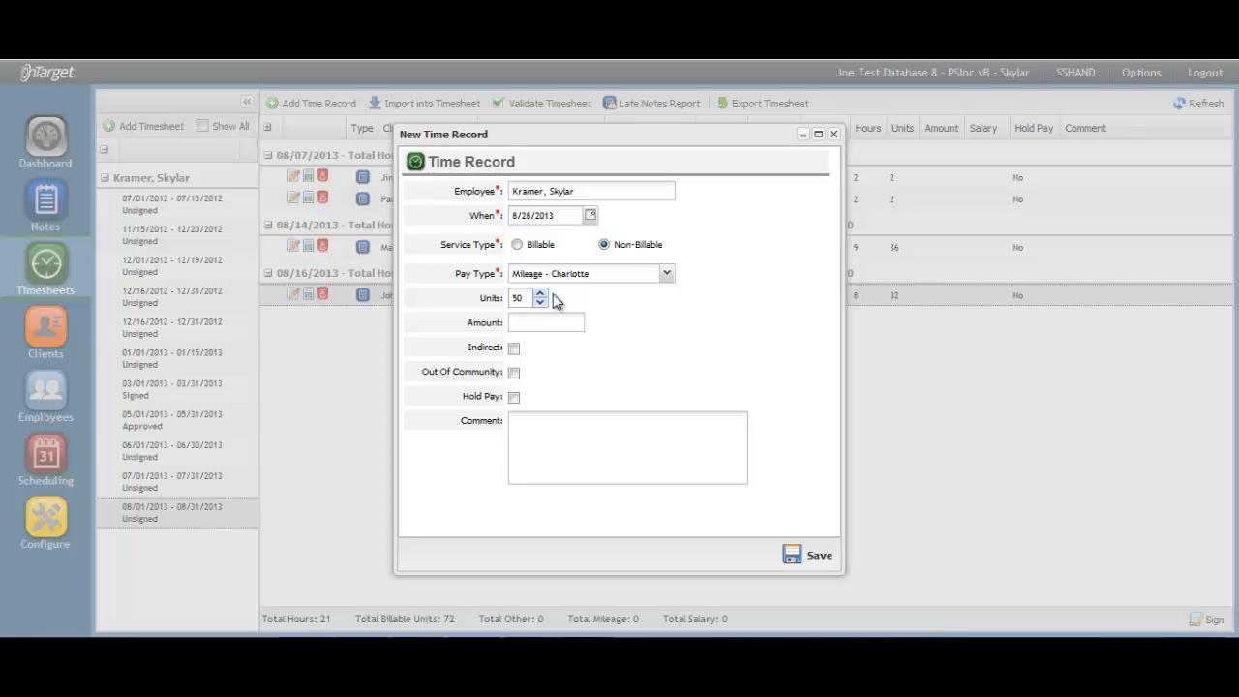
- Switch the pay type to Expense Reimbursement - Charlotte with an amount of 100
click(666, 273)
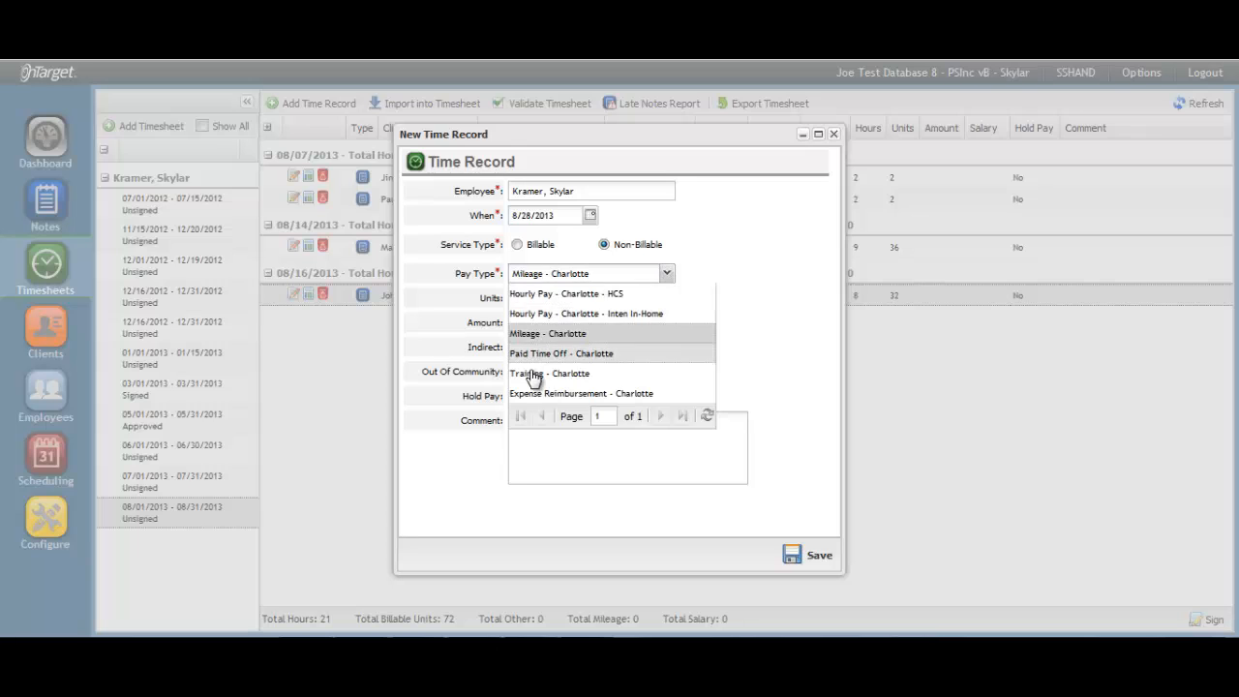
click(580, 393)
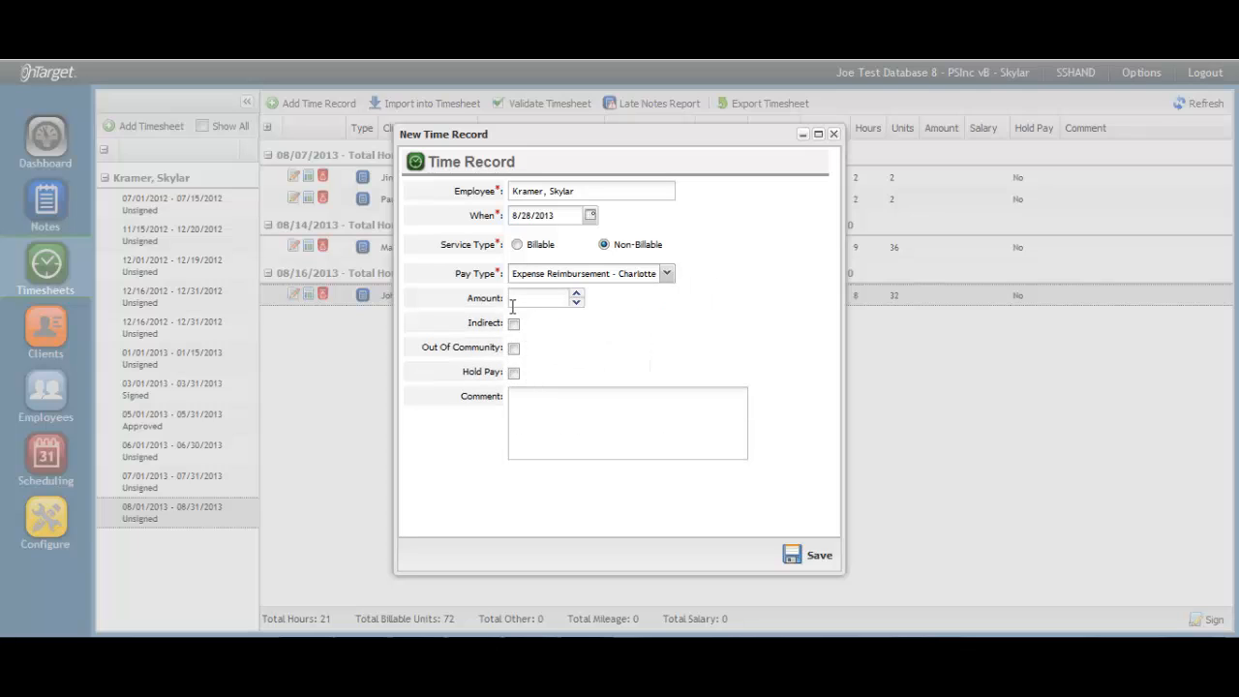
click(542, 297)
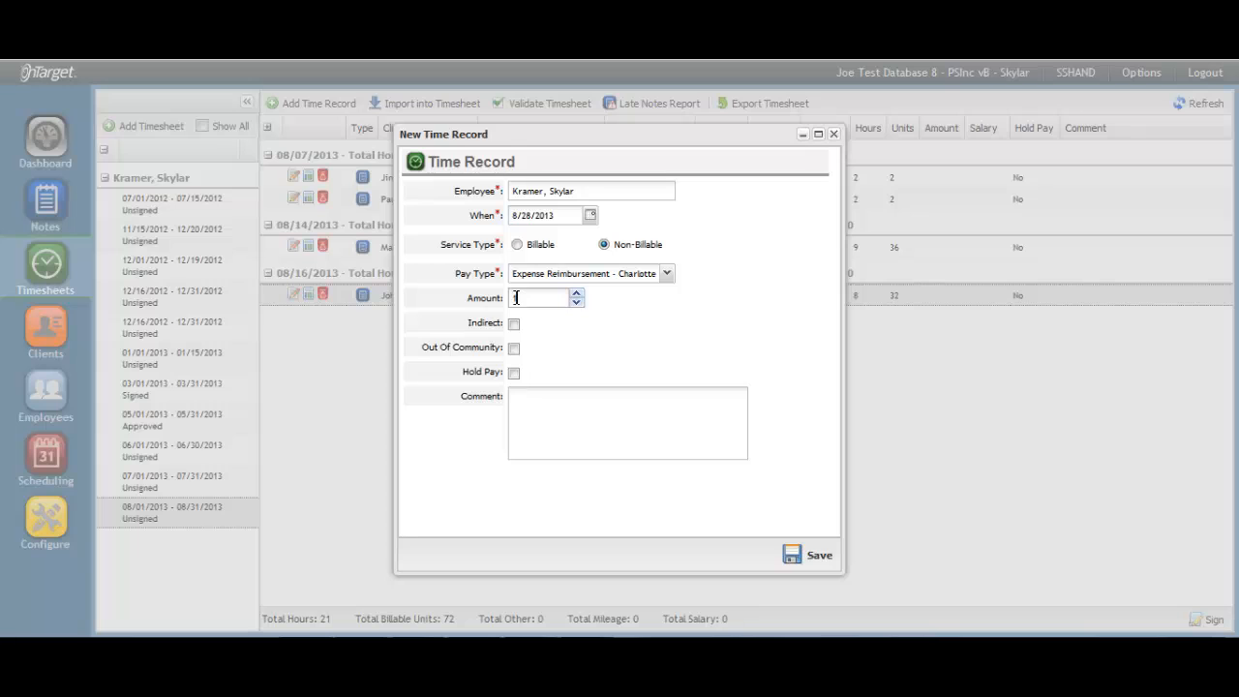
text(100)
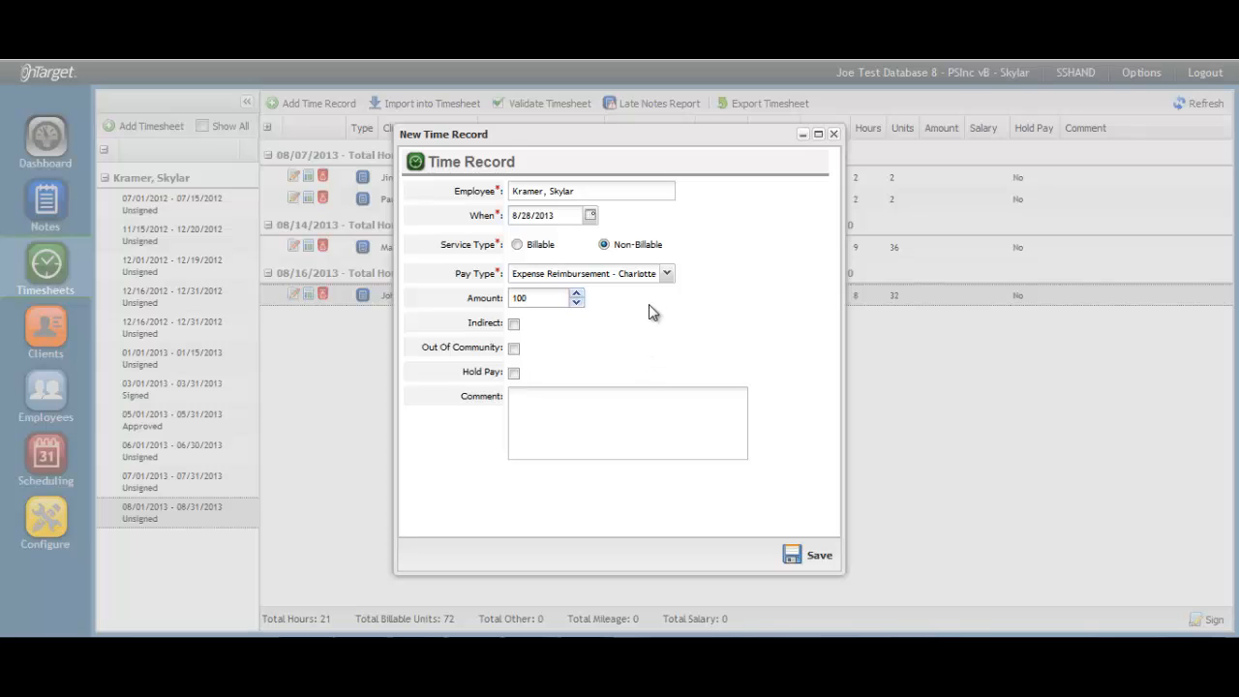
click(666, 273)
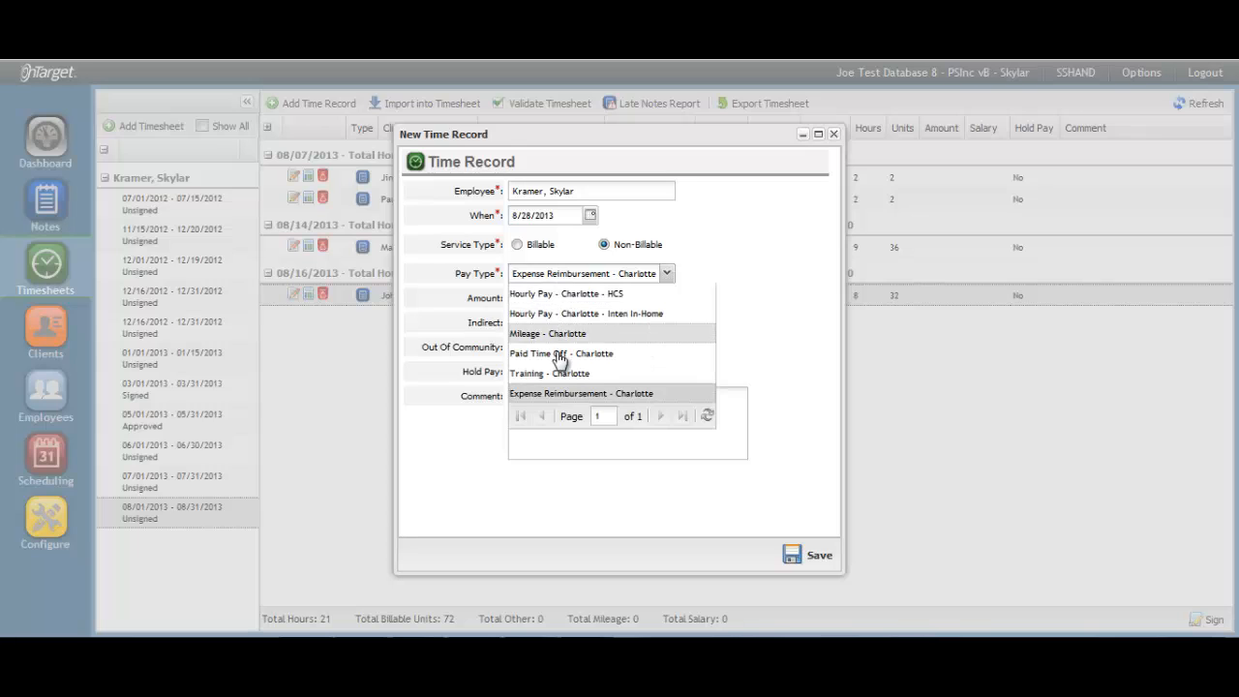
mouse_move(561, 373)
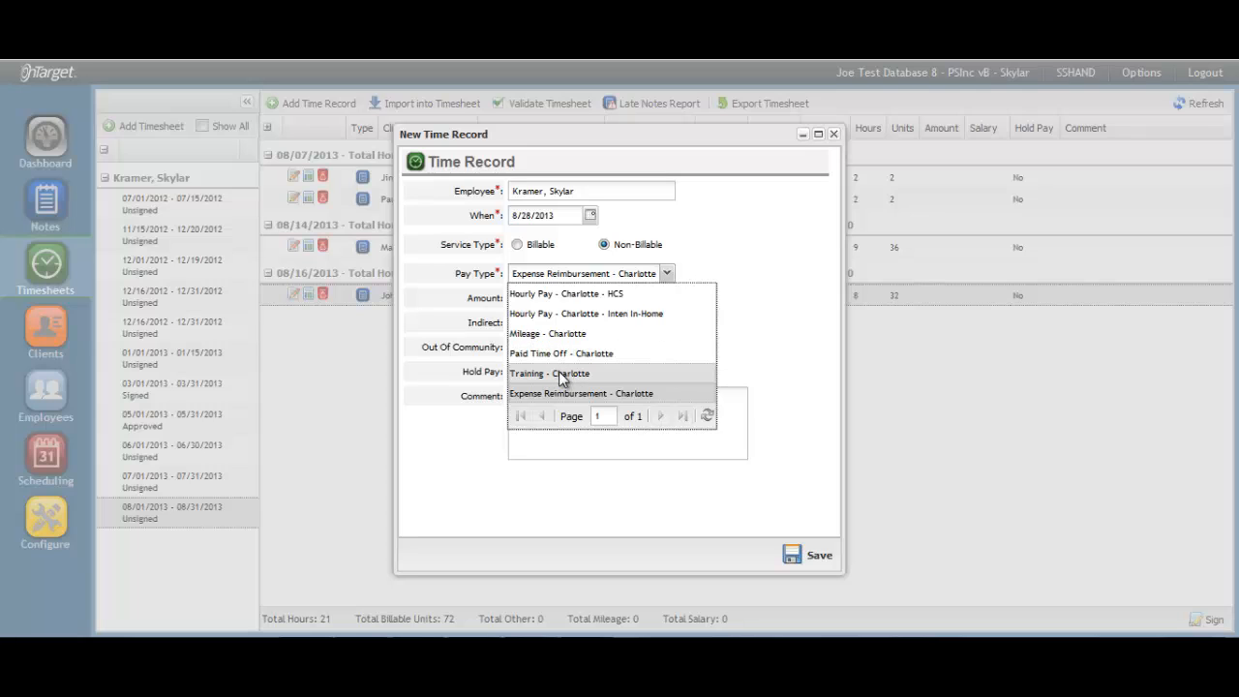
- Save the record as Training - Charlotte from 08:00 AM to 05:00 PM
click(549, 372)
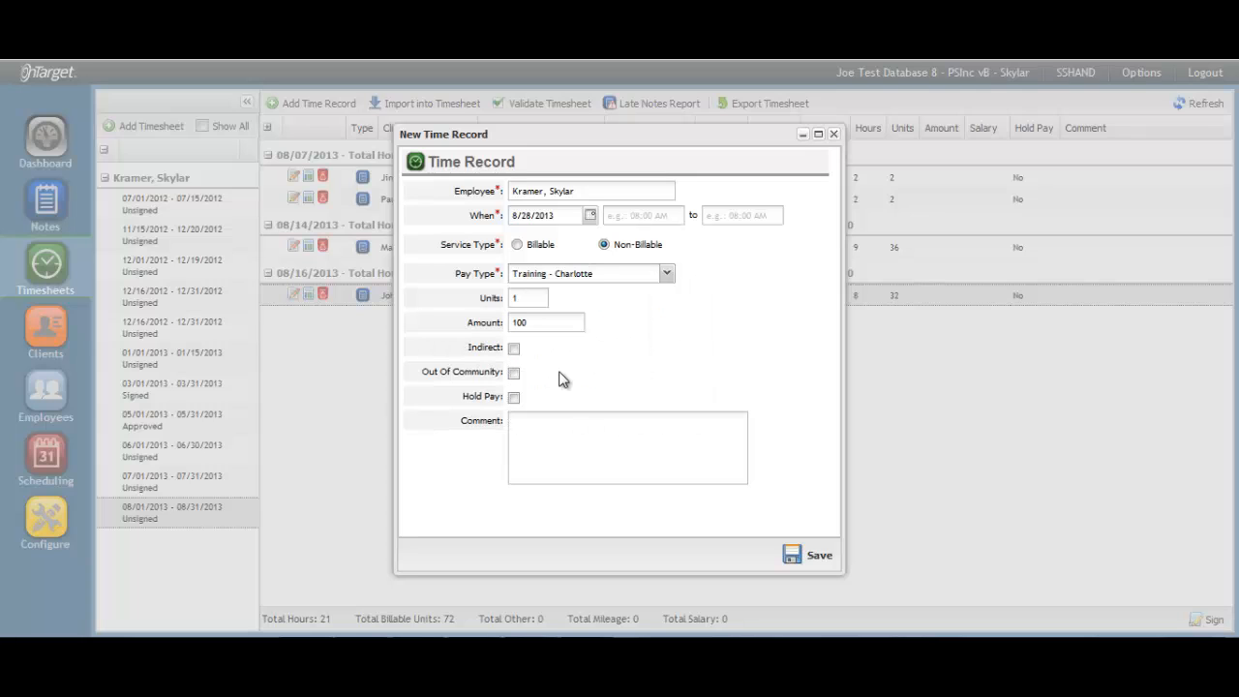
click(644, 214)
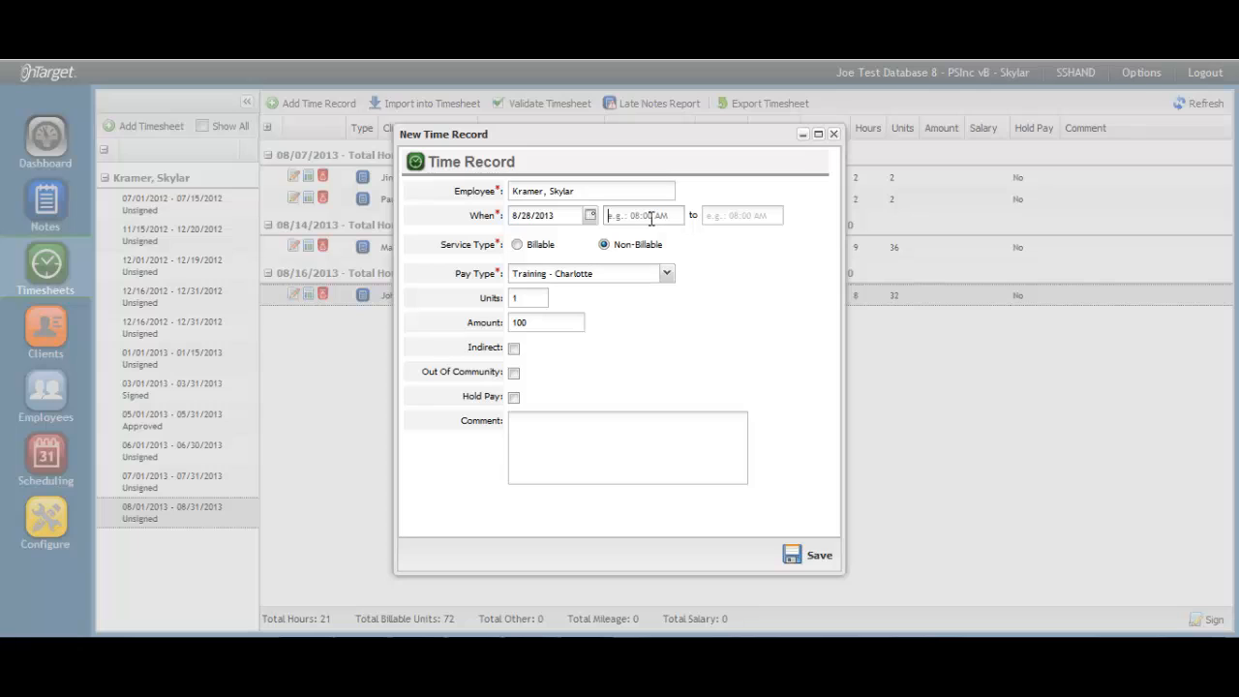
text(08:00 AM)
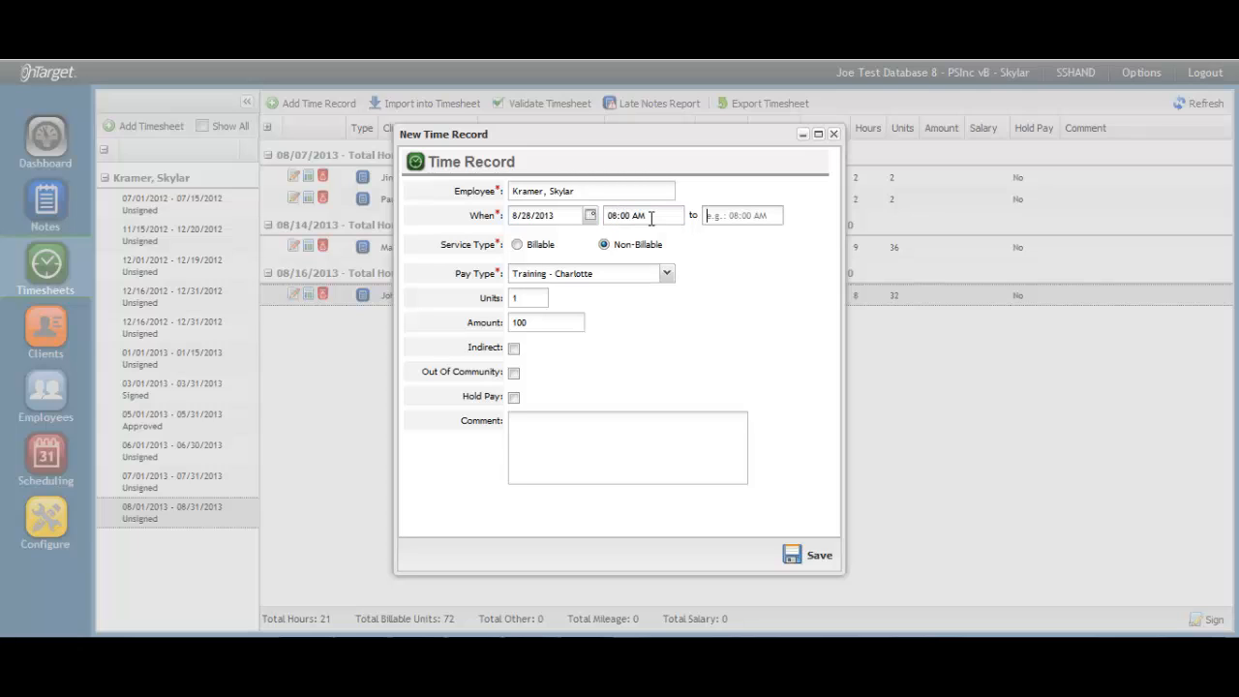
text(0500p)
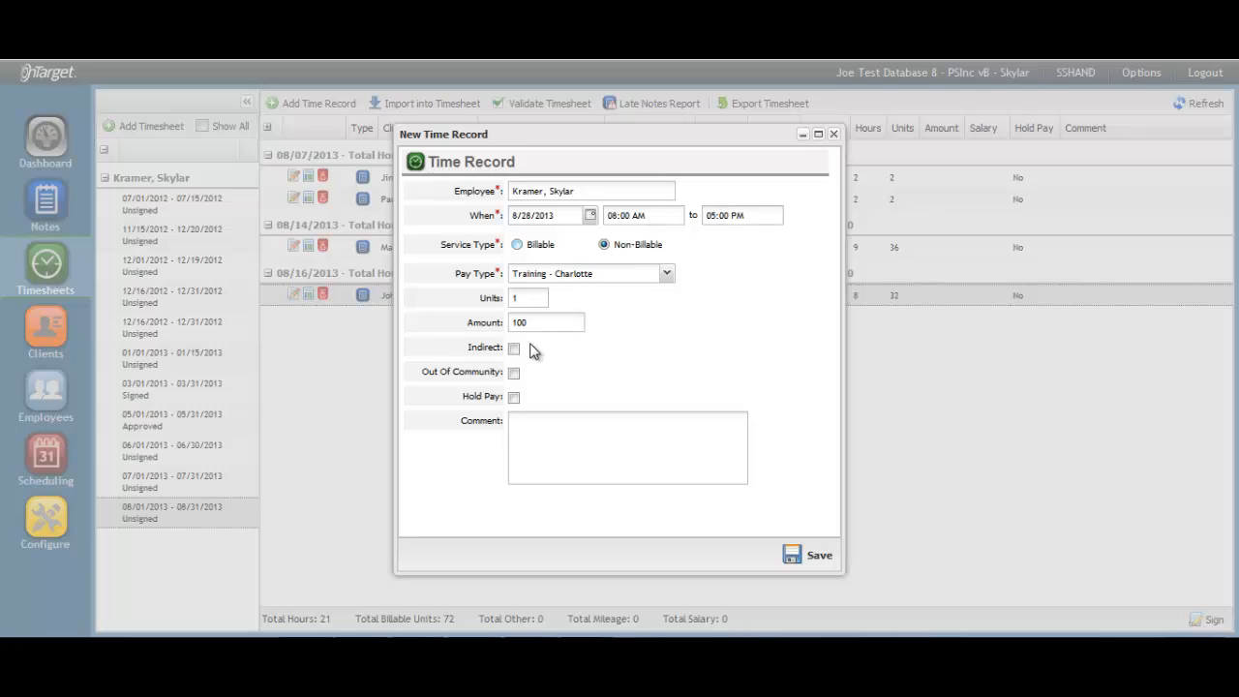
mouse_move(525, 356)
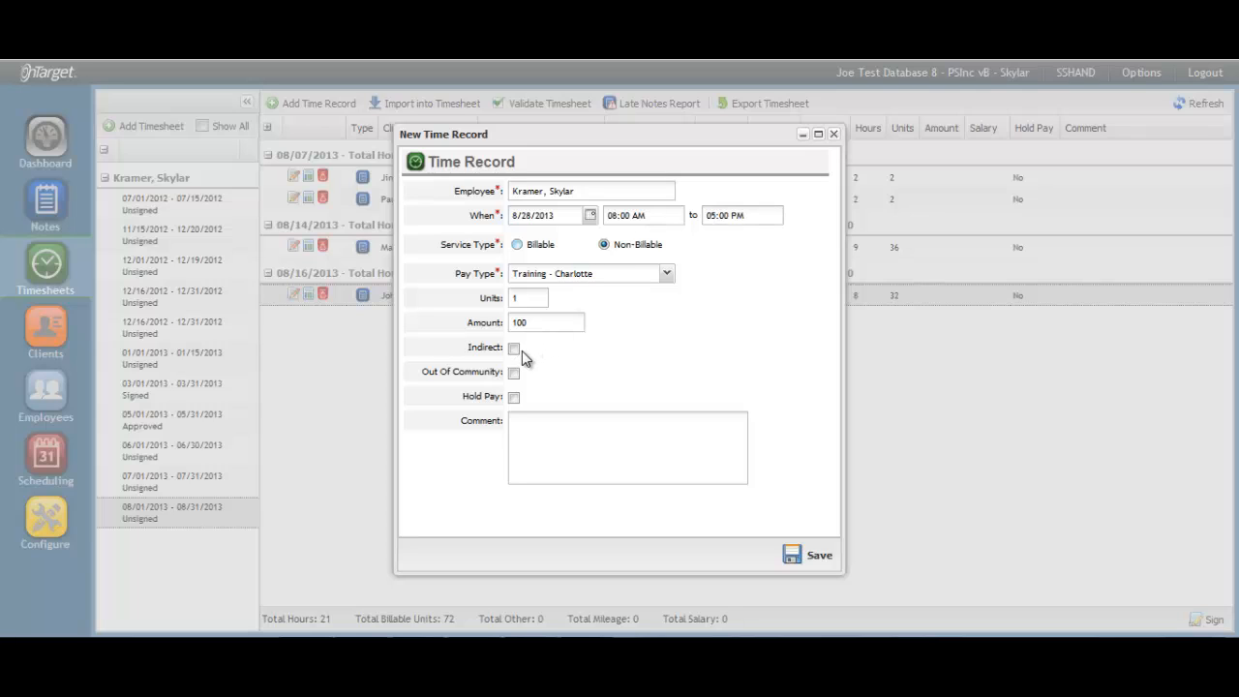
mouse_move(518, 378)
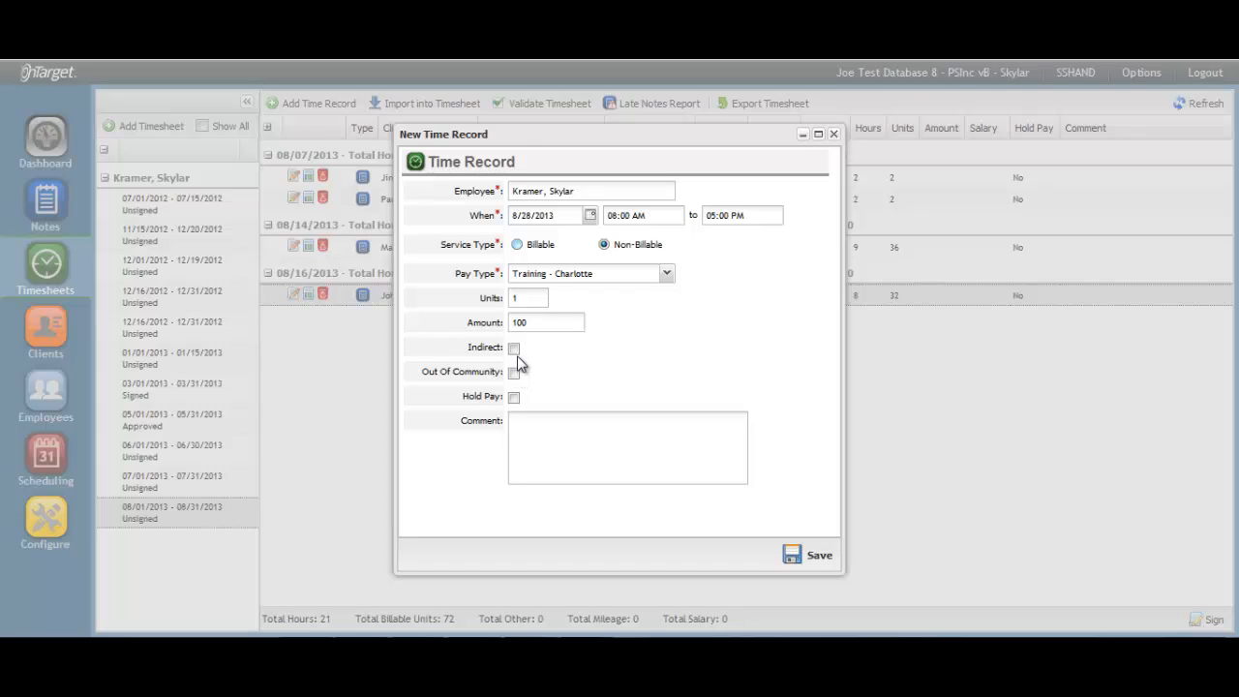
mouse_move(521, 363)
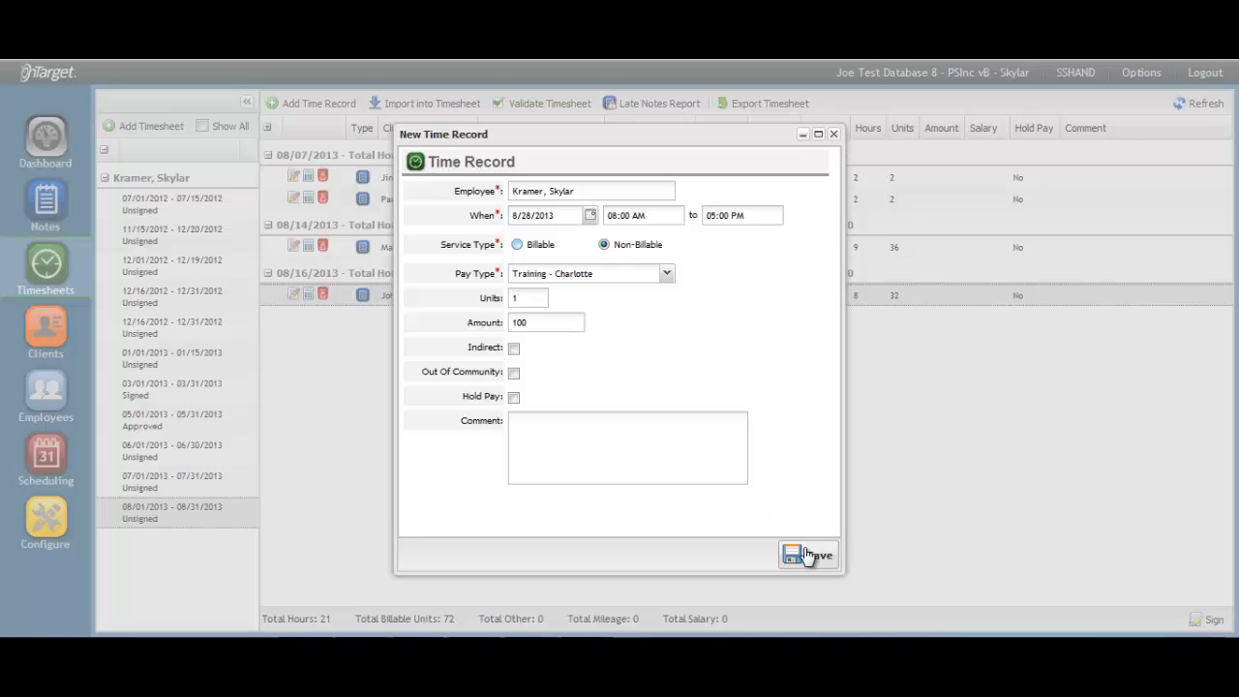
click(808, 554)
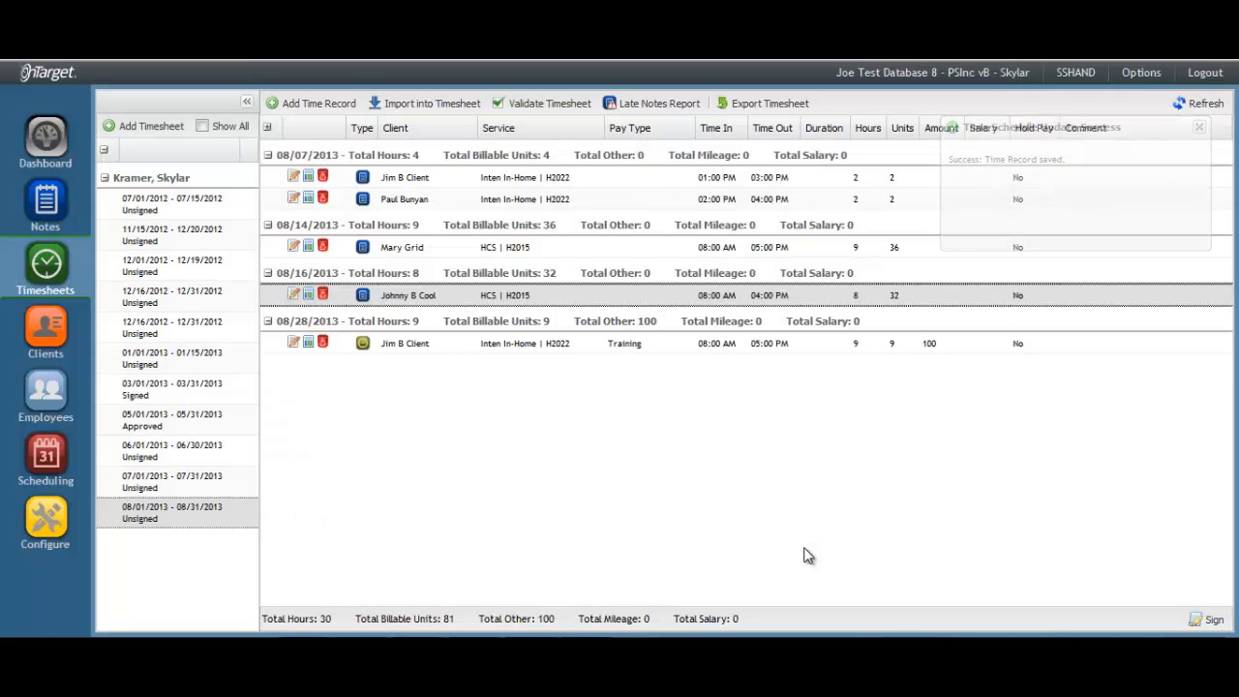
- Edit the 08/28/2013 Training record so it starts at 09:00 instead of 08:00
click(1198, 126)
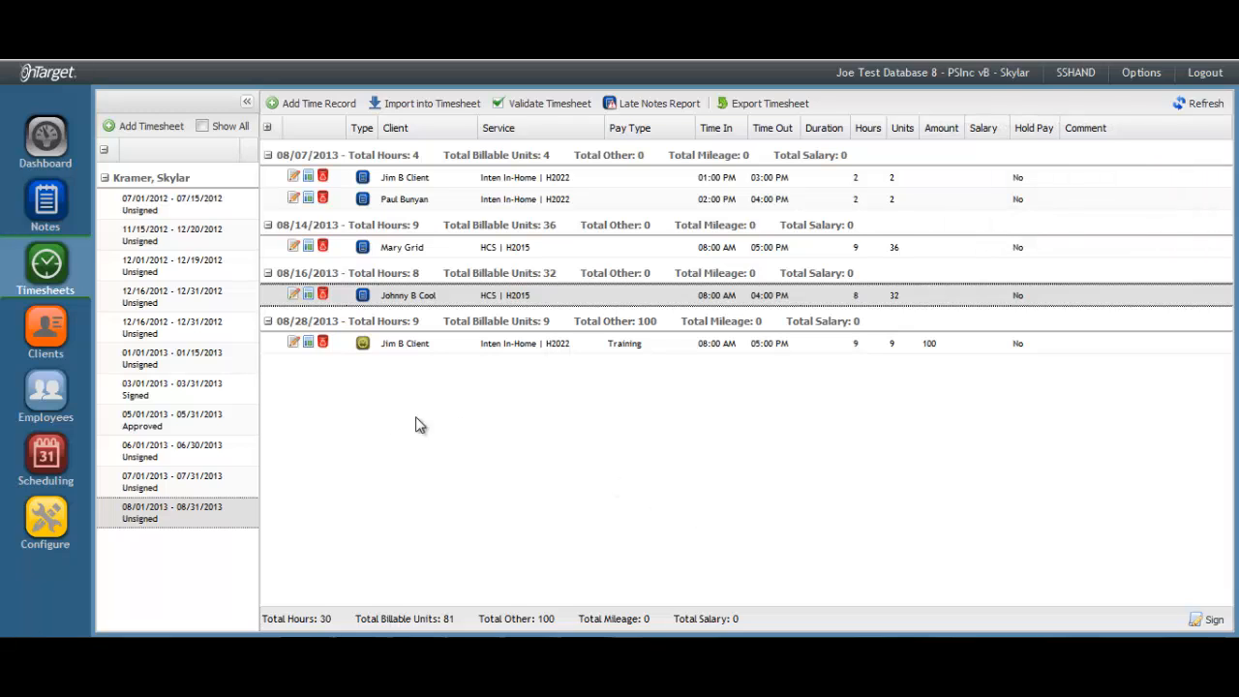
mouse_move(293, 342)
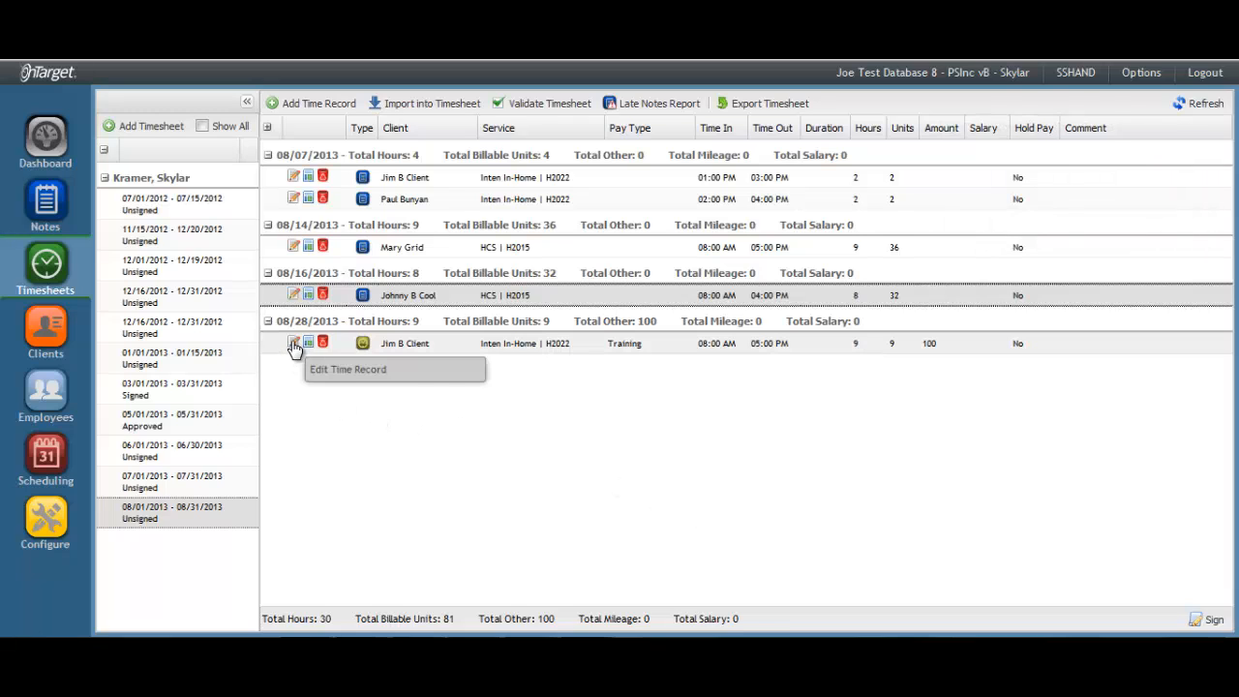
click(294, 342)
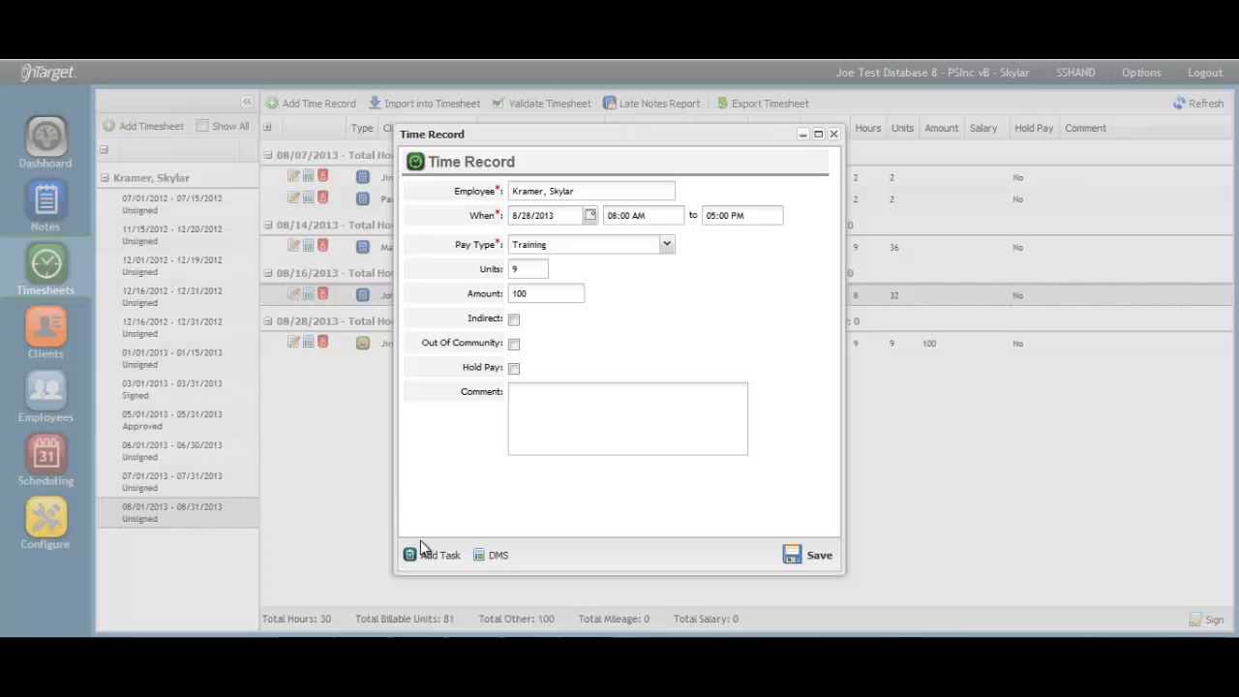
mouse_move(492, 555)
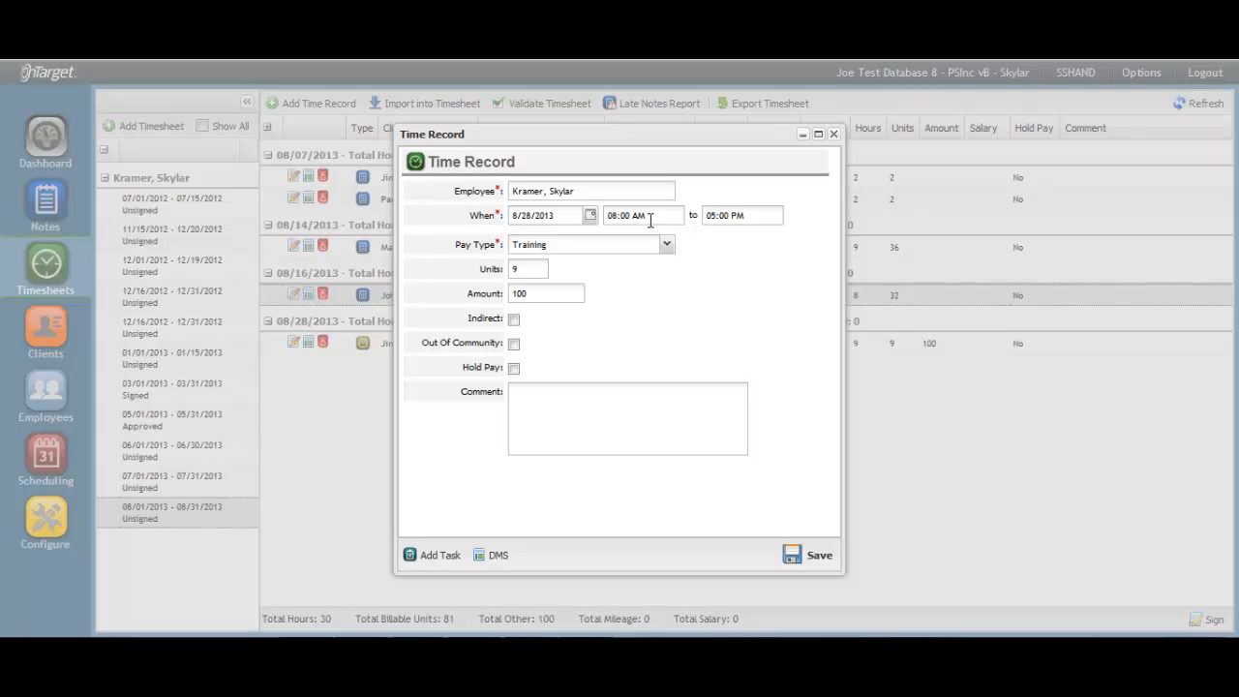
click(644, 215)
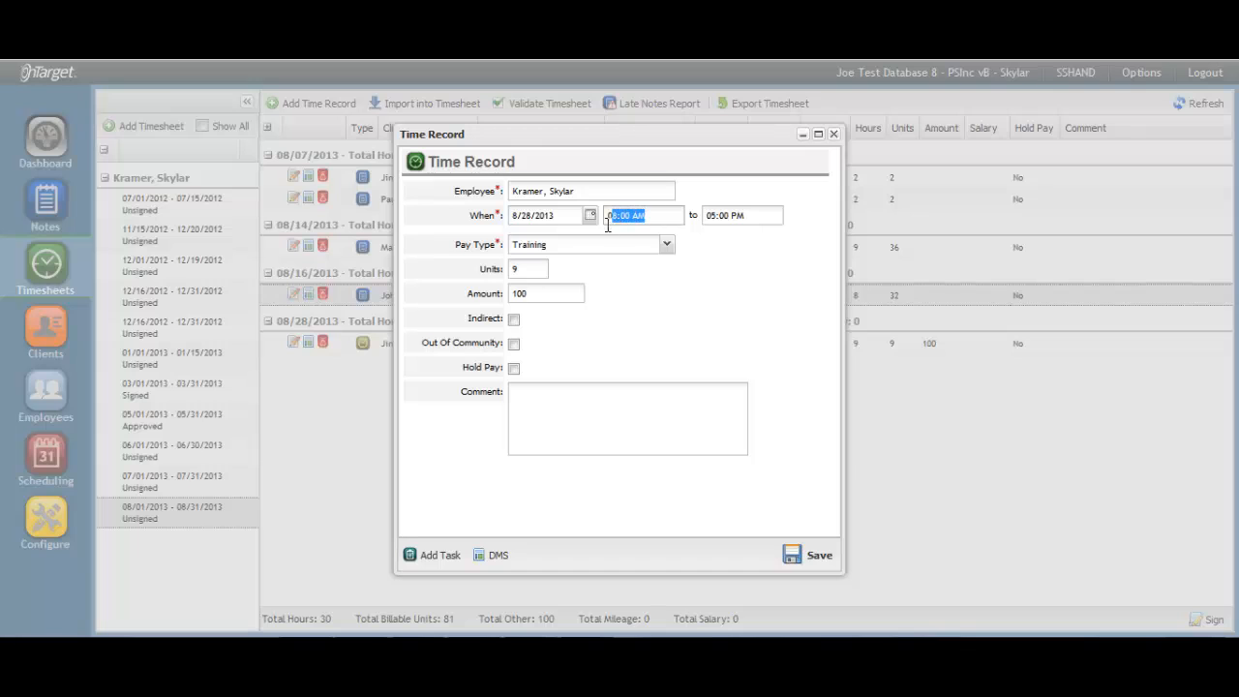
text(0900)
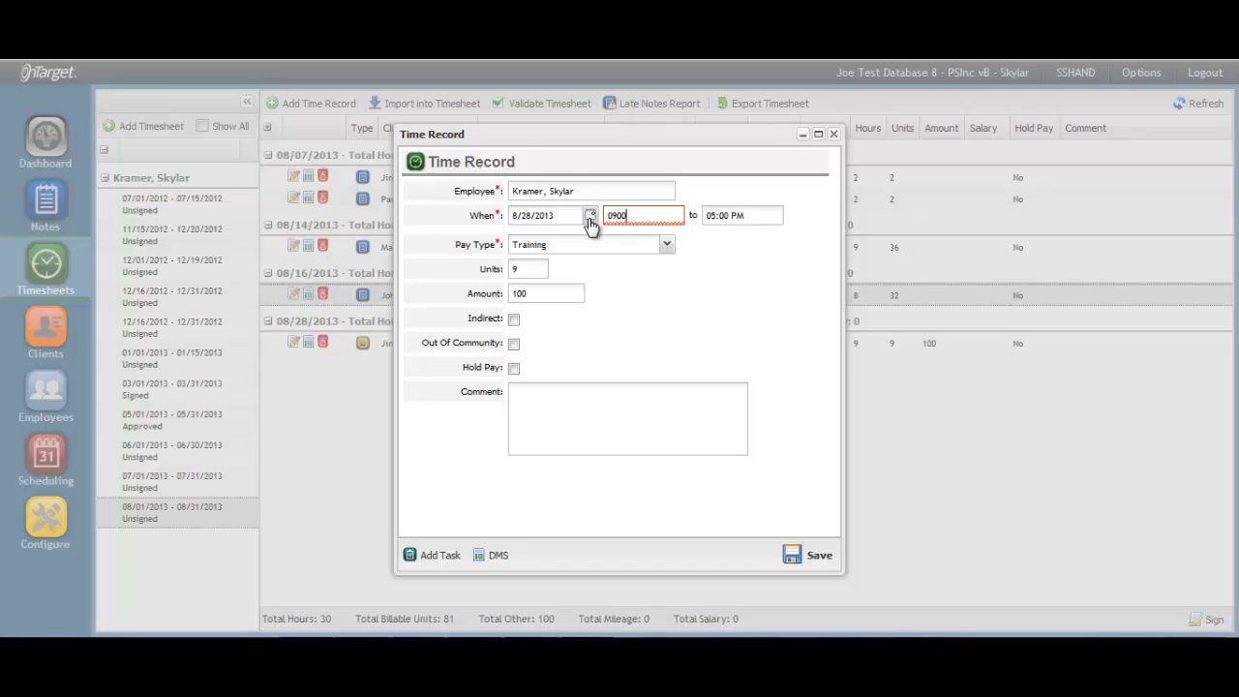
click(817, 555)
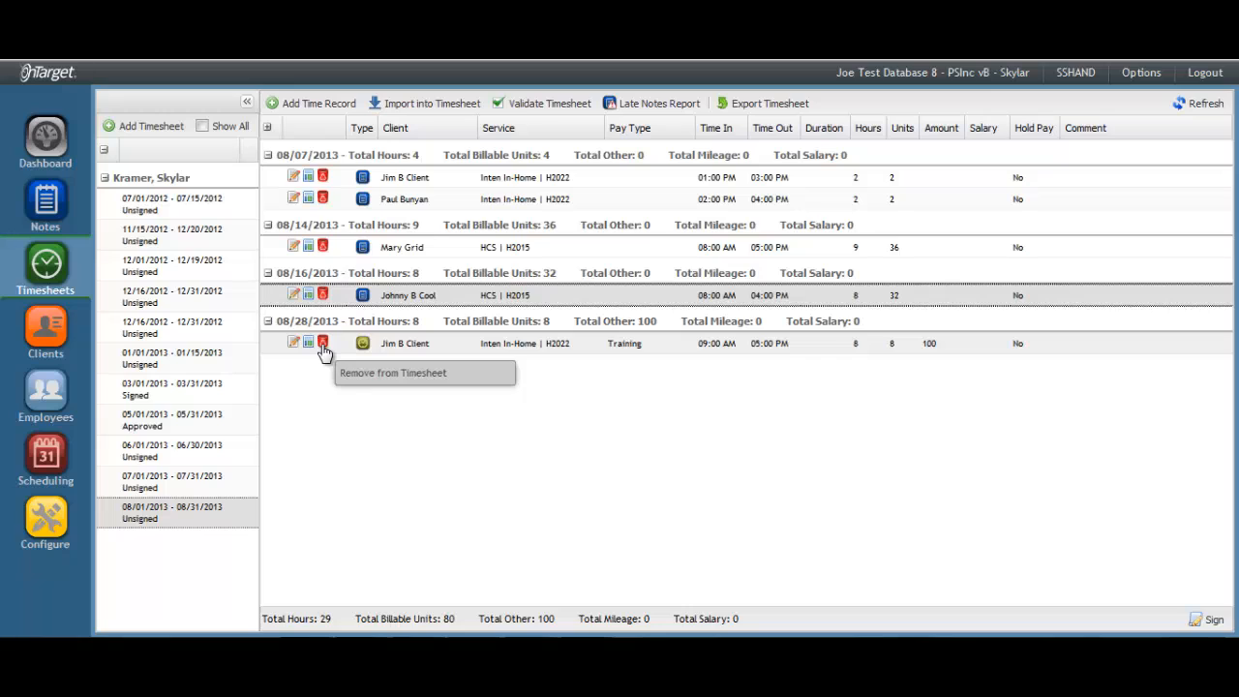
mouse_move(363, 160)
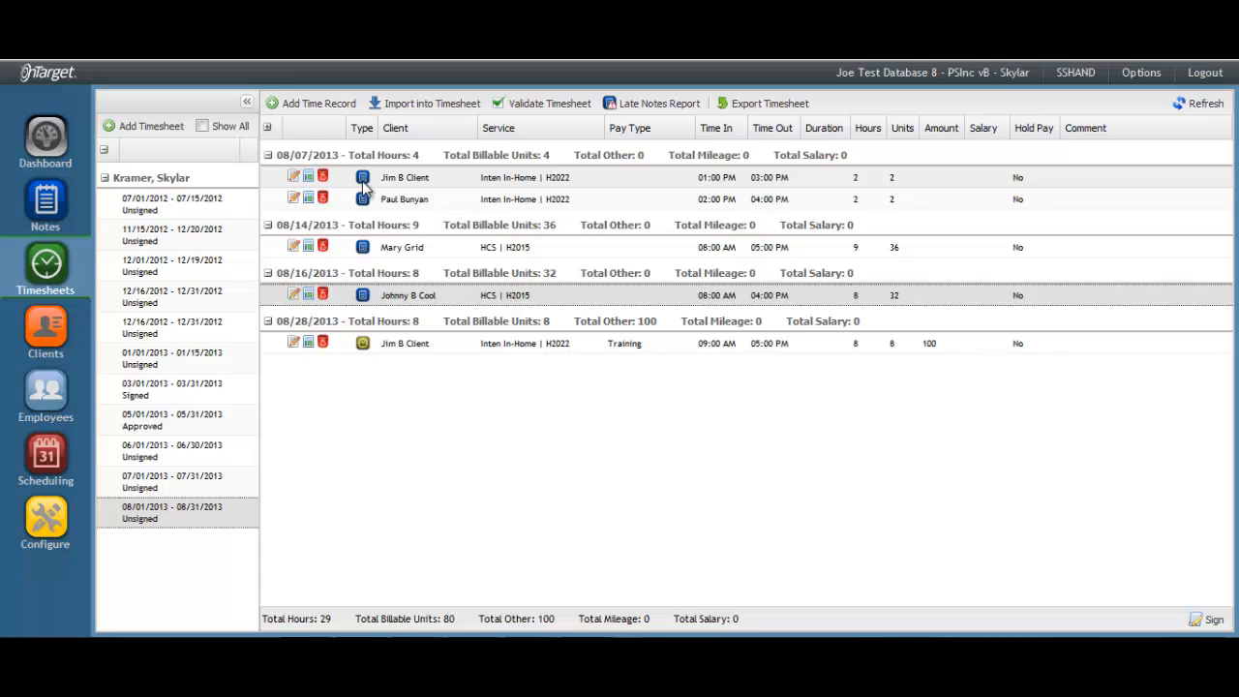
mouse_move(366, 189)
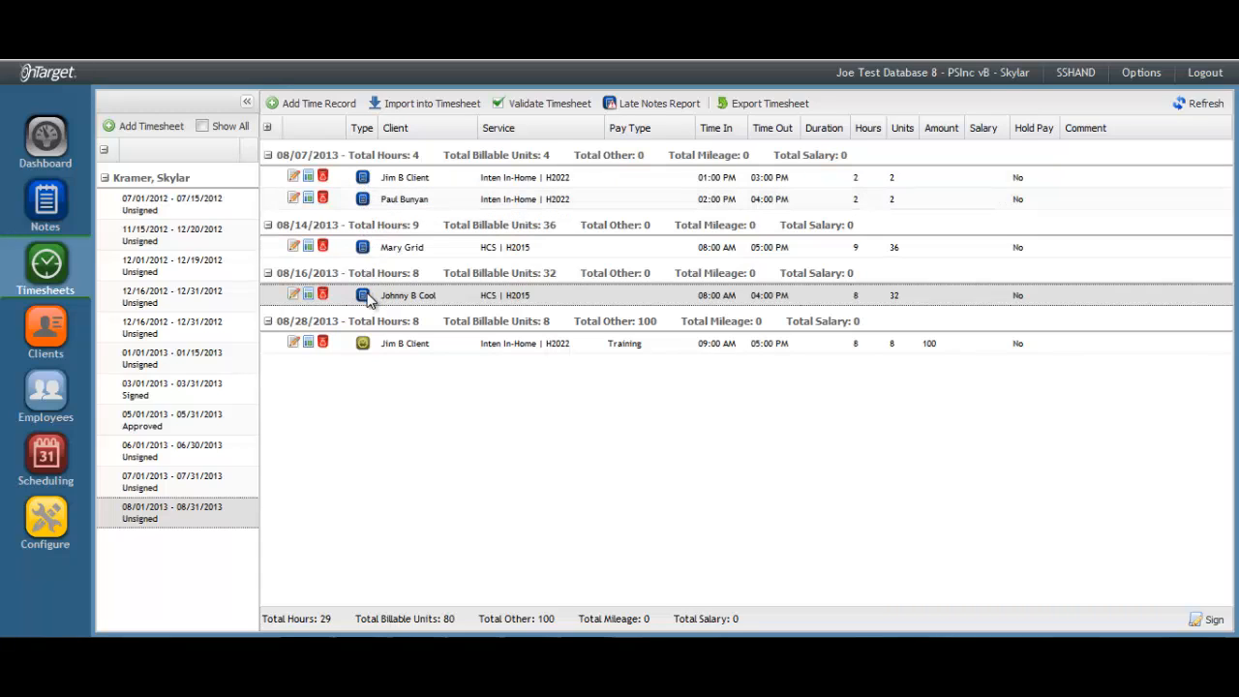
mouse_move(362, 344)
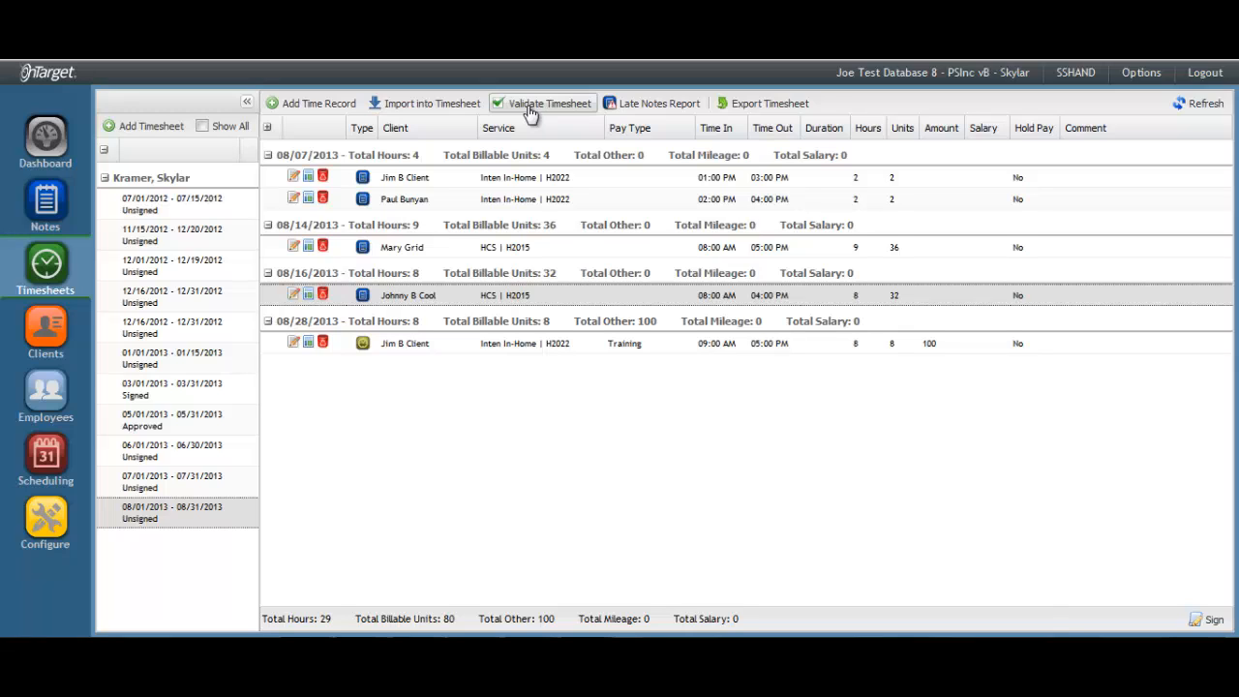
click(549, 104)
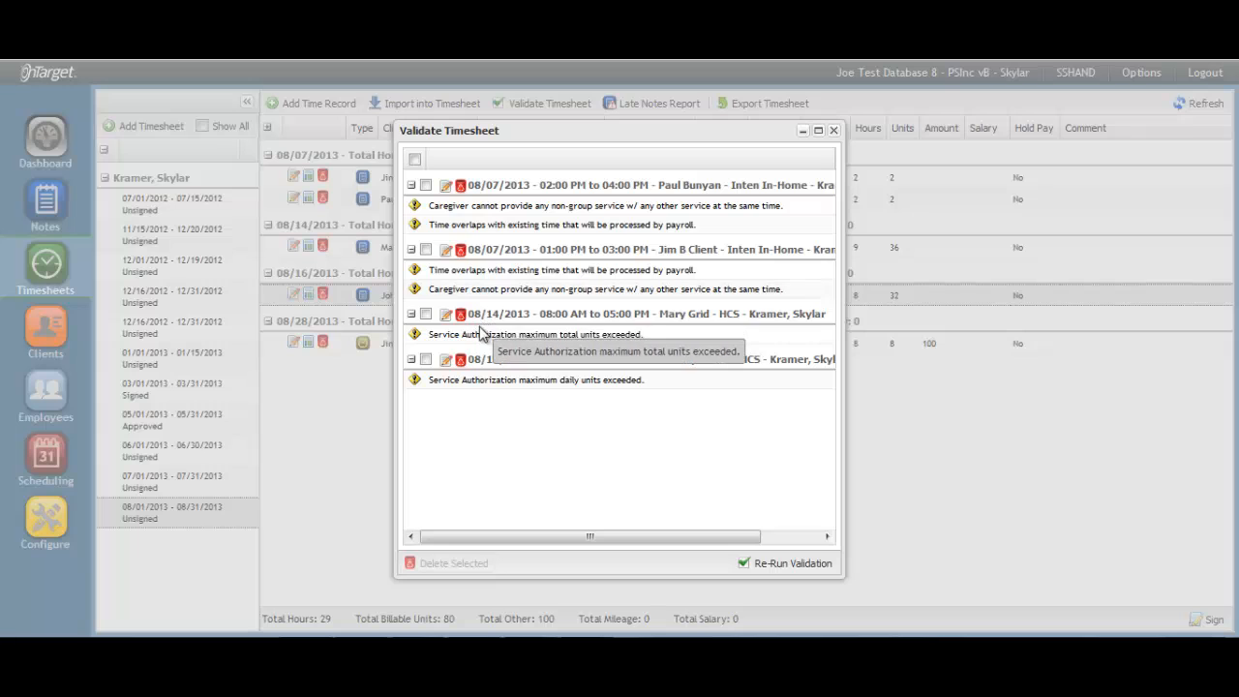
mouse_move(485, 370)
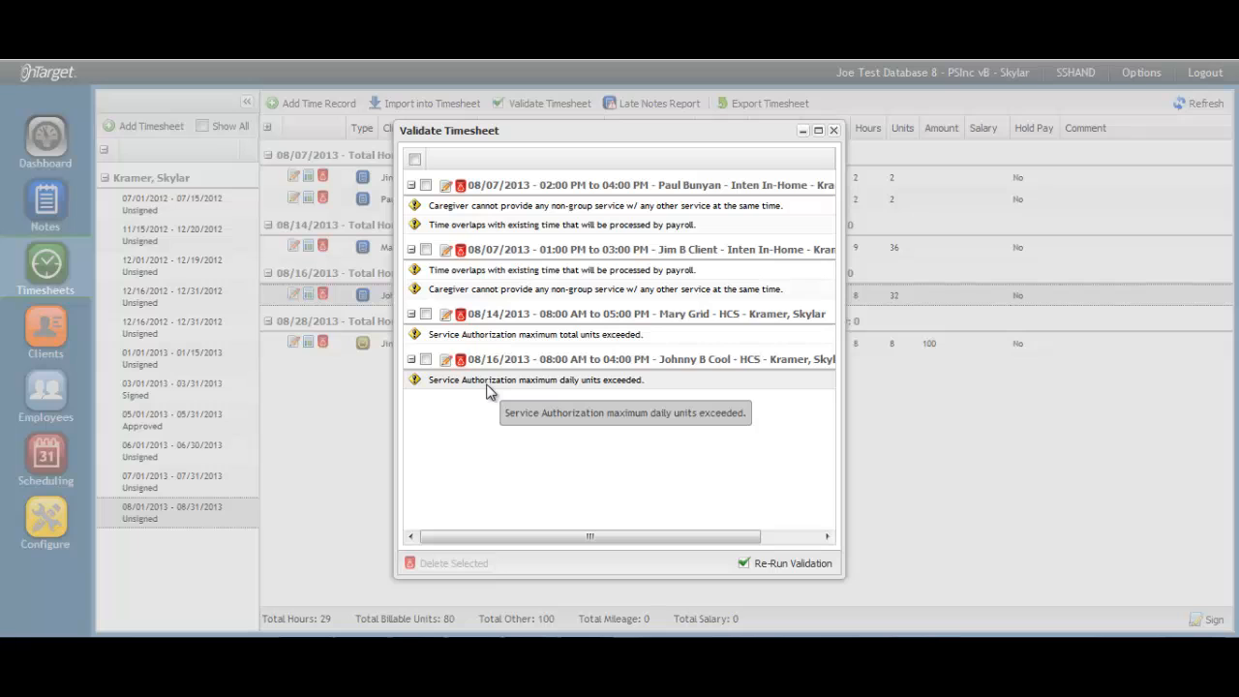
mouse_move(489, 245)
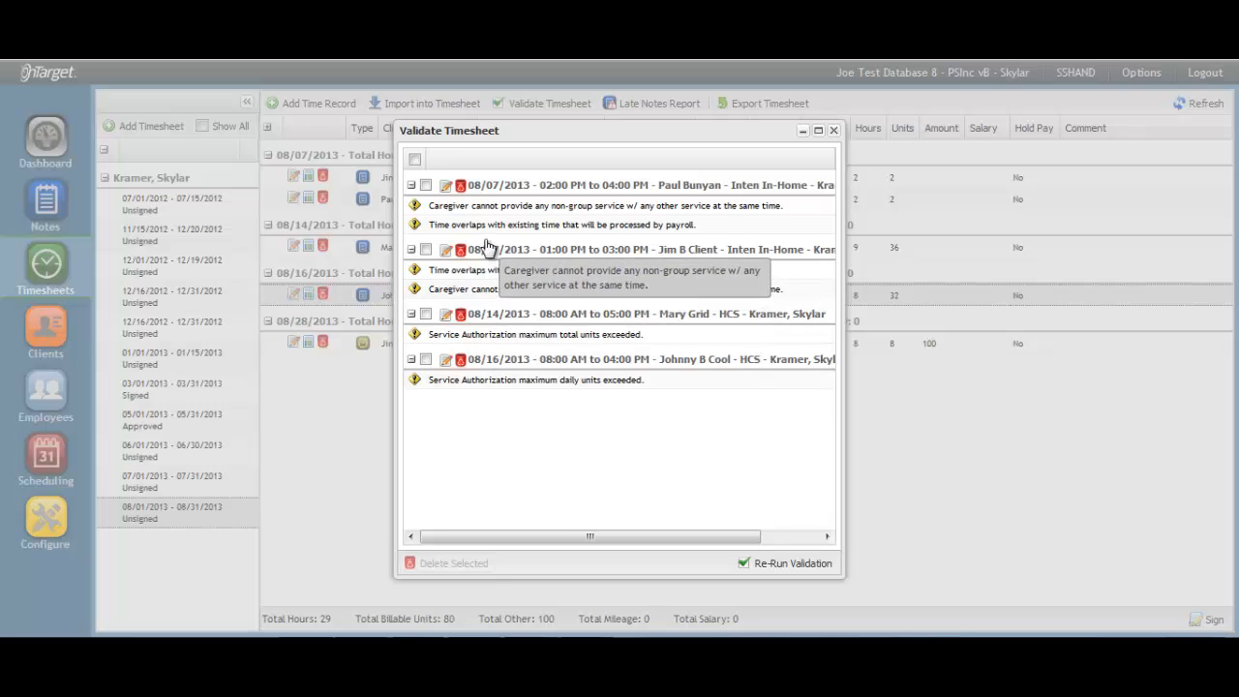
mouse_move(484, 237)
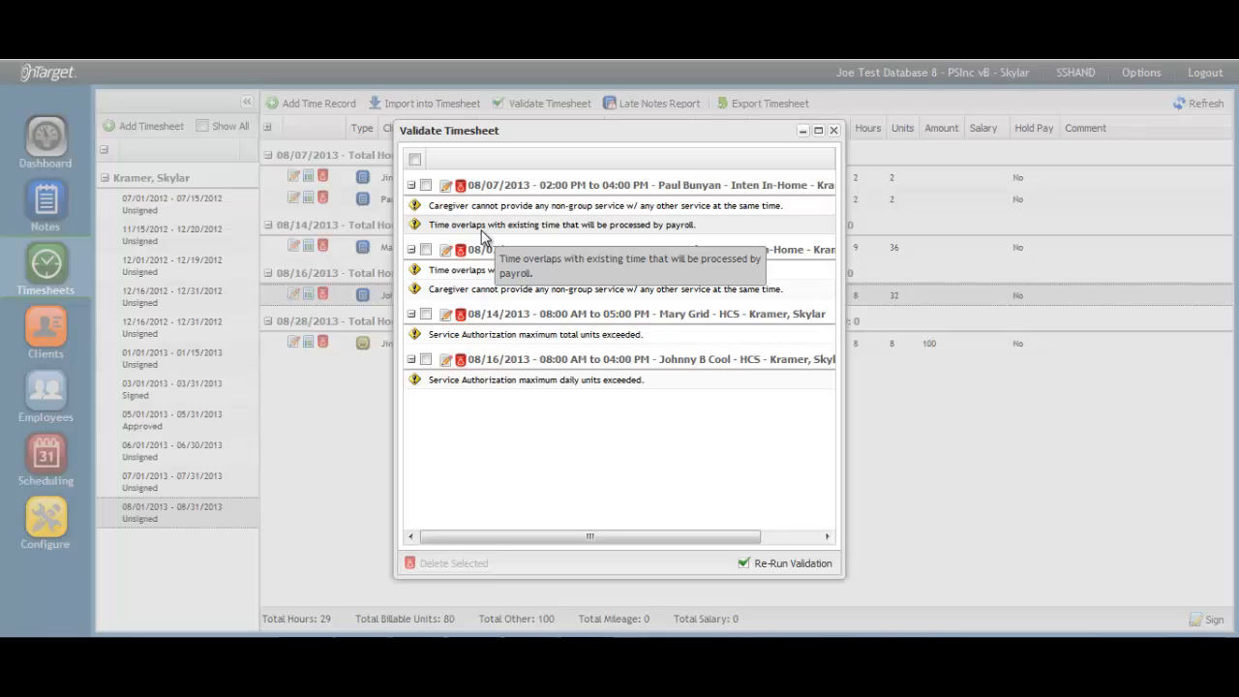
mouse_move(636, 219)
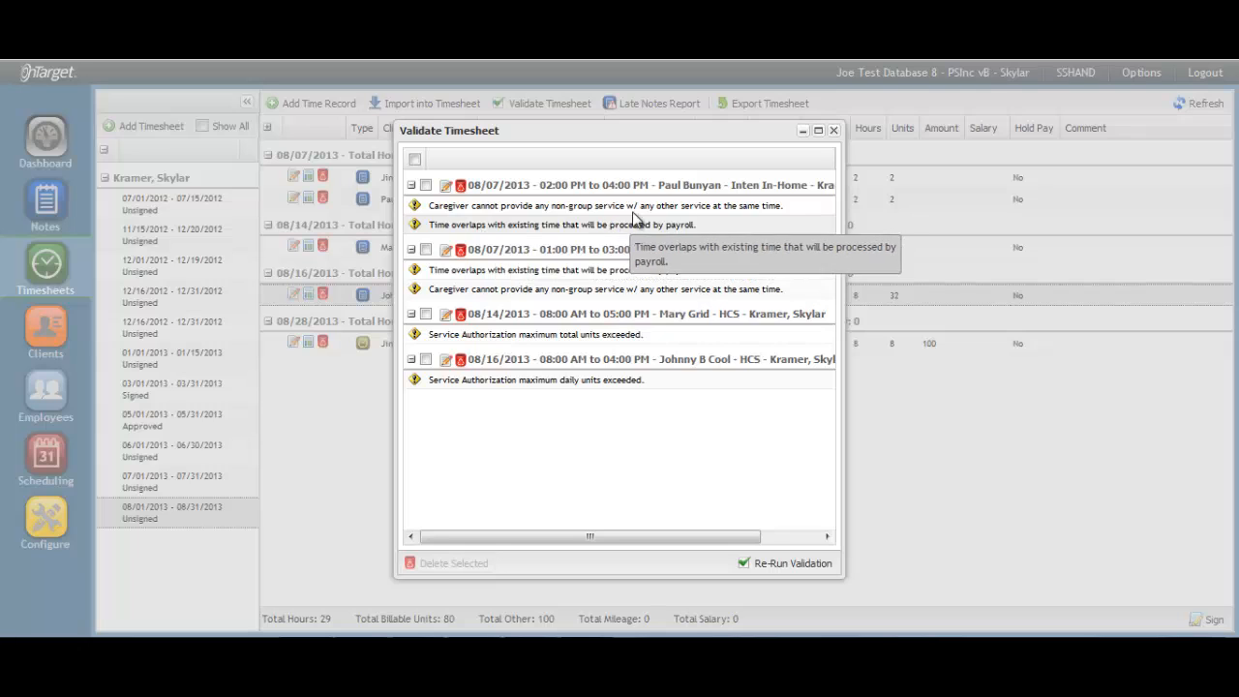
click(833, 130)
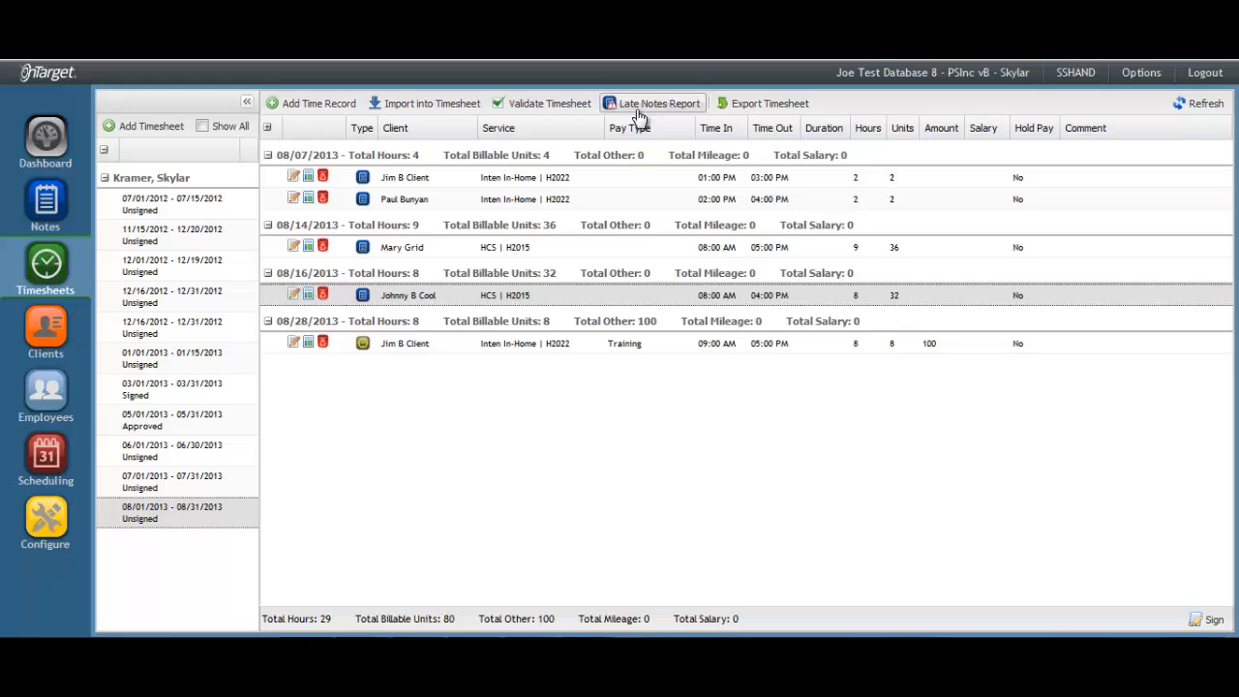
mouse_move(767, 102)
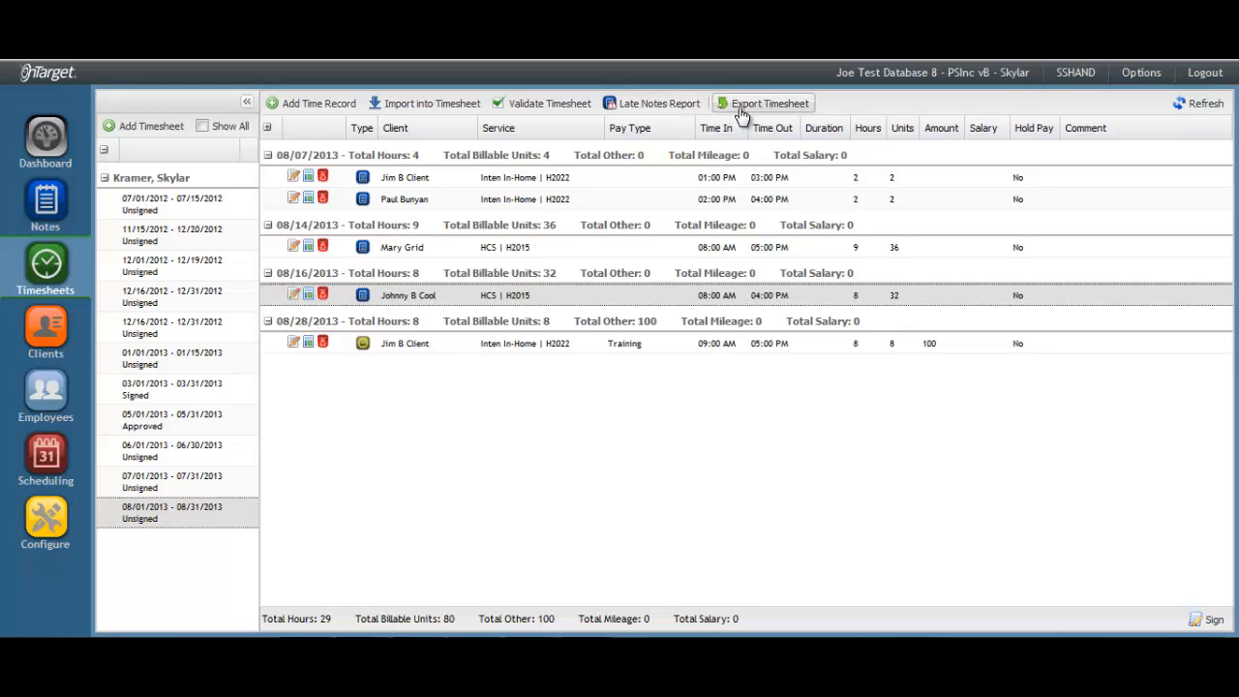
click(770, 103)
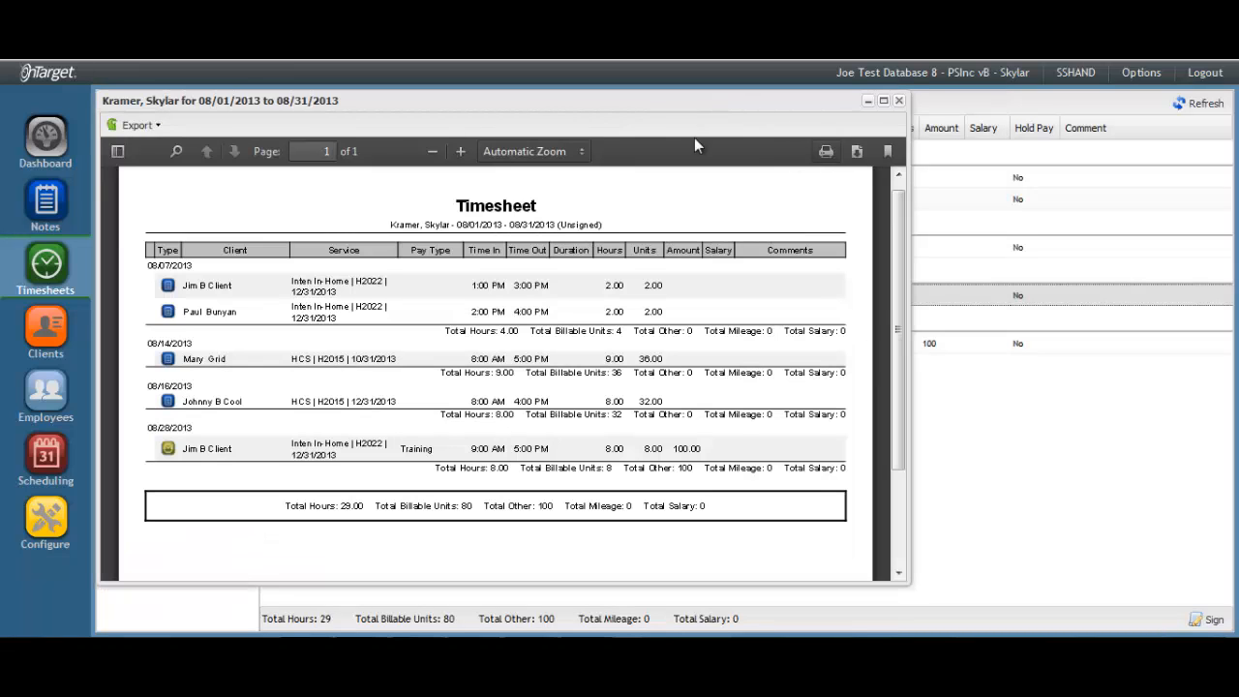
click(136, 124)
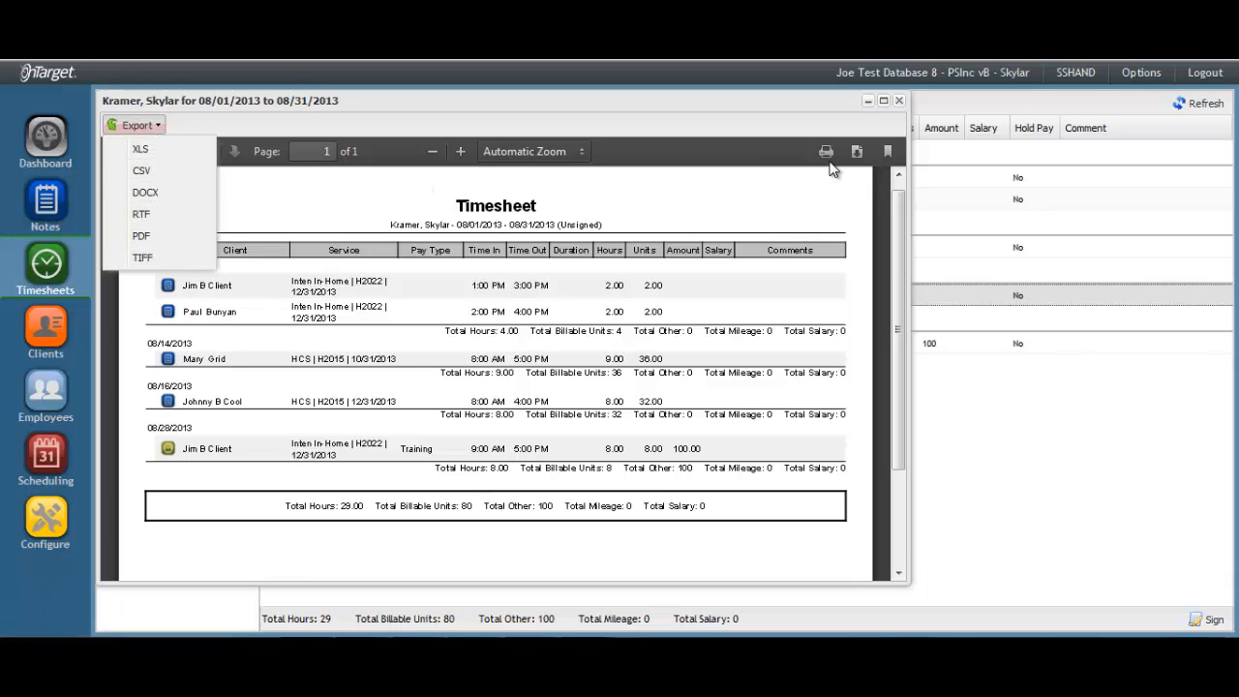
click(897, 101)
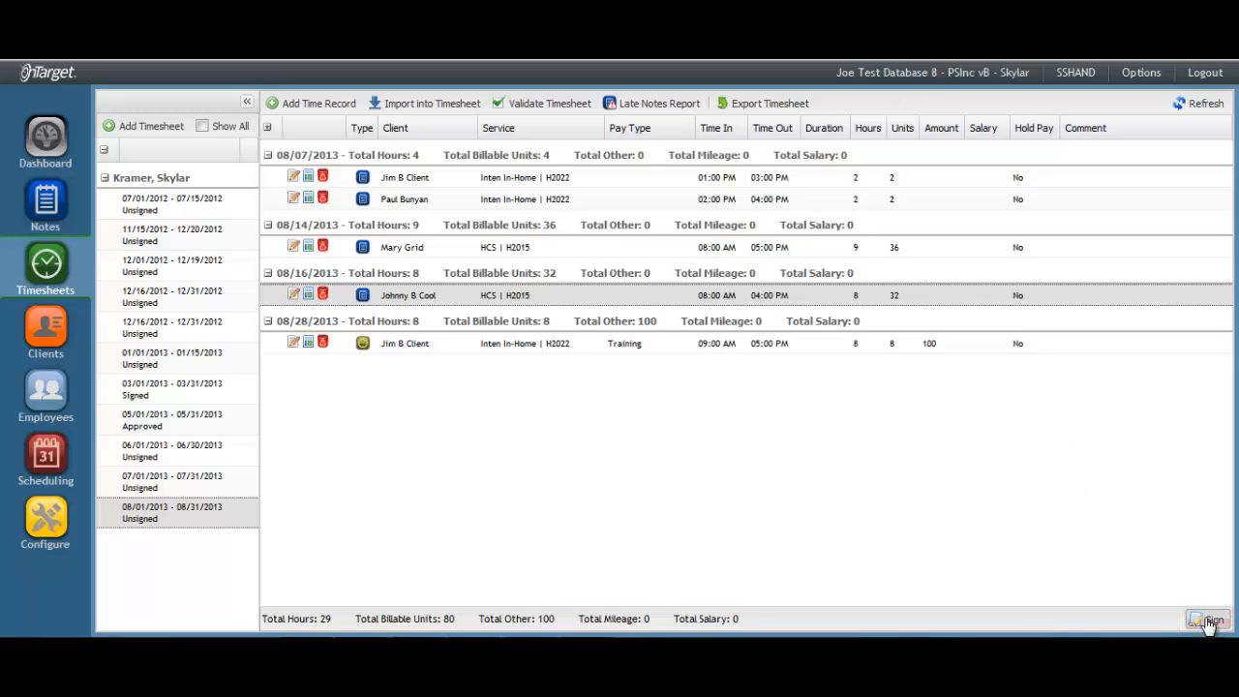
- Sign the August 2013 timesheet with your password, overriding its validation warnings
click(1208, 620)
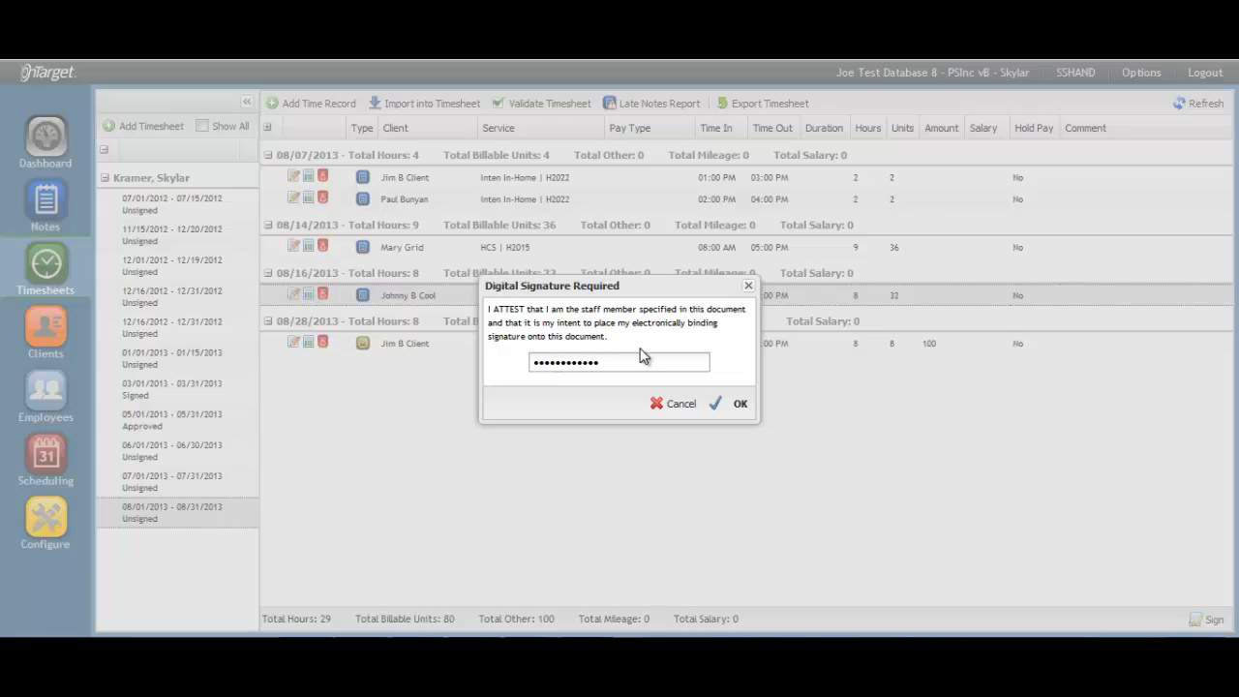
click(740, 404)
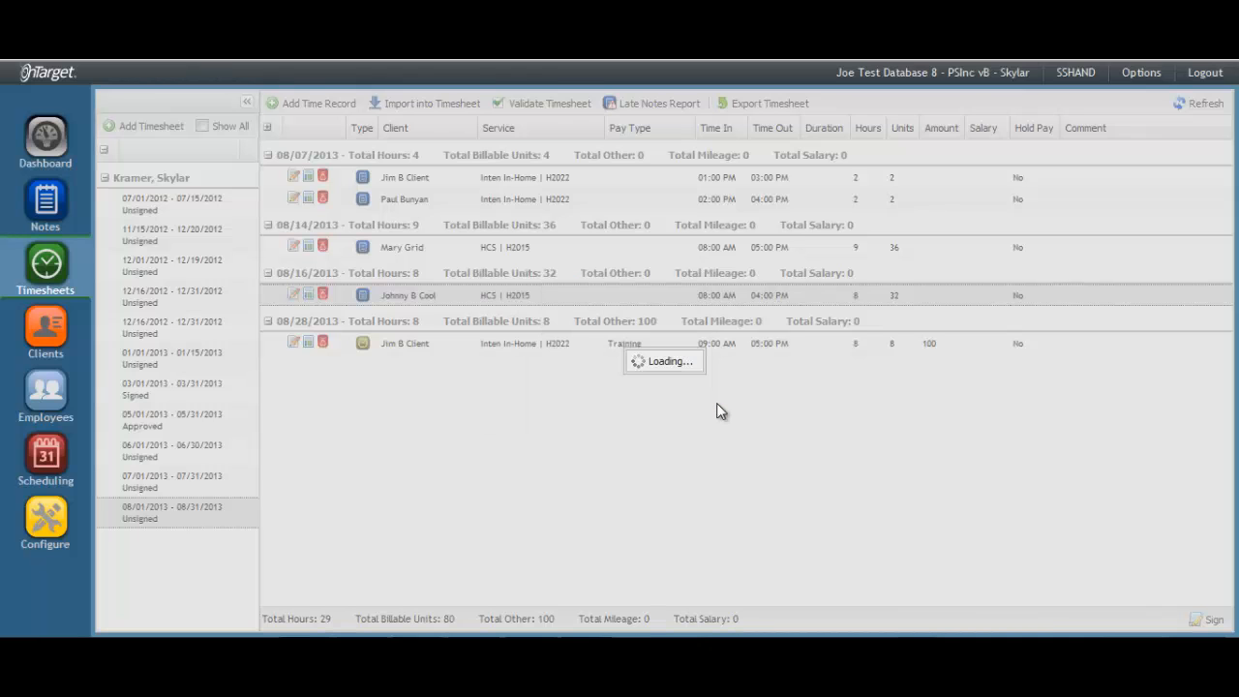
click(549, 103)
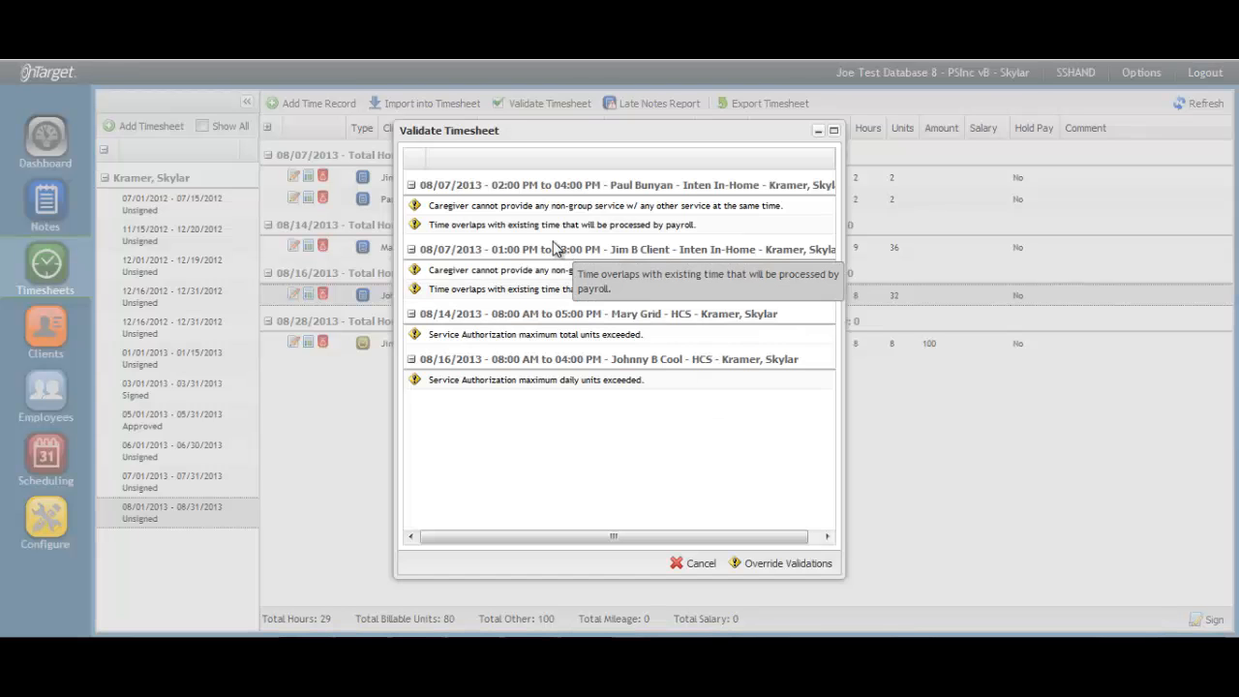
mouse_move(460, 205)
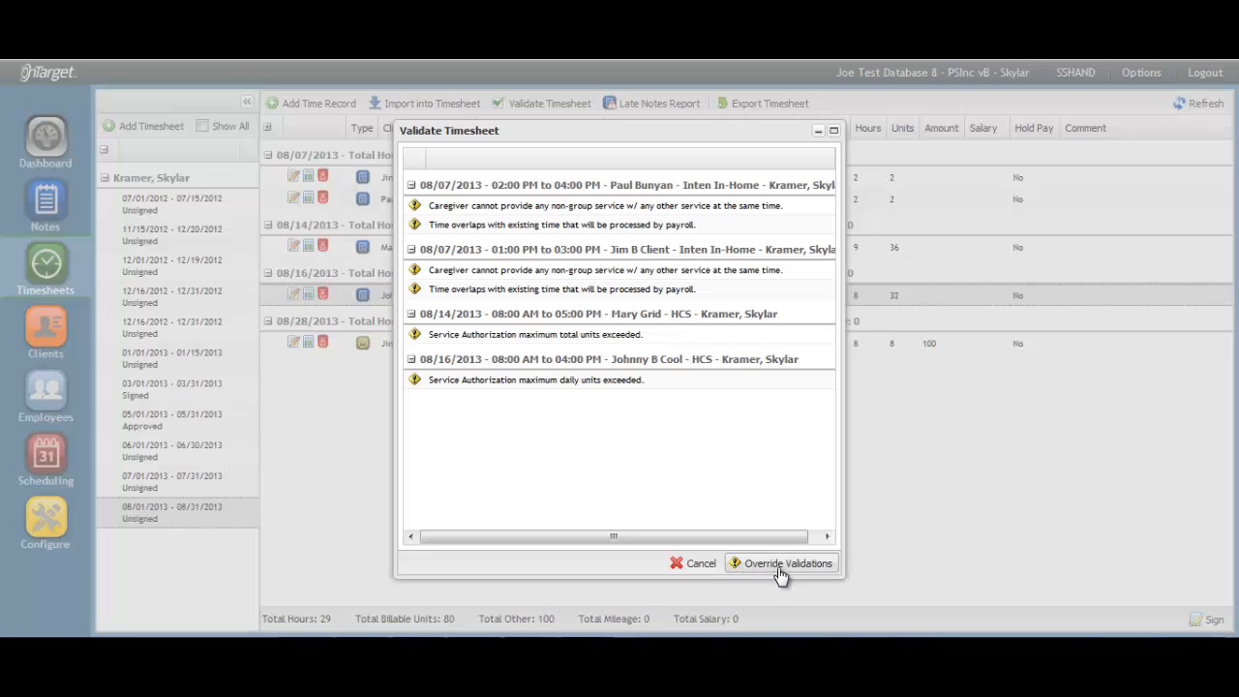
click(780, 563)
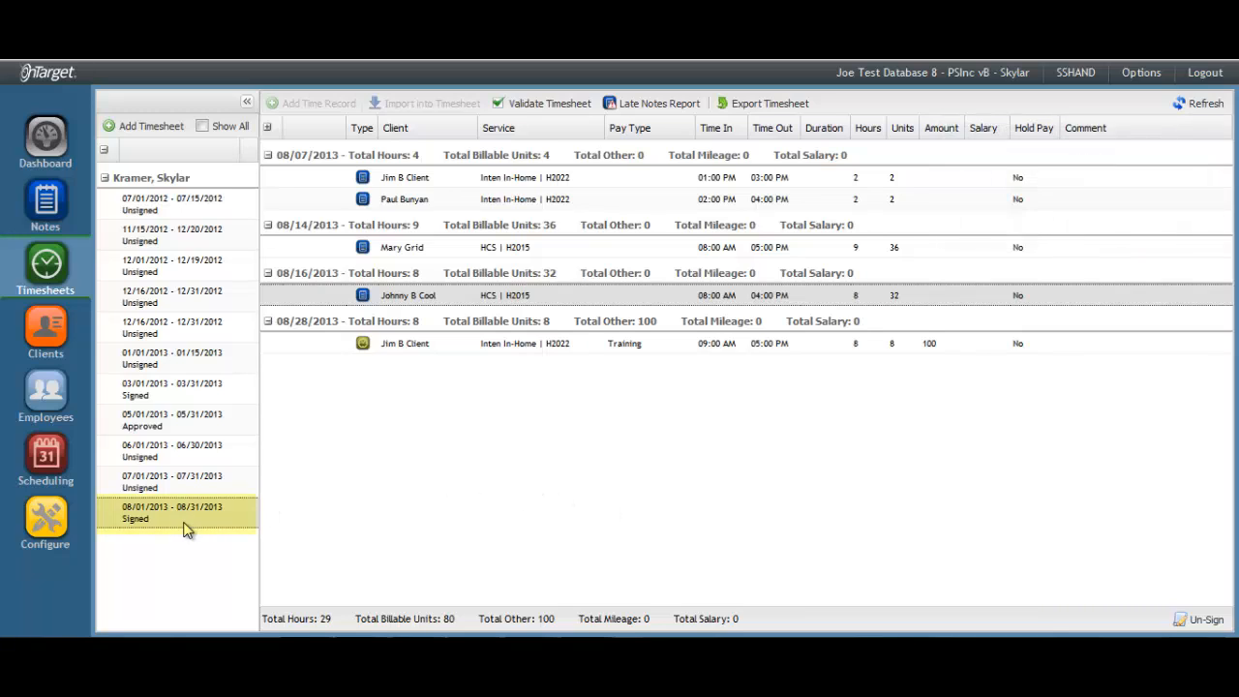
mouse_move(155, 531)
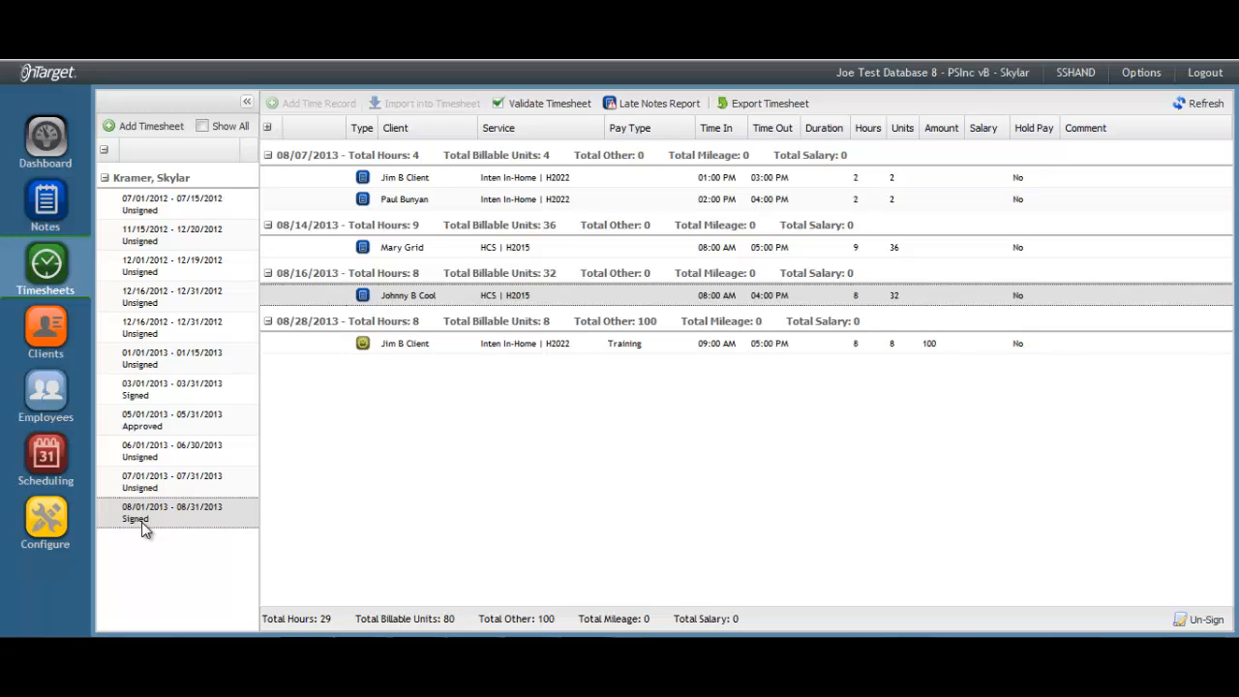
mouse_move(1024, 161)
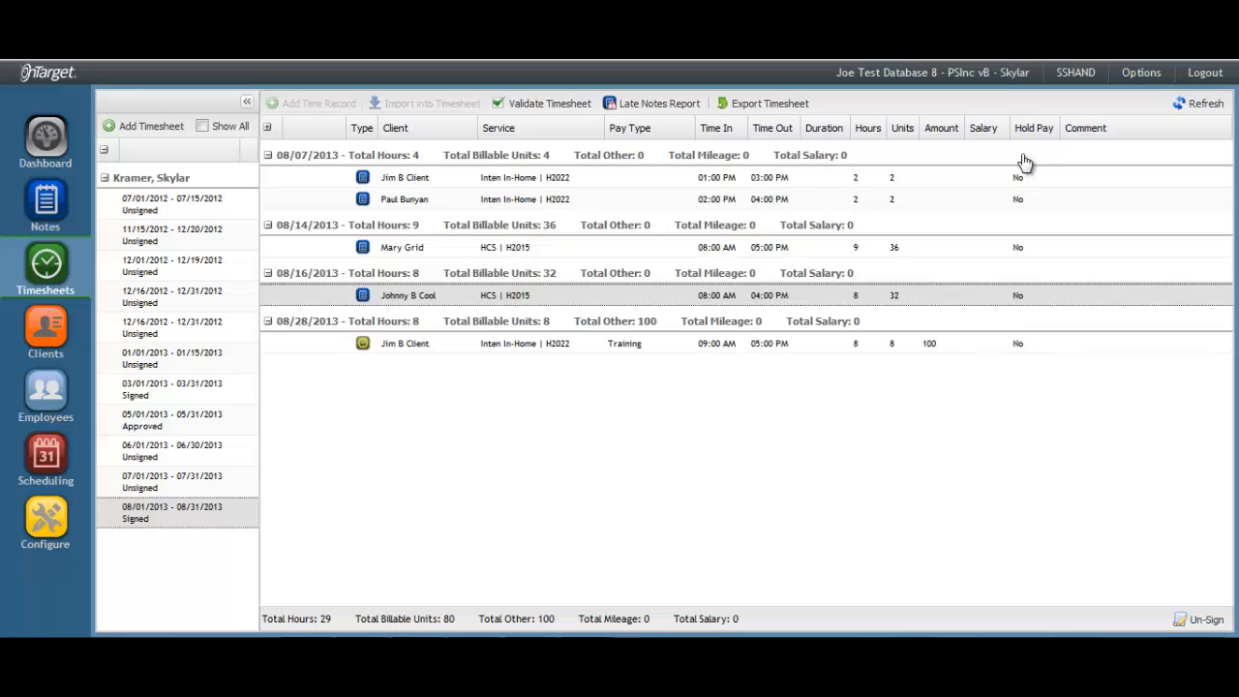
- Choose Support from the Options menu to open Contact Support
click(1140, 72)
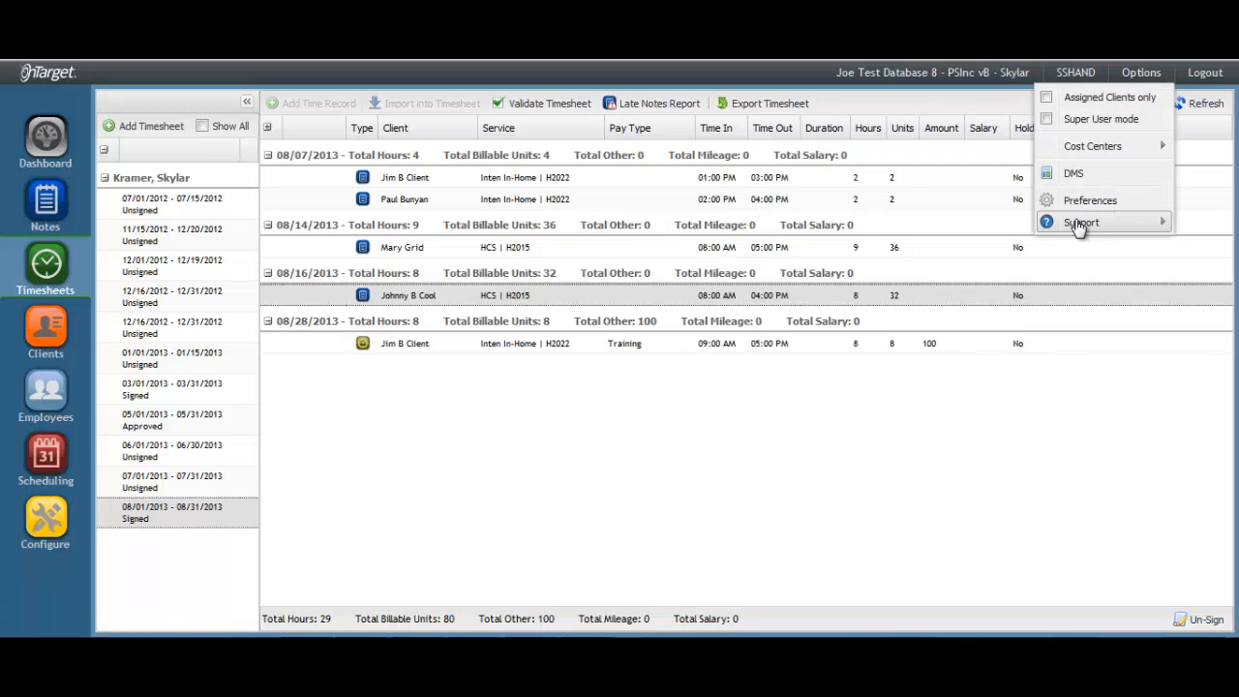
click(1080, 222)
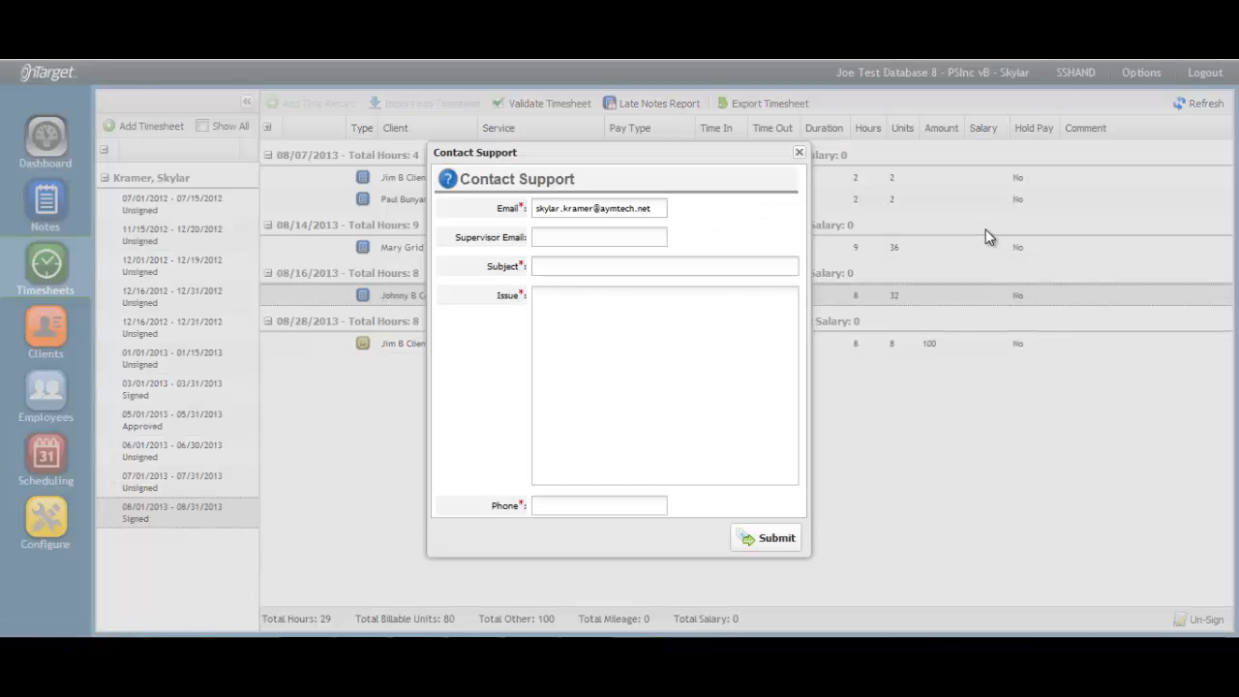